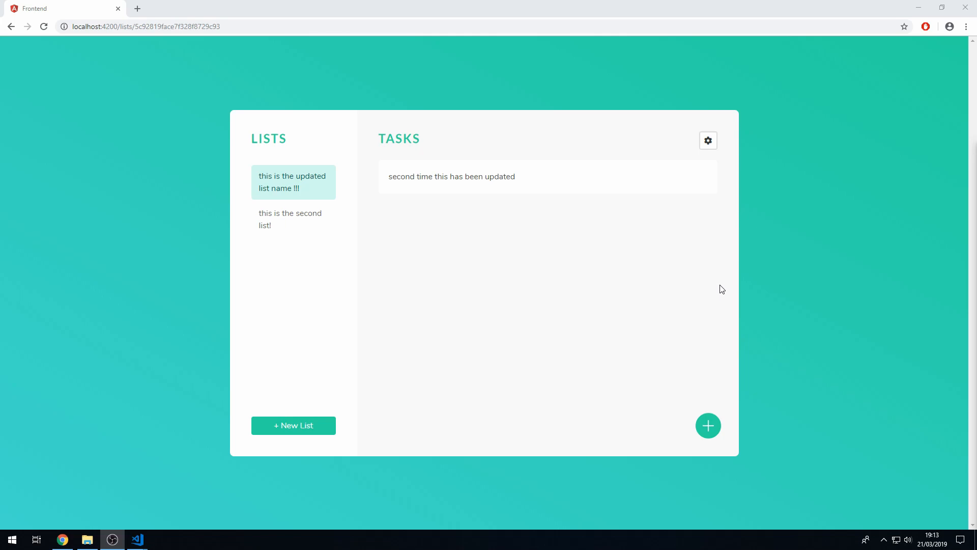
{"action": "mouse_move", "coordinate": [720, 285]}
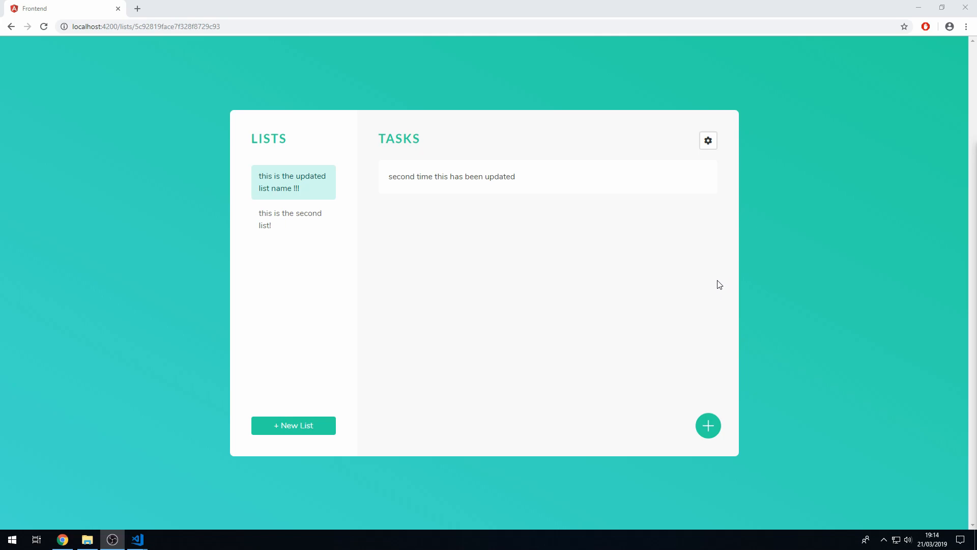
{"action": "mouse_move", "coordinate": [207, 478]}
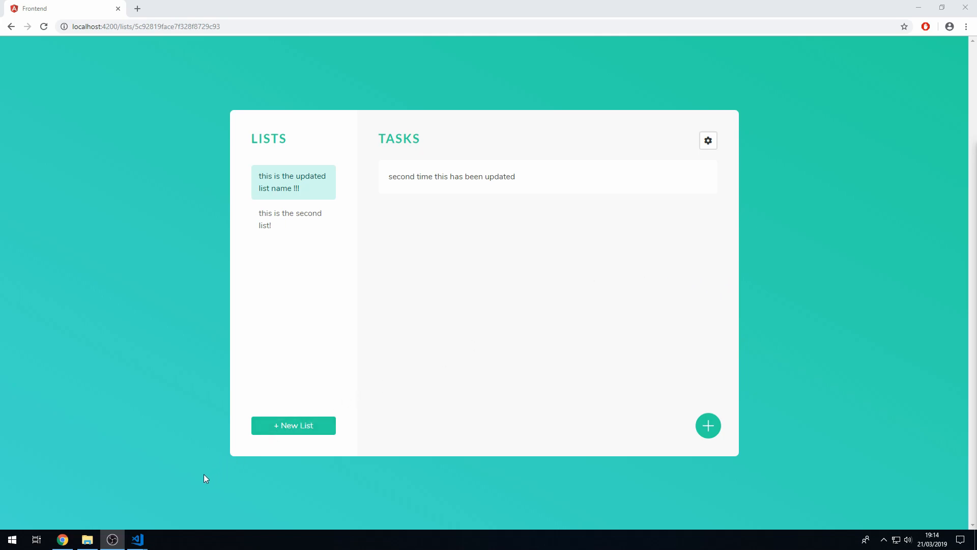
- Edit the jwt.sign expiresIn value in user.model.js and return to Chrome
{"action": "left_click", "coordinate": [137, 540]}
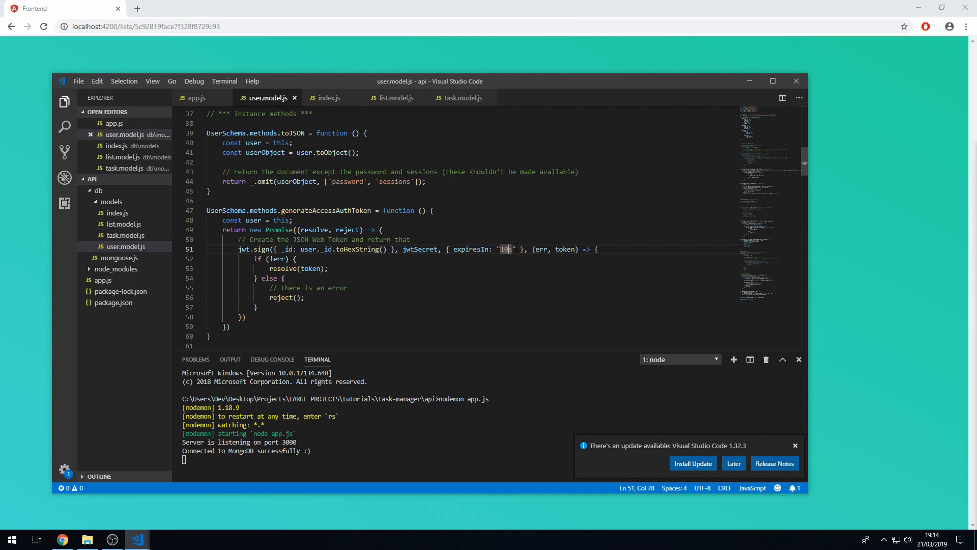
{"action": "type", "text": "s"}
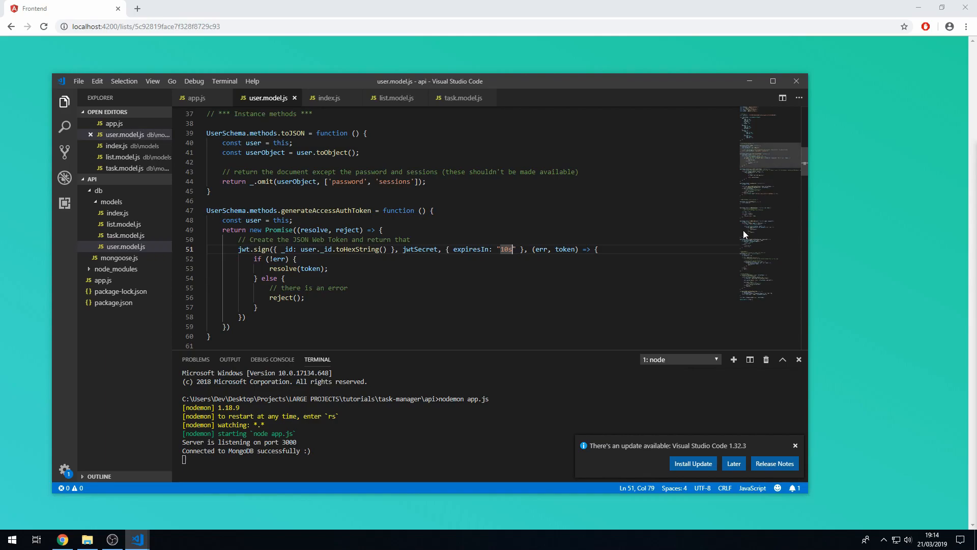
{"action": "type", "text": "15m"}
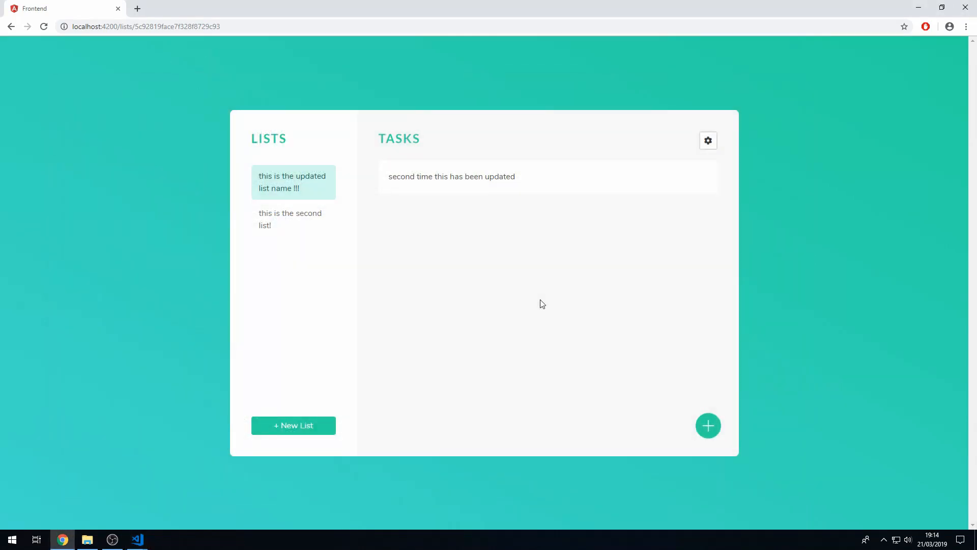
- Log in as the test3 account at /login with the DevTools console showing the 200 response
{"action": "left_click", "coordinate": [168, 27]}
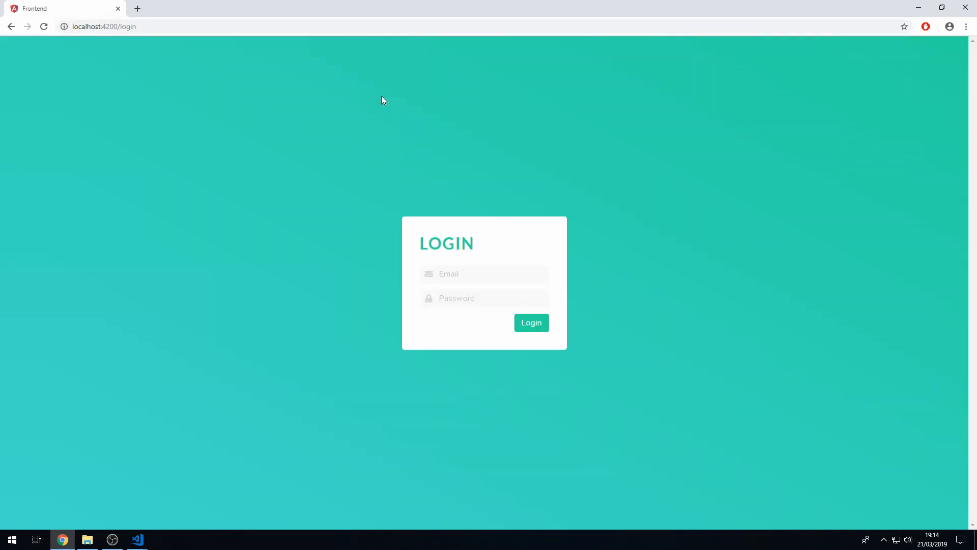
{"action": "mouse_move", "coordinate": [331, 463]}
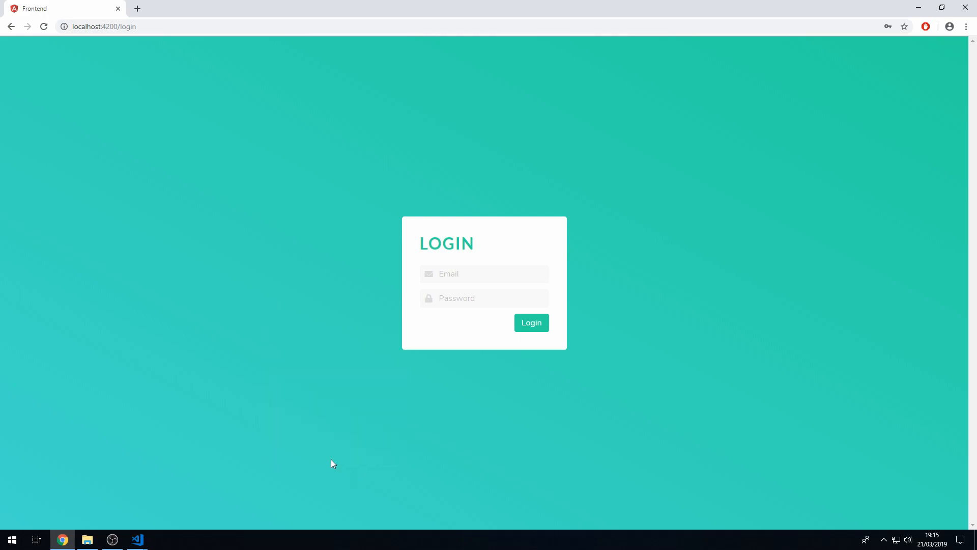
{"action": "key", "text": "F12"}
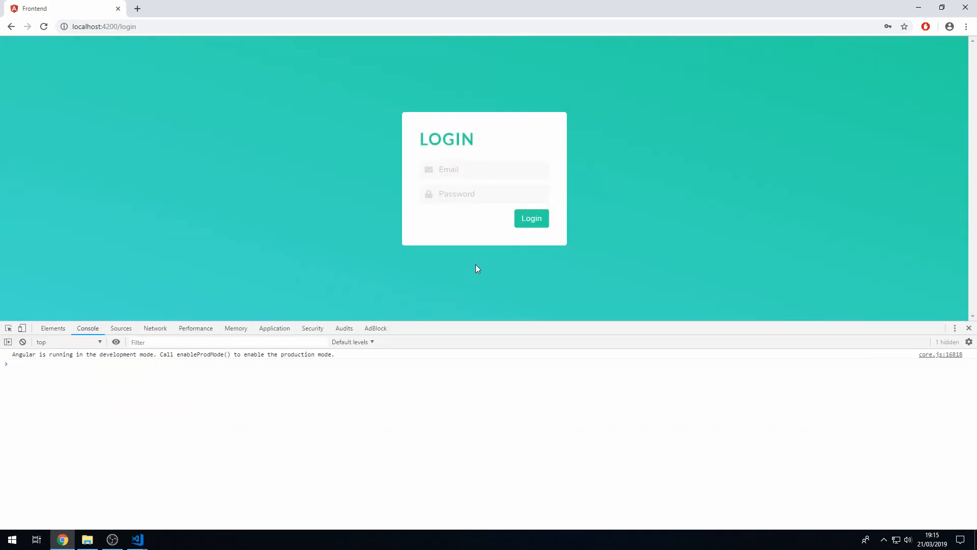
{"action": "type", "text": "test3@test.com"}
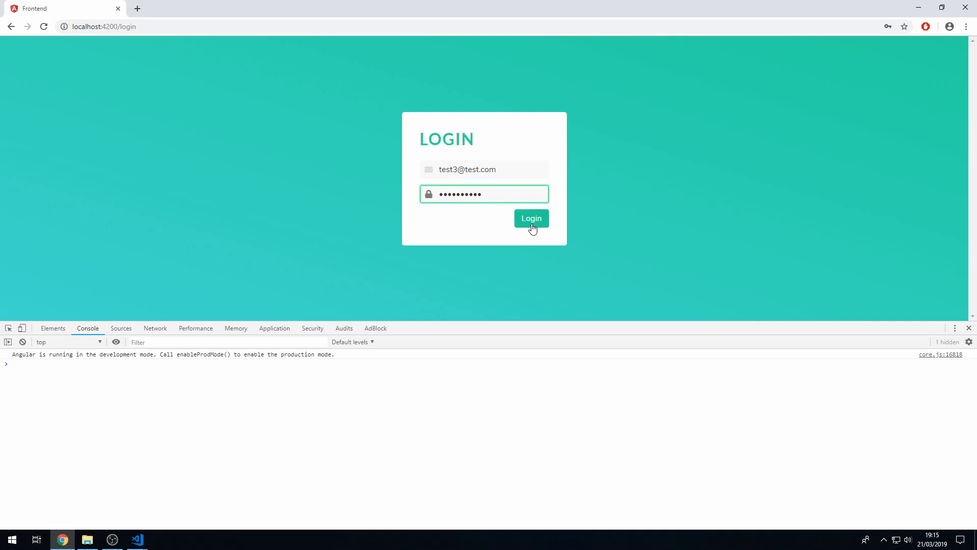
{"action": "left_click", "coordinate": [532, 218]}
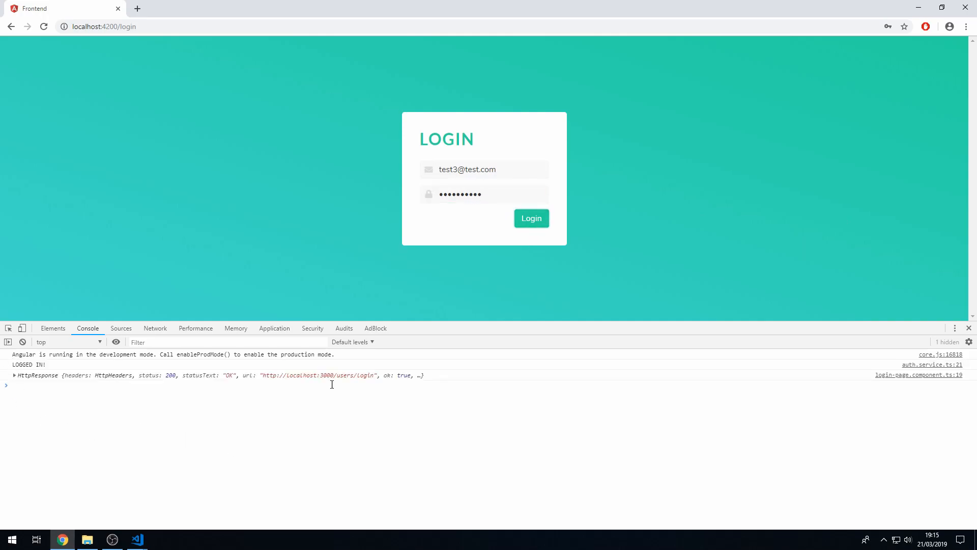
{"action": "mouse_move", "coordinate": [265, 400]}
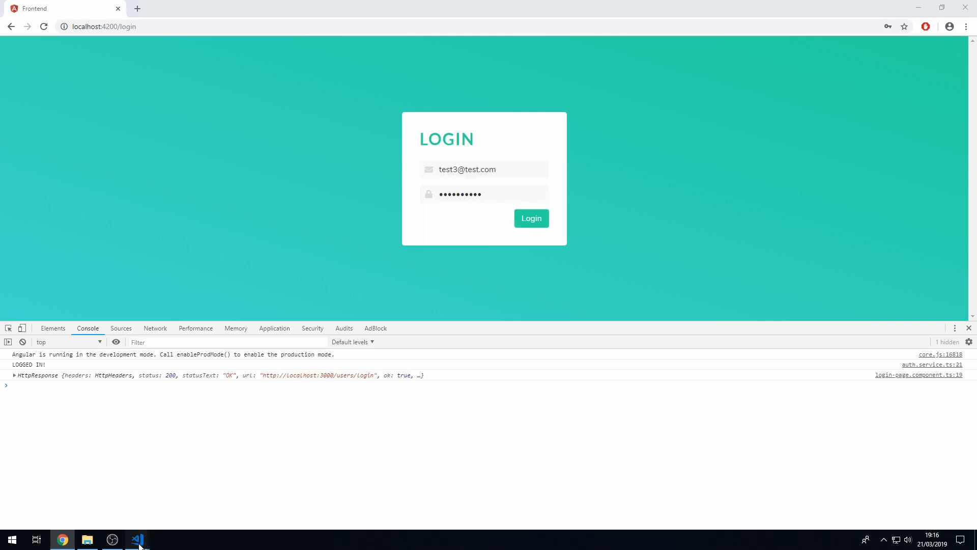
- In login-page.component.ts add a 'we have logged in successfully' comment and an if (res.status === 200) branch
{"action": "left_click", "coordinate": [137, 539]}
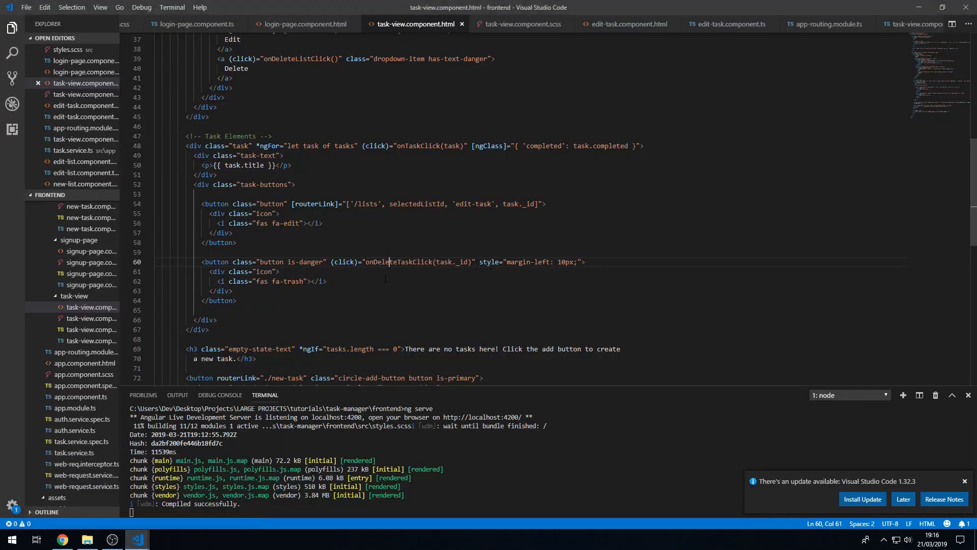
{"action": "scroll", "scroll_direction": "up", "scroll_amount": 3}
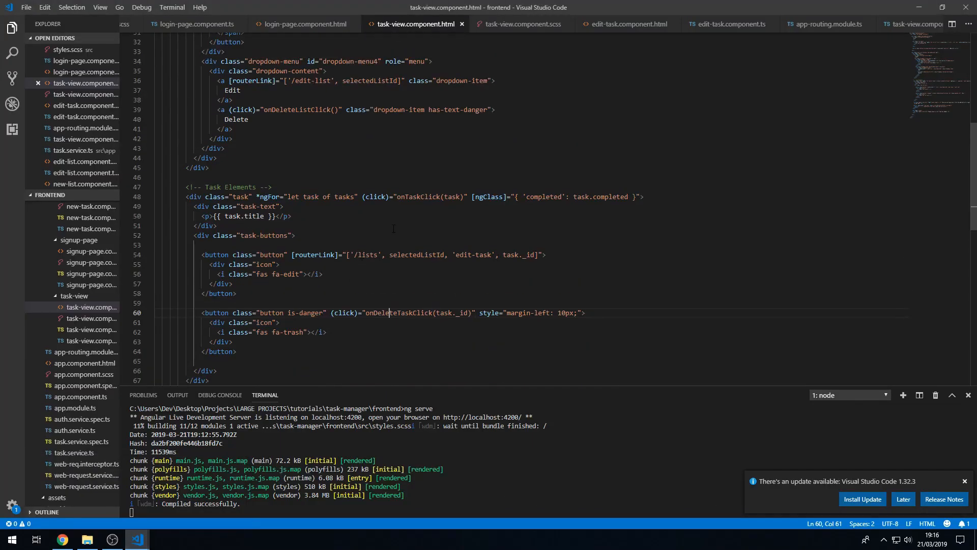
{"action": "left_click", "coordinate": [194, 23]}
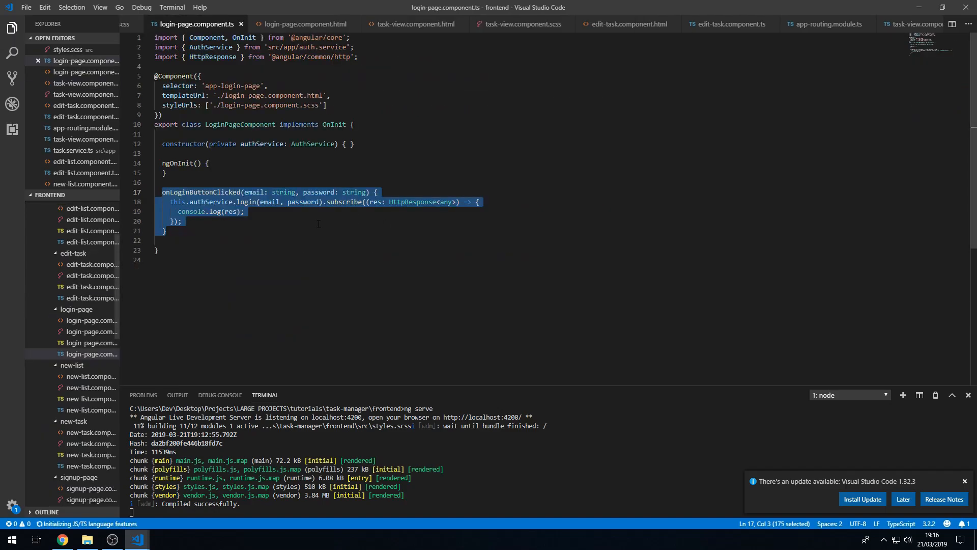
{"action": "left_click", "coordinate": [245, 212]}
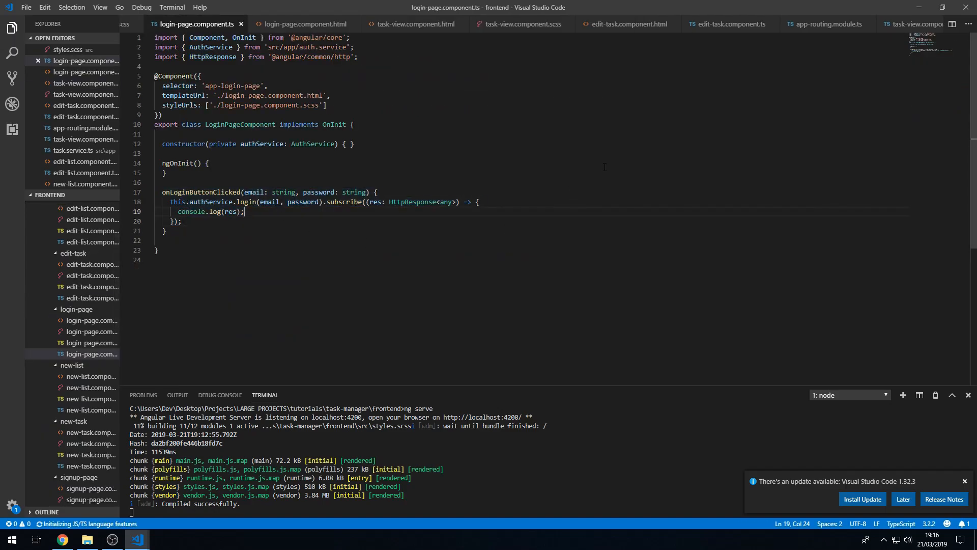
{"action": "key", "text": "Enter"}
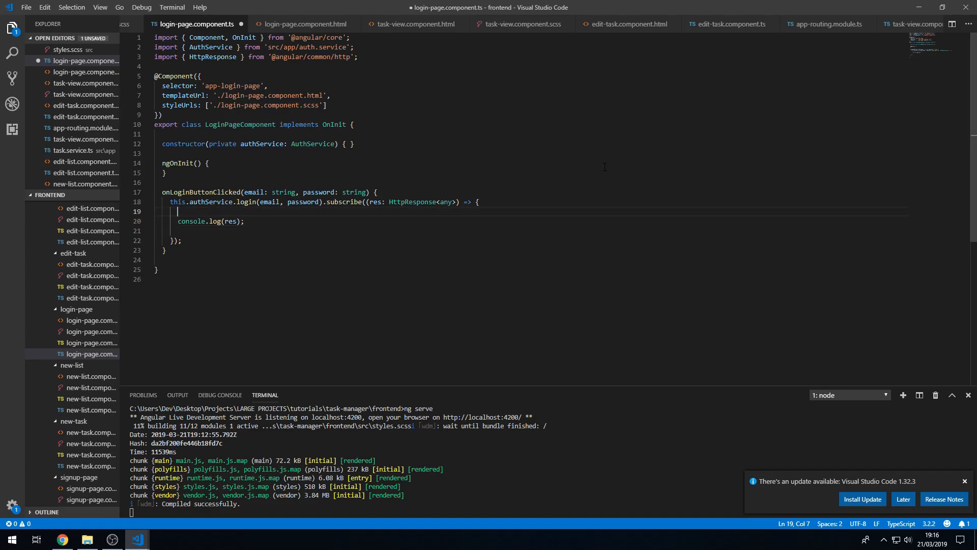
{"action": "type", "text": "// we ha"}
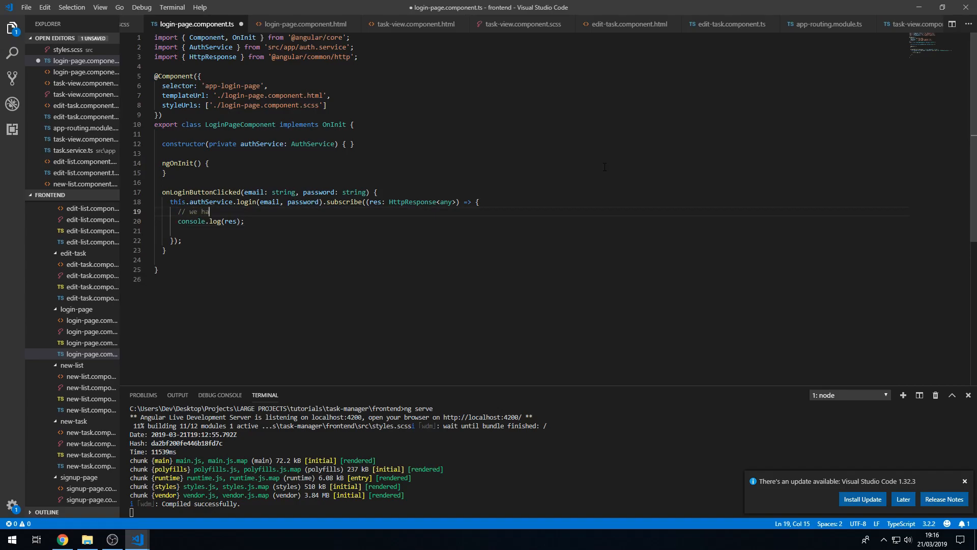
{"action": "type", "text": "have logged in successfully"}
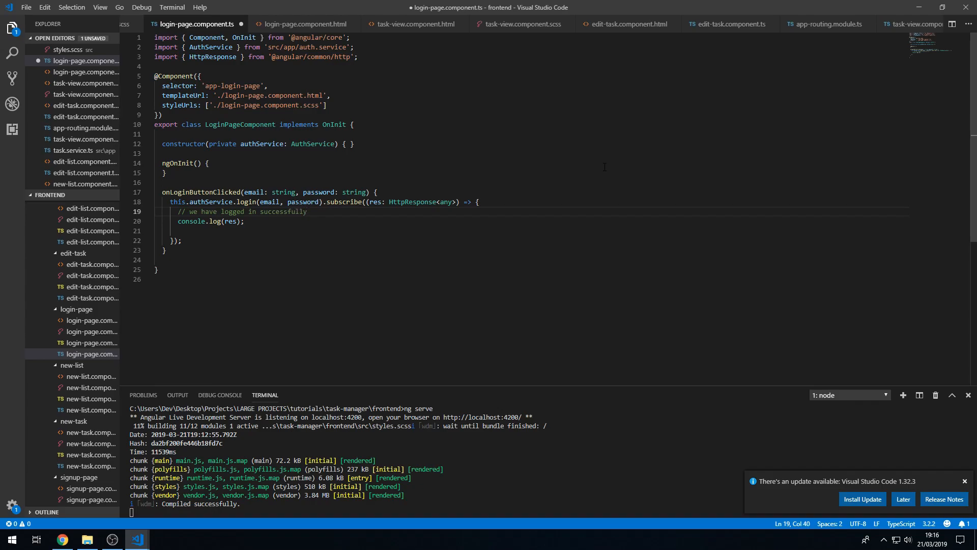
{"action": "type", "text": "if"}
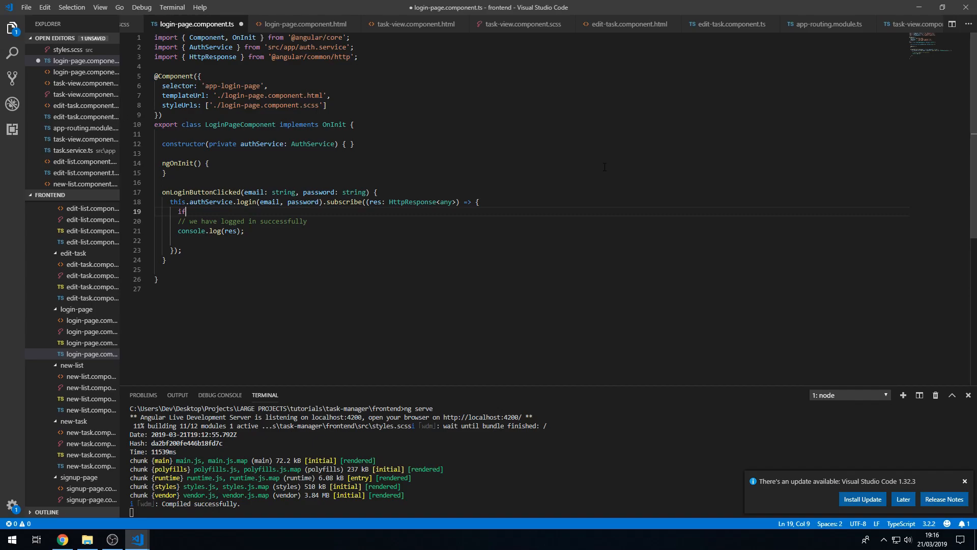
{"action": "type", "text": "()"}
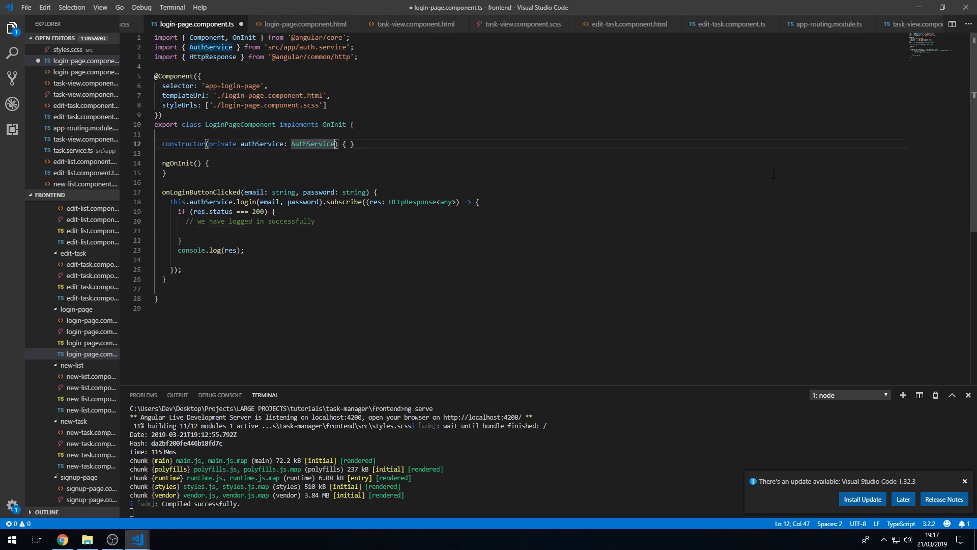
- Inject a private router and call this.router.navigate(['/lists']) inside the success branch
{"action": "type", "text": ", private router: Router"}
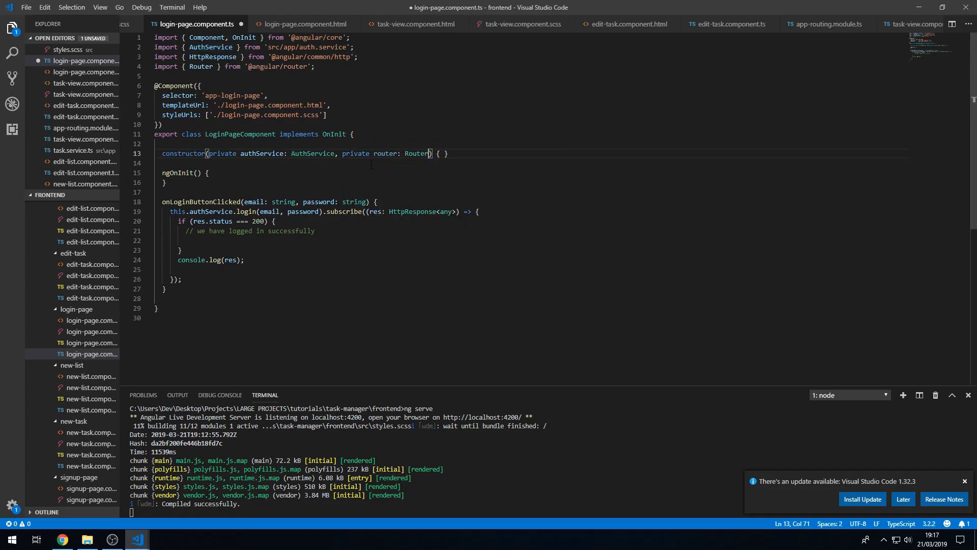
{"action": "left_click", "coordinate": [156, 75]}
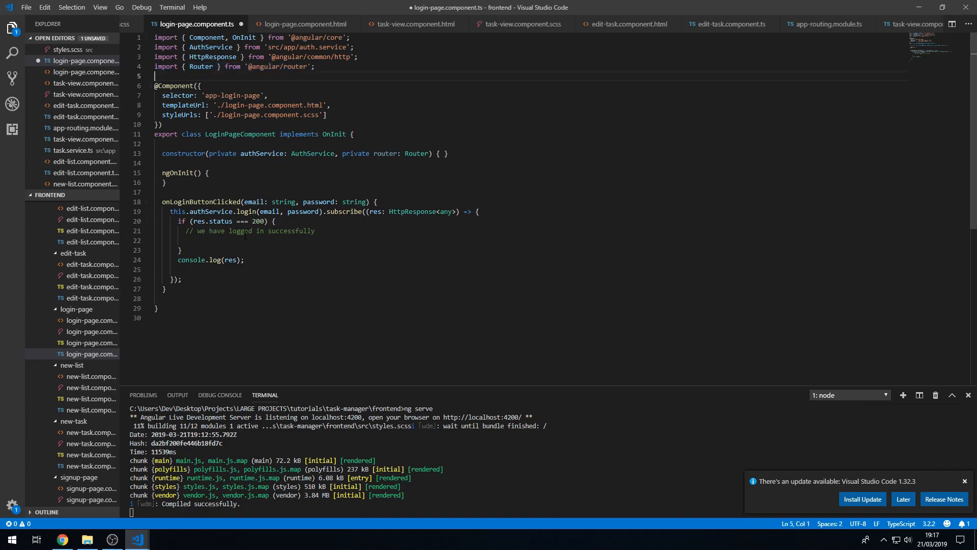
{"action": "type", "text": "this."}
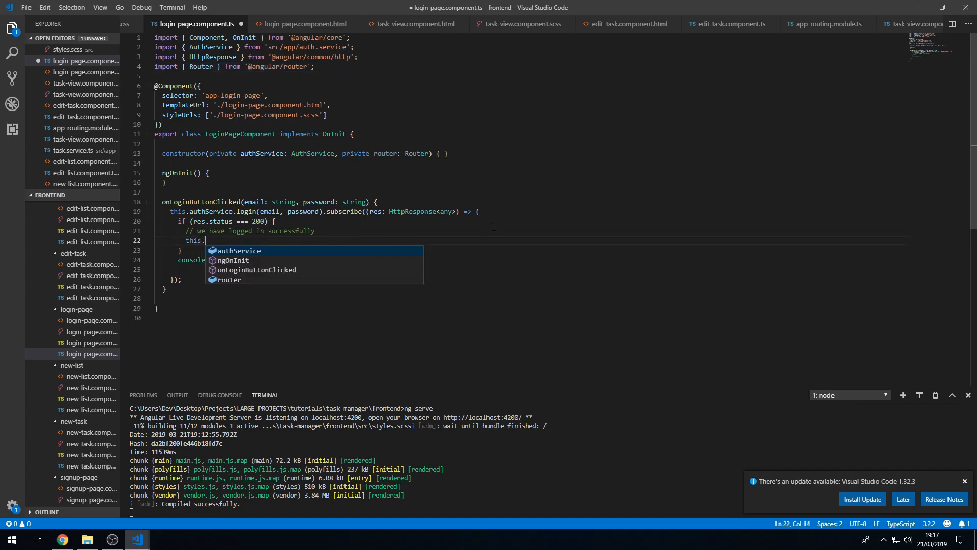
{"action": "type", "text": "router.navigate(['/lists']);"}
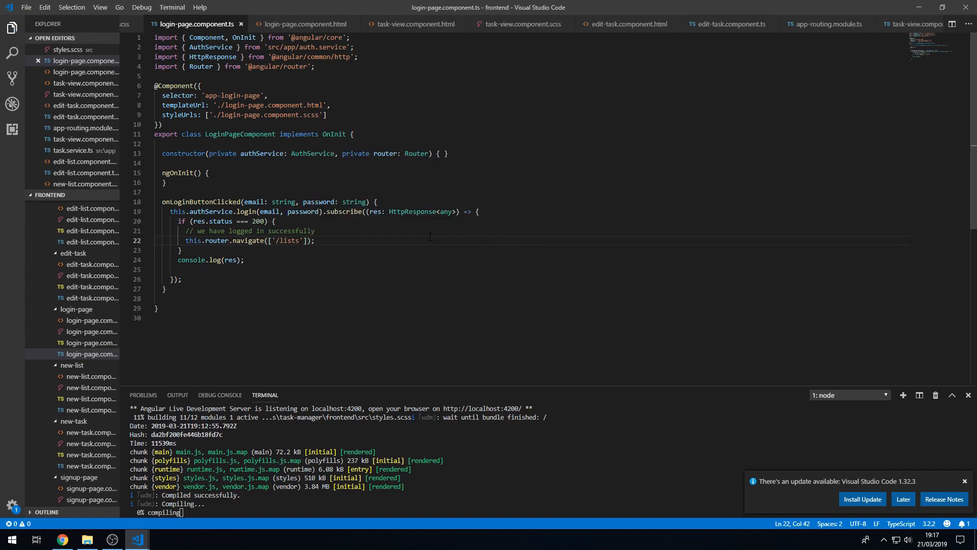
- Log in as test3@test in Chrome and confirm the redirect to the lists page
{"action": "left_click", "coordinate": [61, 539]}
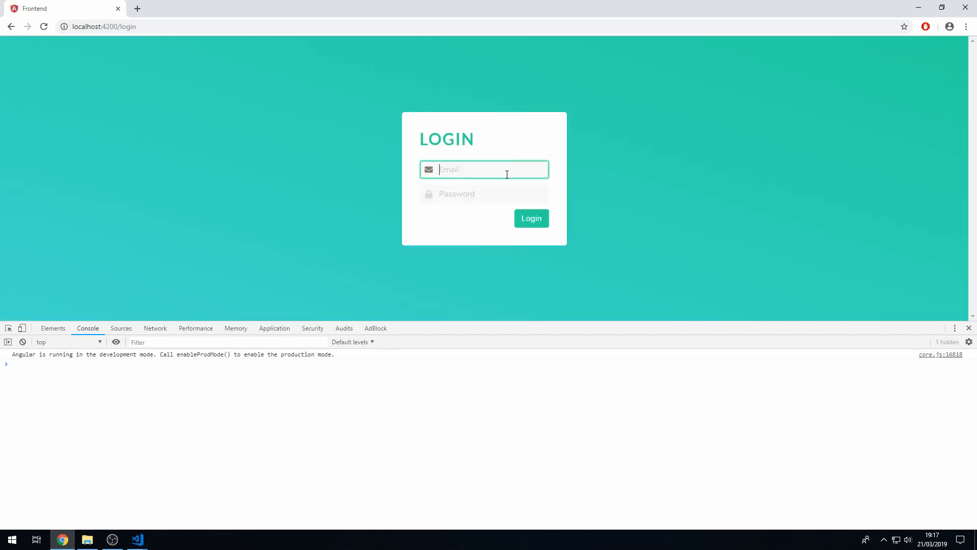
{"action": "type", "text": "test3@test.com"}
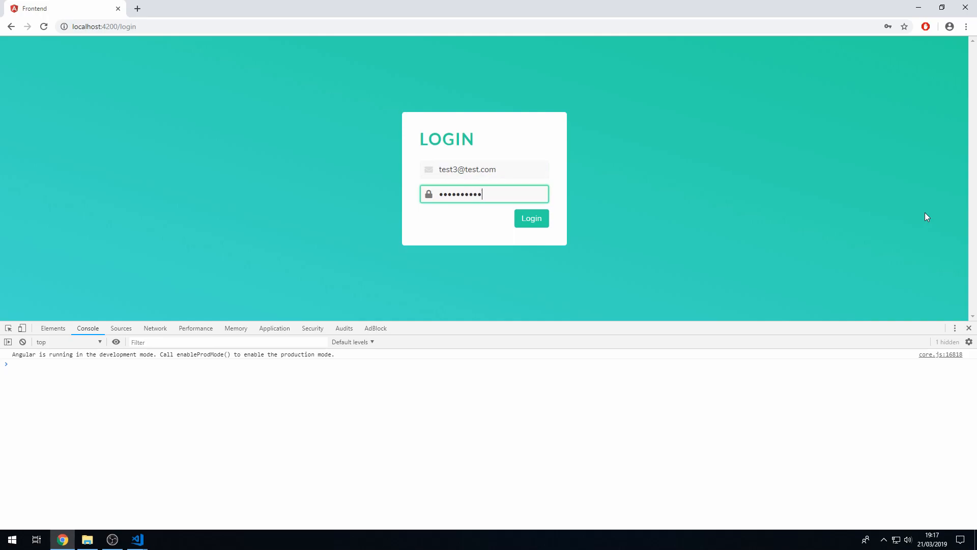
{"action": "left_click", "coordinate": [530, 217]}
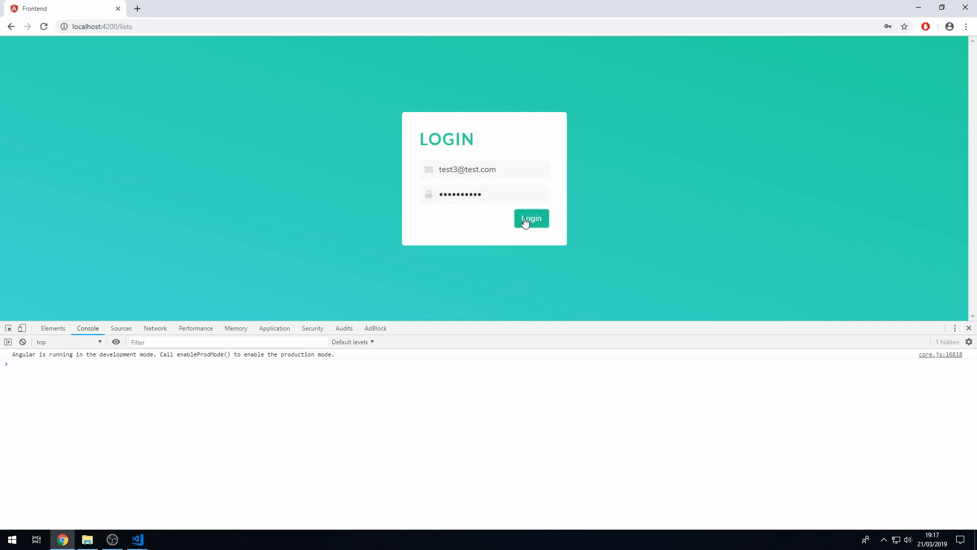
{"action": "left_click", "coordinate": [530, 219]}
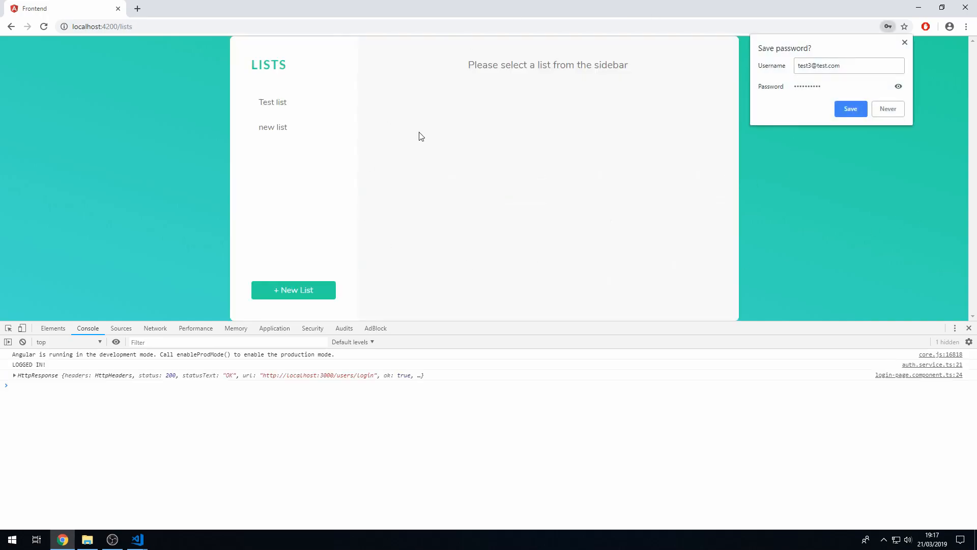
{"action": "mouse_move", "coordinate": [597, 169]}
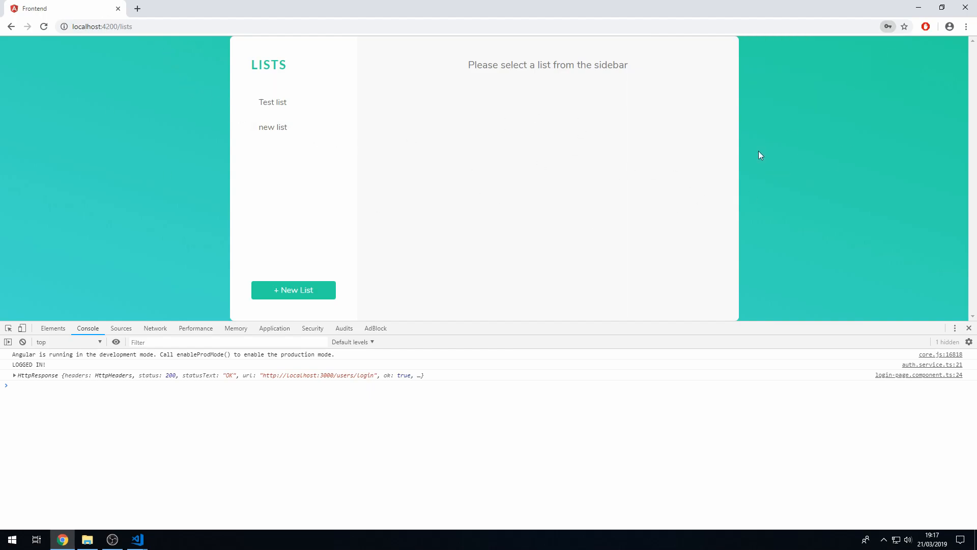
- Close DevTools, view the new list and the Test list's tasks, then return to the editor
{"action": "left_click", "coordinate": [968, 327]}
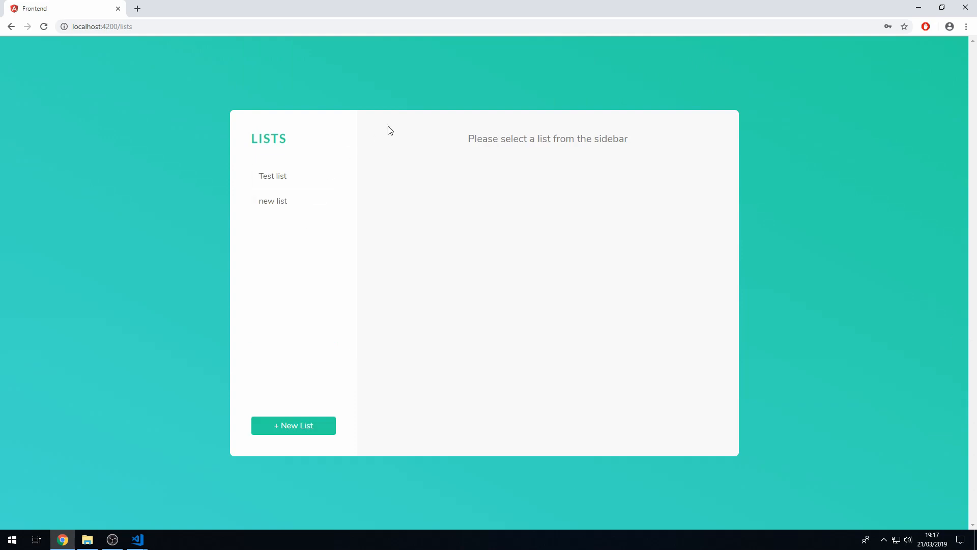
{"action": "left_click", "coordinate": [273, 200]}
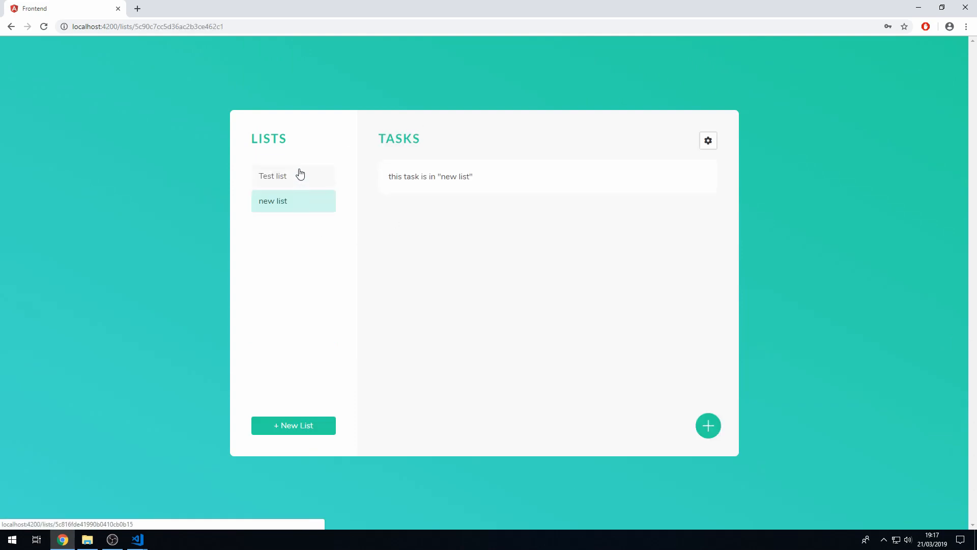
{"action": "left_click", "coordinate": [273, 176]}
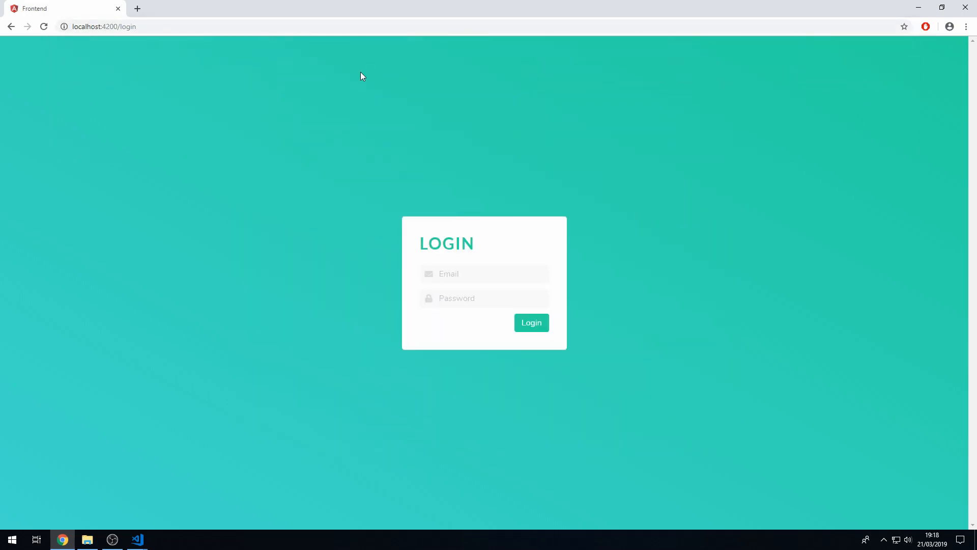
{"action": "mouse_move", "coordinate": [471, 364]}
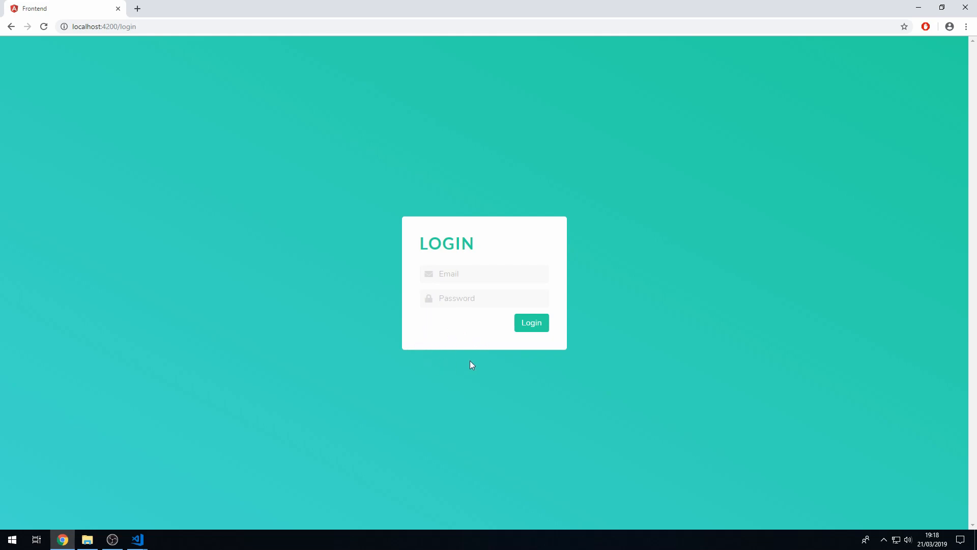
{"action": "left_click", "coordinate": [135, 540]}
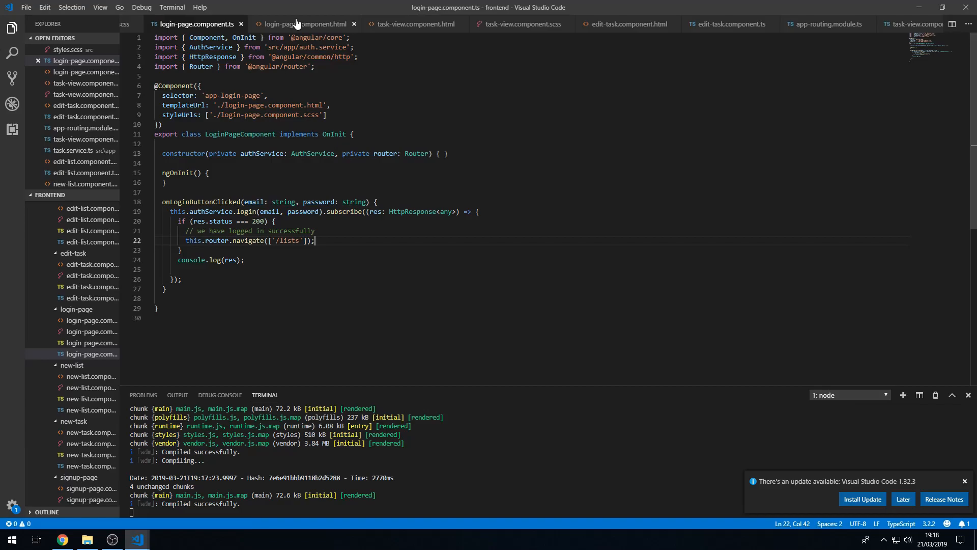
- Add <br> and 'Not got an account? Sign up now!' with routerLink="/signup" below the Login button and save
{"action": "left_click", "coordinate": [305, 24]}
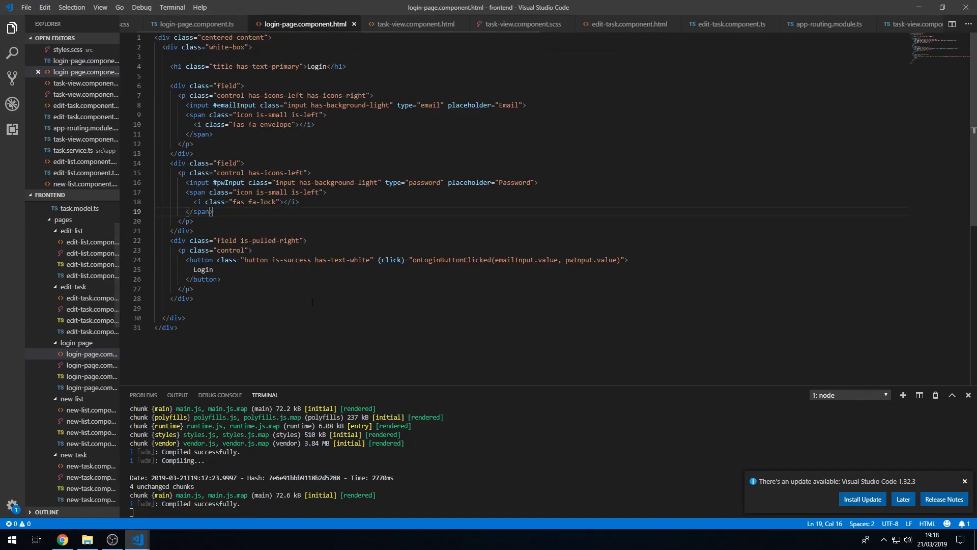
{"action": "left_click", "coordinate": [187, 298]}
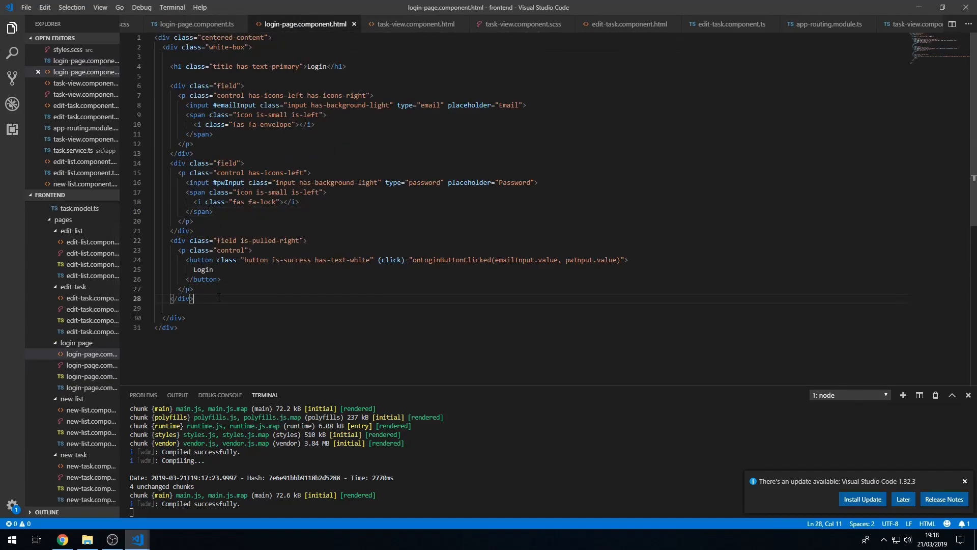
{"action": "key", "text": "enter"}
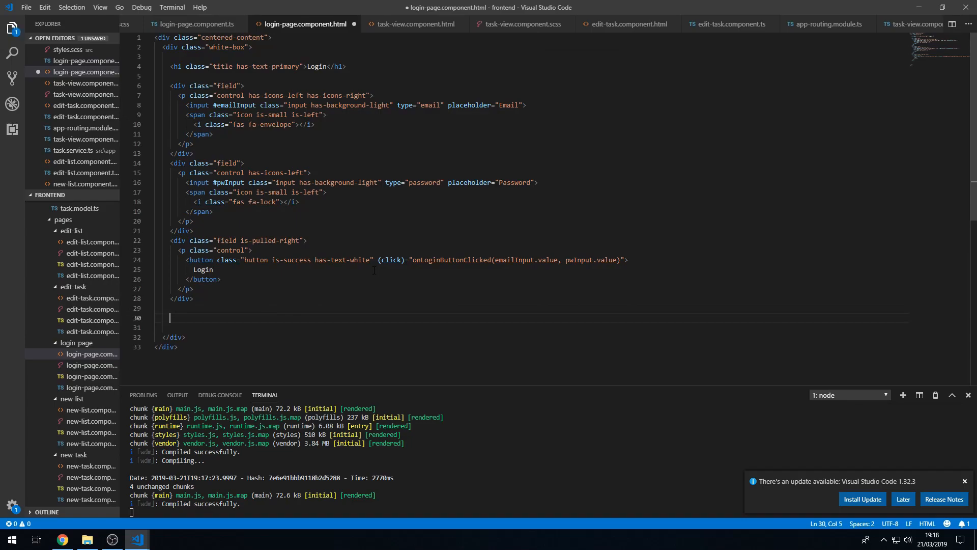
{"action": "type", "text": "<br>"}
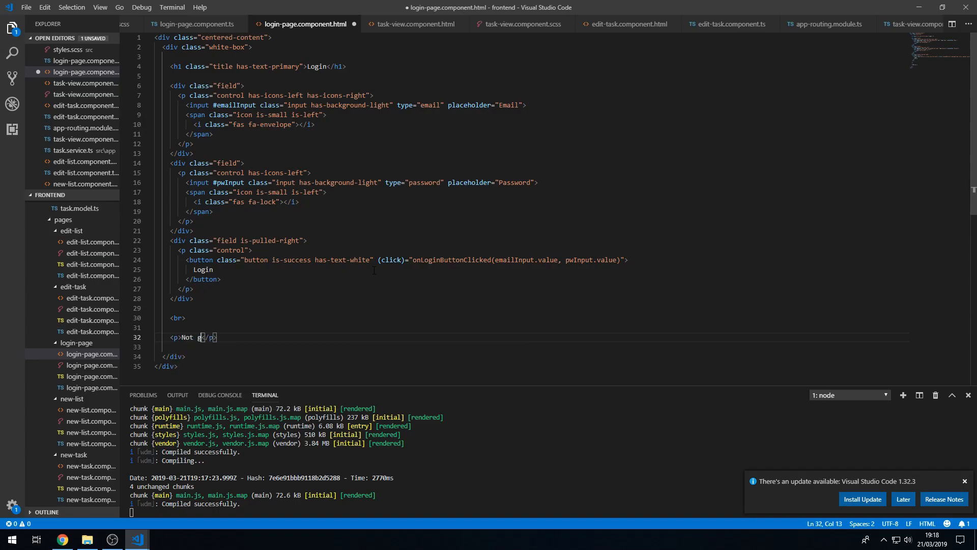
{"action": "type", "text": "ot an account? <a></a>"}
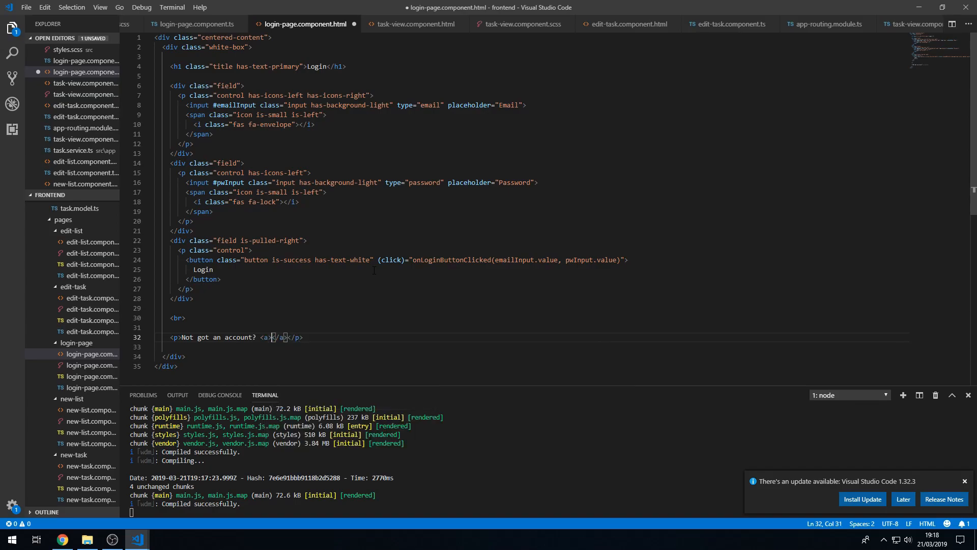
{"action": "type", "text": "routerLink"}
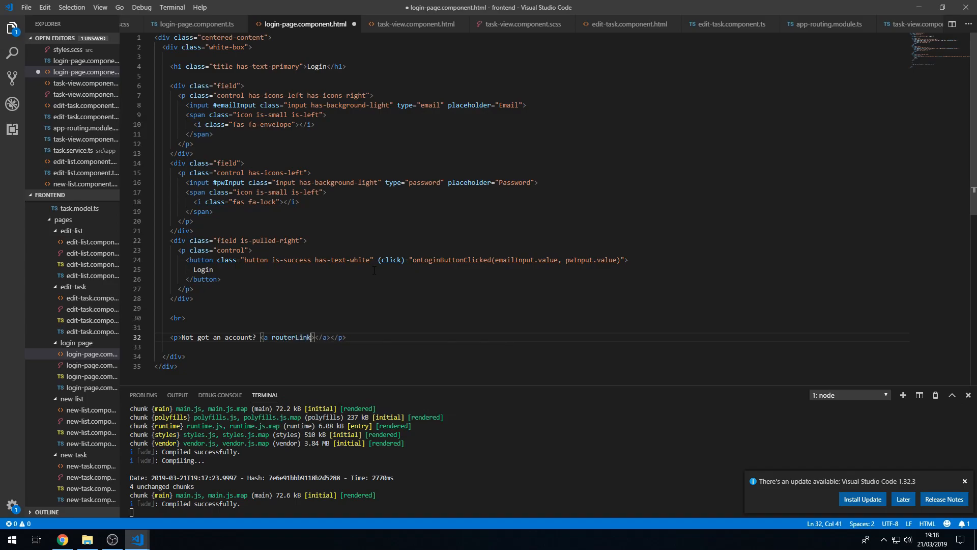
{"action": "type", "text": "=\"\""}
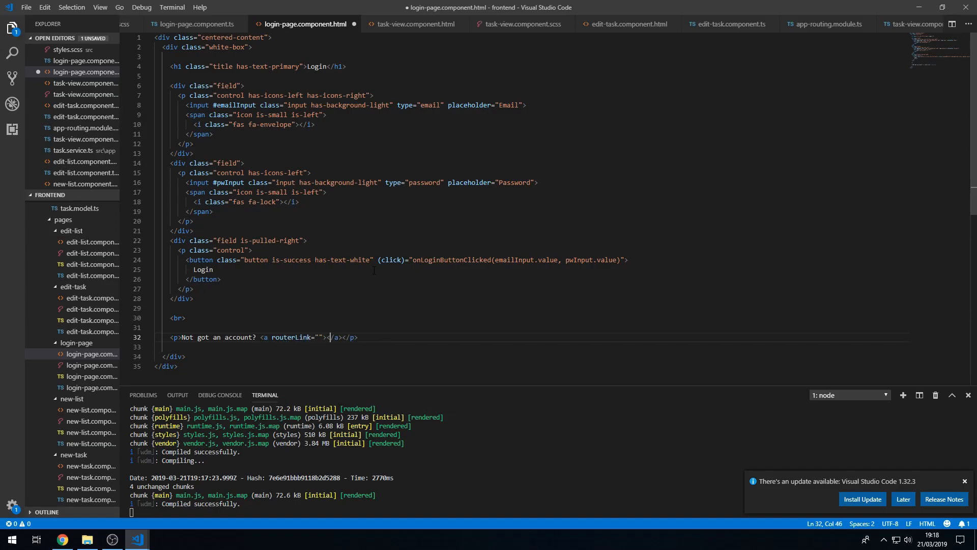
{"action": "type", "text": "/signup"}
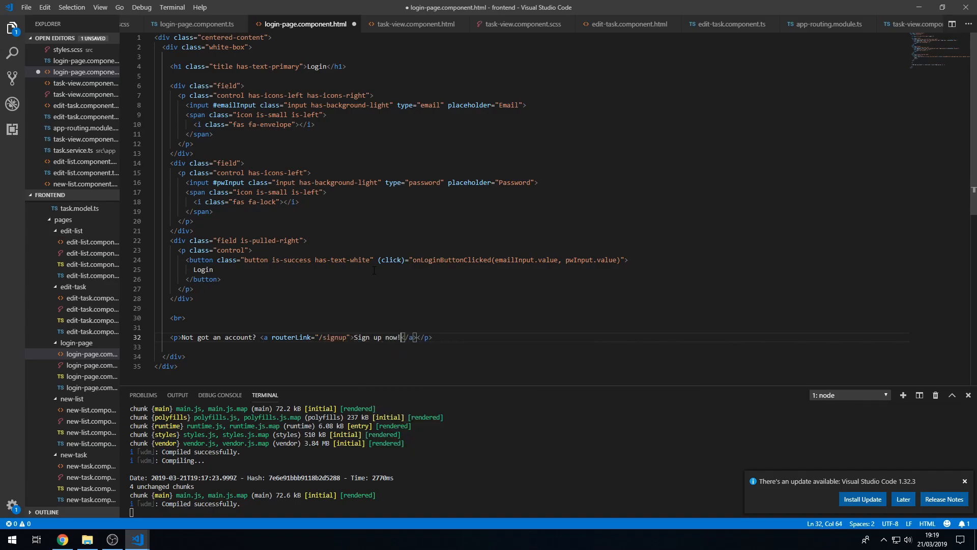
{"action": "key", "text": "ctrl+s"}
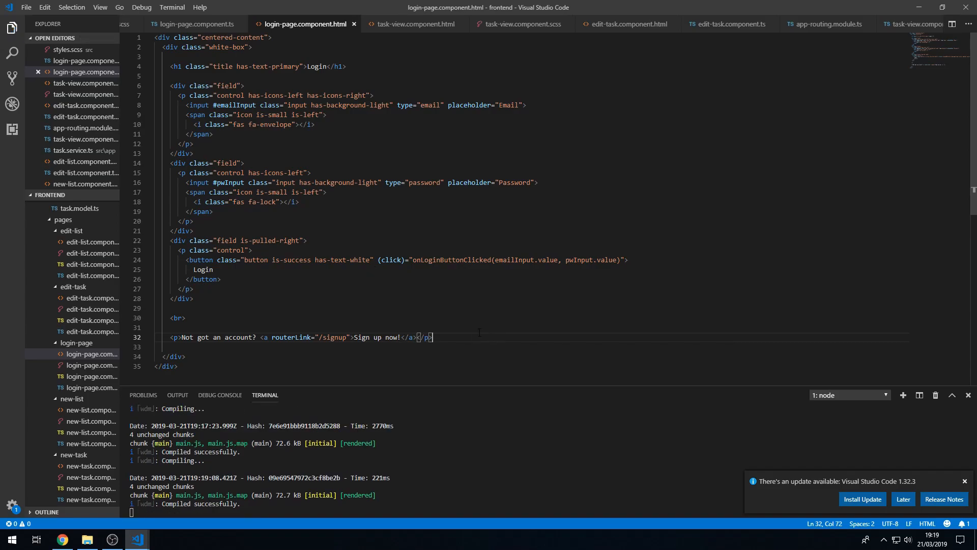
- Compare the login page in Chrome against the template while commenting out the <br>
{"action": "left_click", "coordinate": [63, 539]}
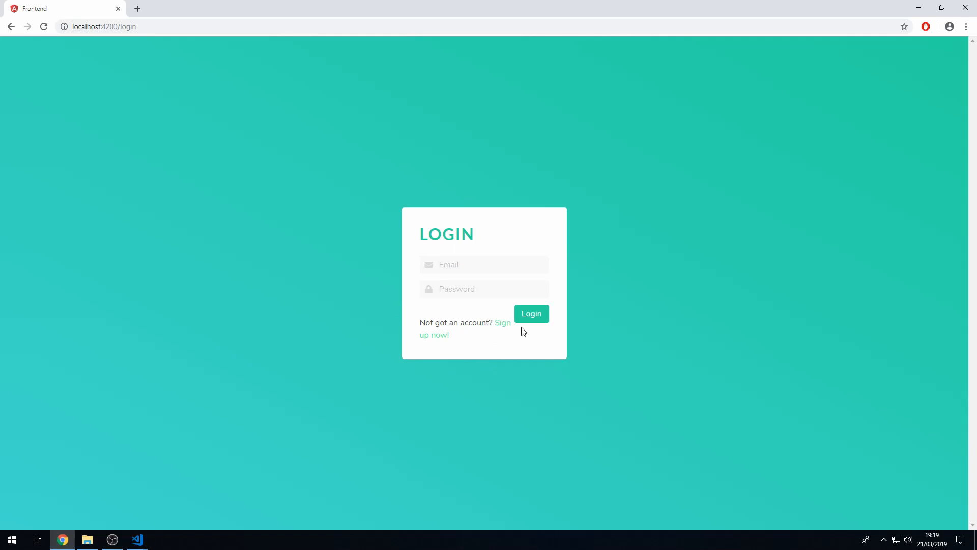
{"action": "mouse_move", "coordinate": [532, 323]}
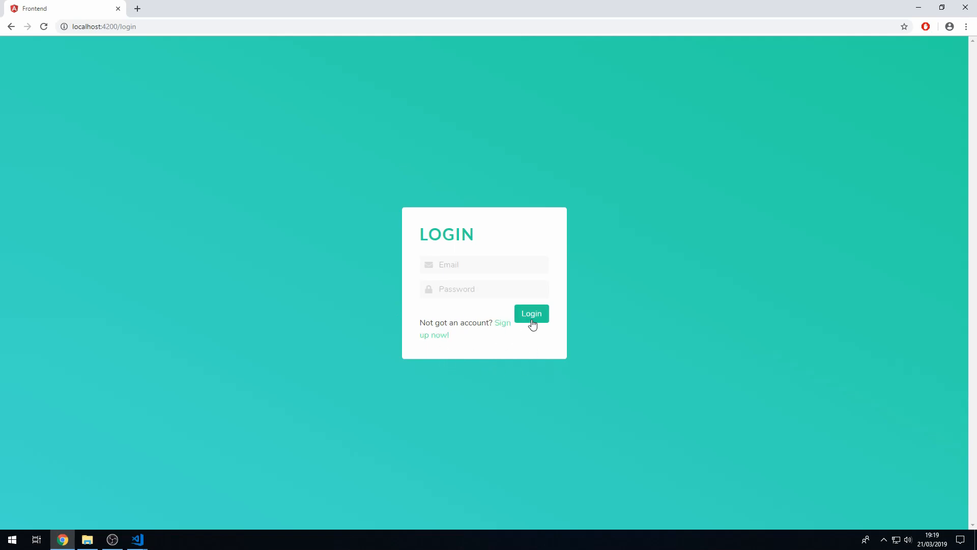
{"action": "left_click", "coordinate": [136, 539]}
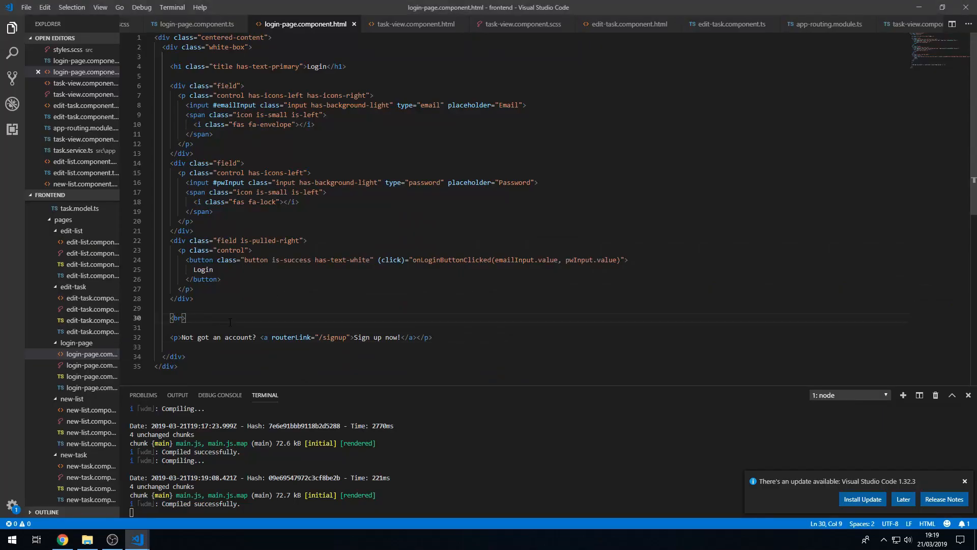
{"action": "left_click", "coordinate": [61, 540]}
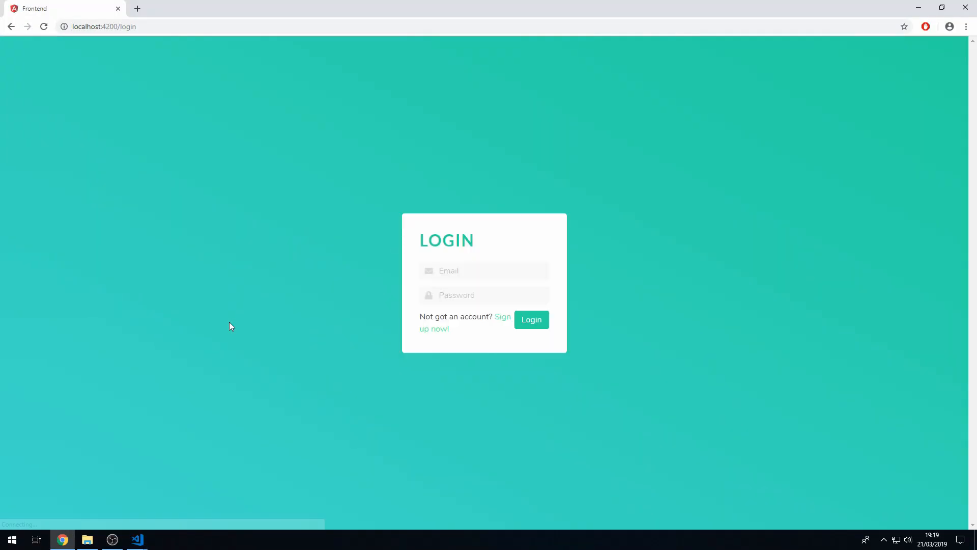
{"action": "left_click", "coordinate": [136, 540]}
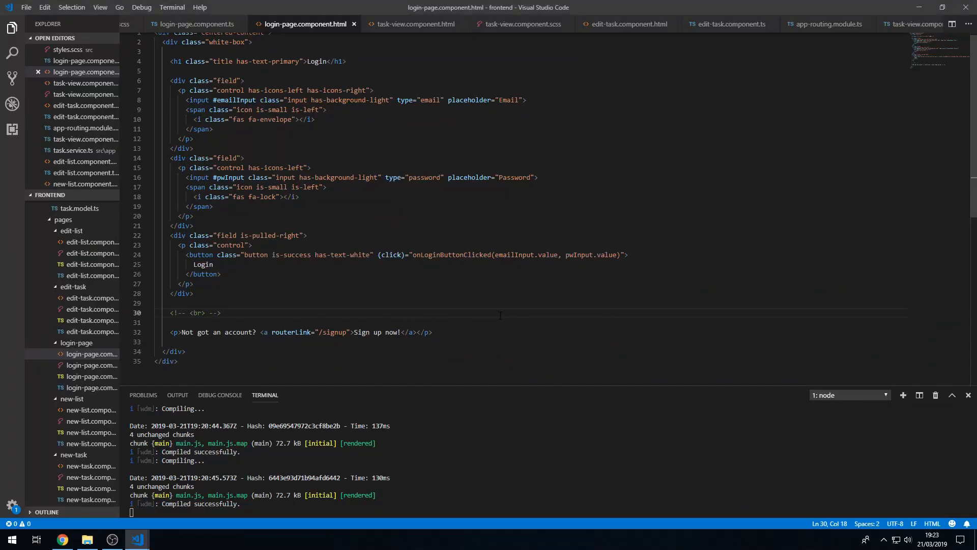
{"action": "left_click", "coordinate": [62, 540]}
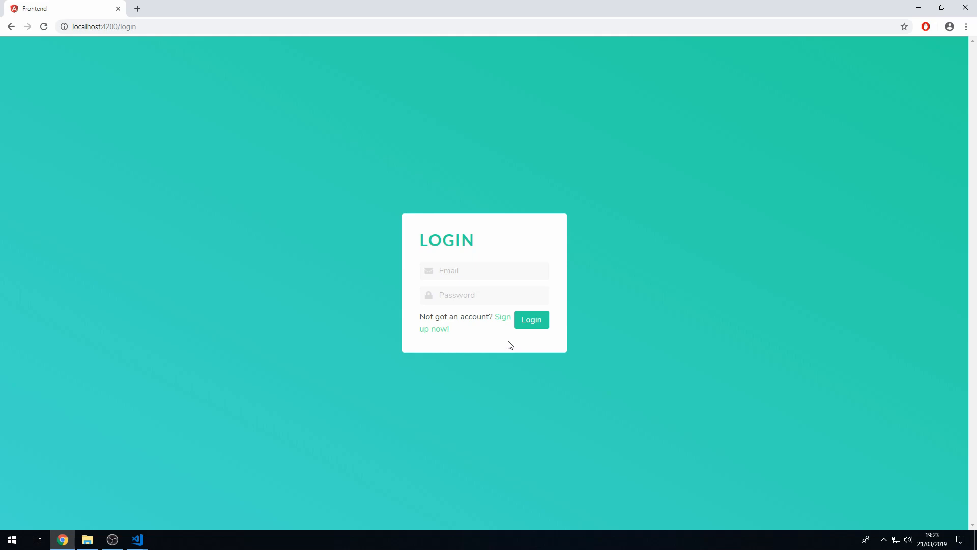
- Remove the is-pulled-right class from the Login button field and check its left-aligned position
{"action": "left_click", "coordinate": [136, 540]}
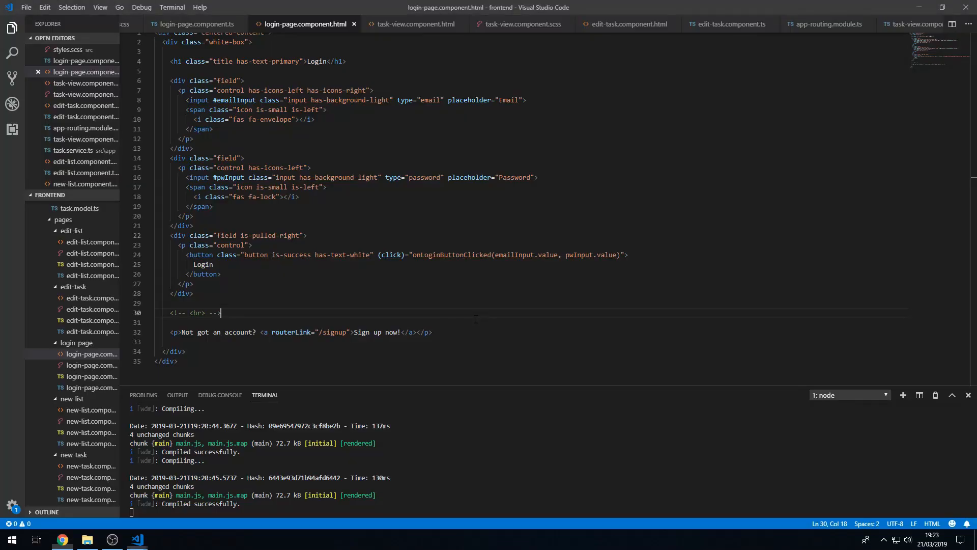
{"action": "double_click", "coordinate": [258, 235]}
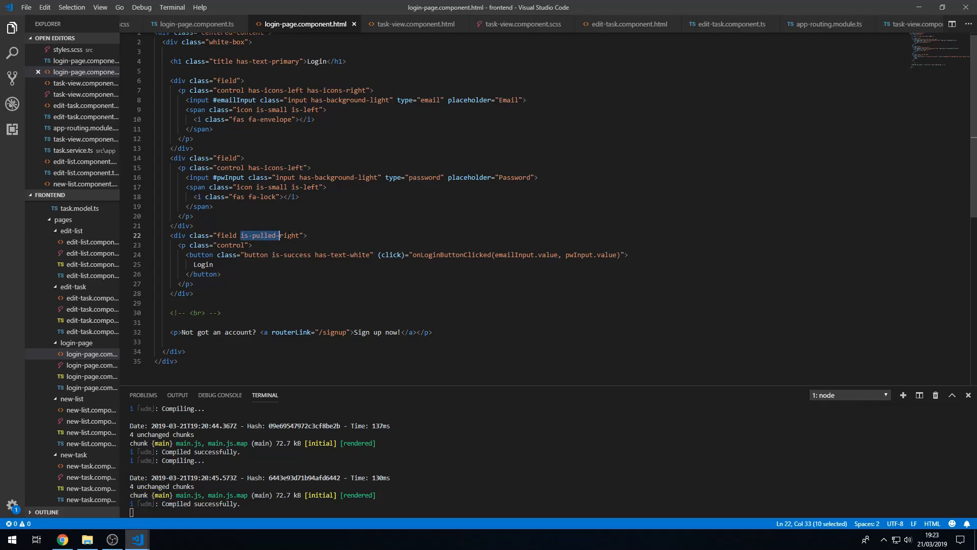
{"action": "left_click", "coordinate": [61, 539]}
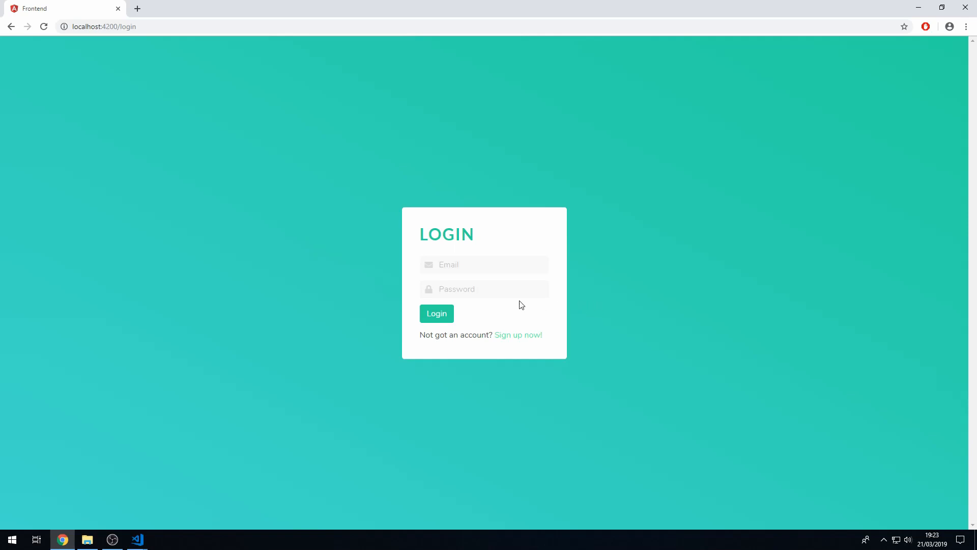
{"action": "mouse_move", "coordinate": [436, 323]}
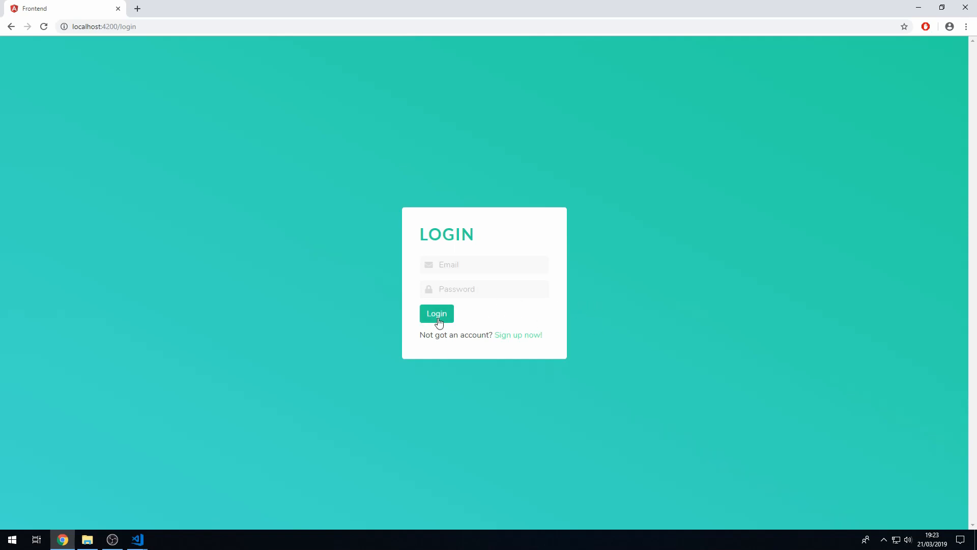
- Give the Login button's field div style="display: flex; align-content: flex-end" and check it in Chrome
{"action": "left_click", "coordinate": [137, 539]}
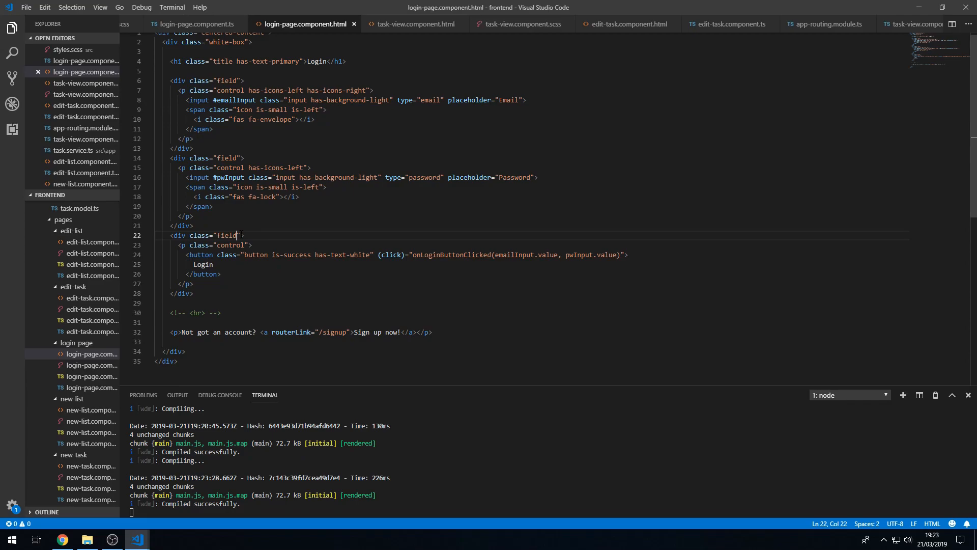
{"action": "type", "text": "style=\"\""}
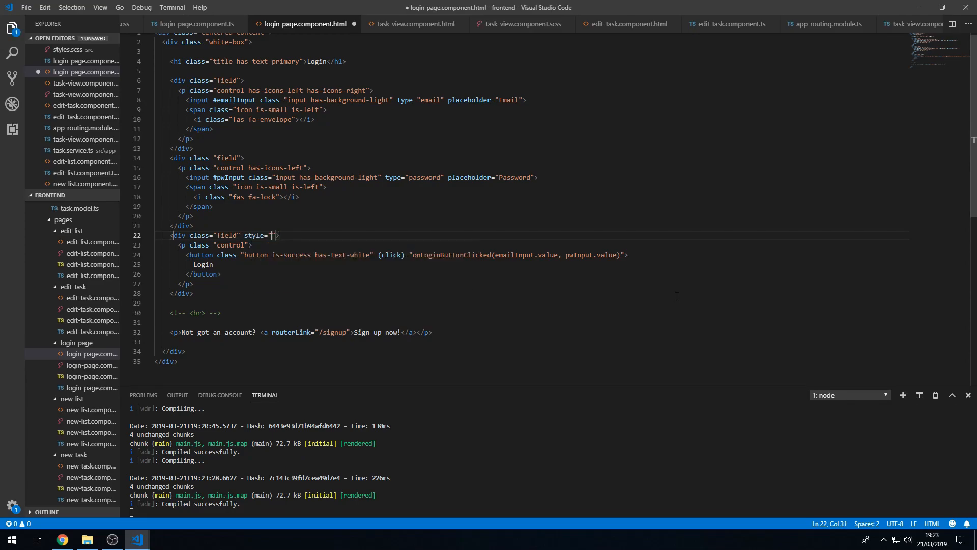
{"action": "type", "text": "display: flex; align-content: flex-end"}
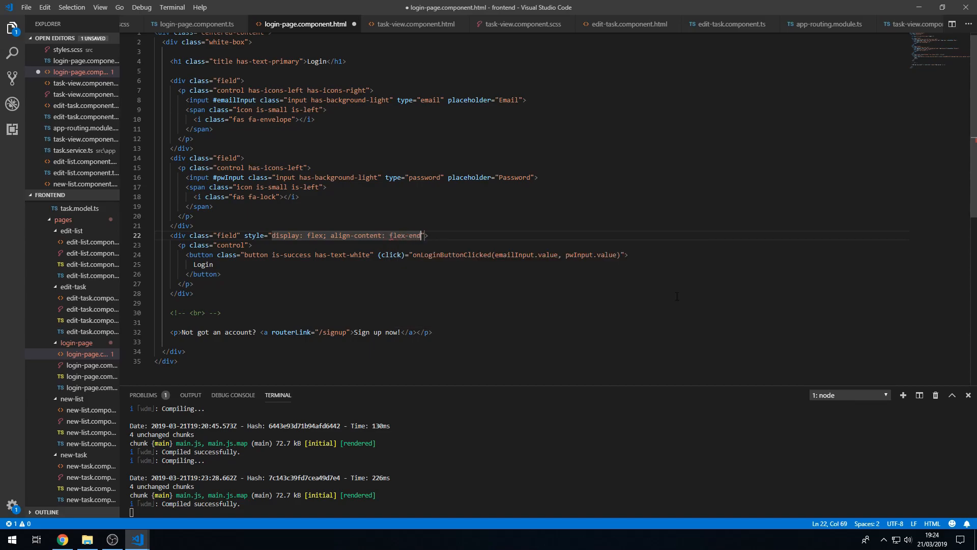
{"action": "left_click", "coordinate": [62, 540]}
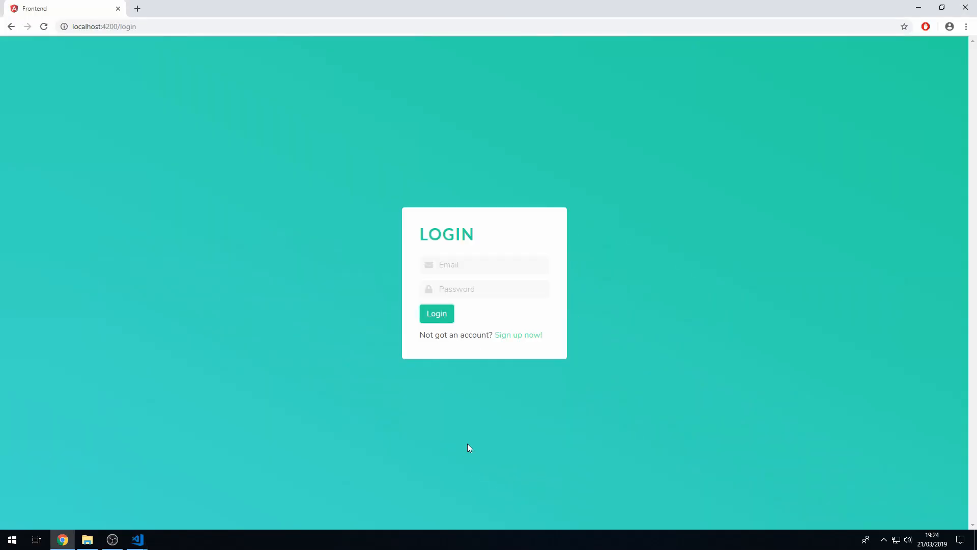
- In DevTools edit the field's element.style live to justify-content: flex-end, moving Login to the right
{"action": "key", "text": "F12"}
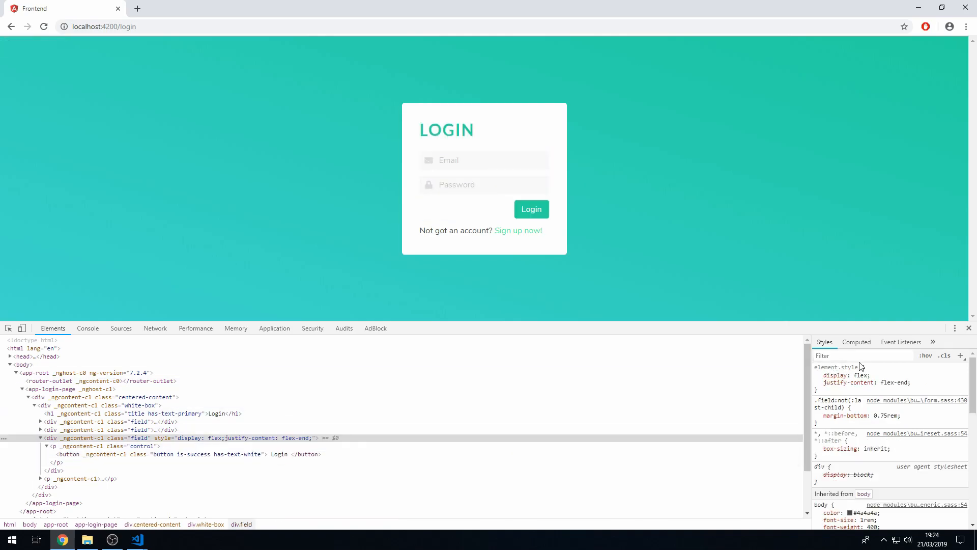
{"action": "double_click", "coordinate": [848, 382]}
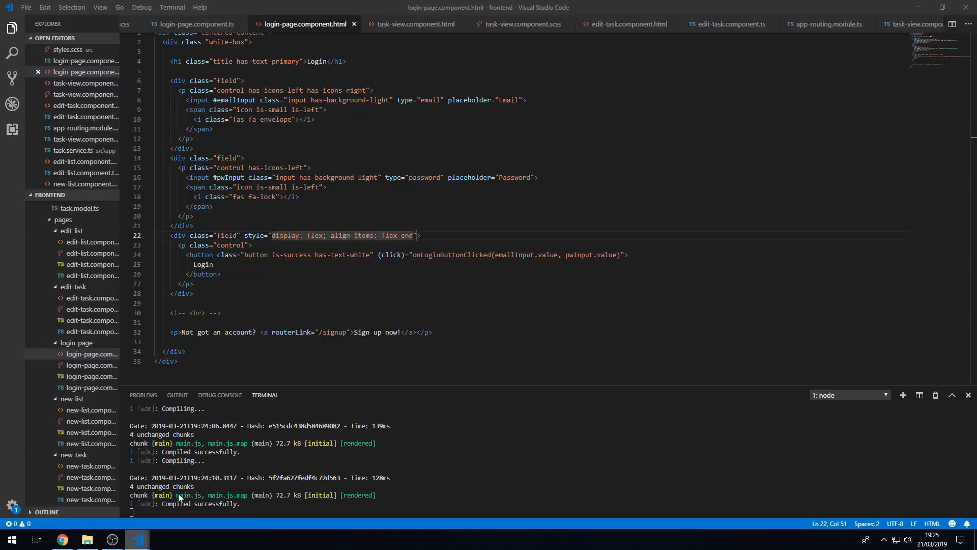
- Set the field style to justify-content: flex-end, restore the <br>, and trim the link text to 'Sign up'
{"action": "left_click", "coordinate": [329, 235]}
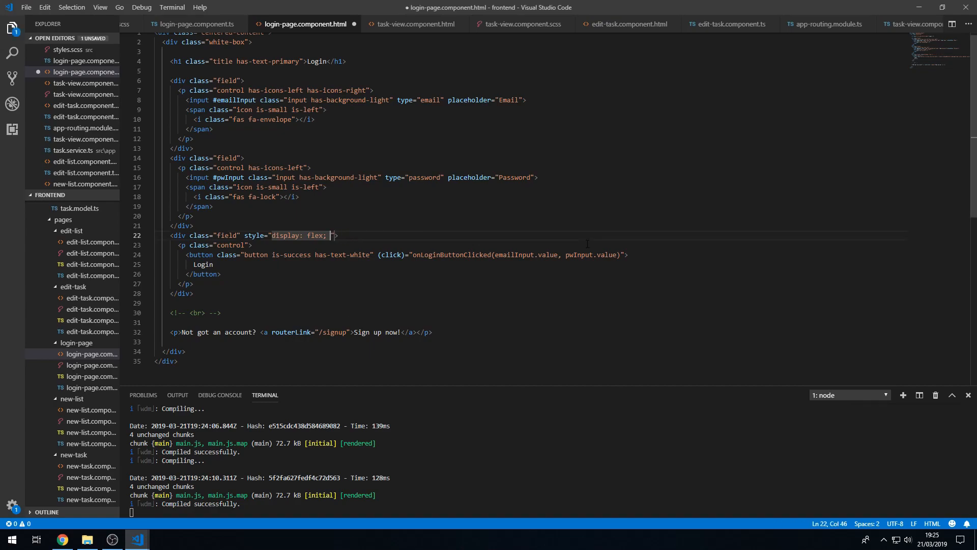
{"action": "type", "text": "justify-content: flex-end;"}
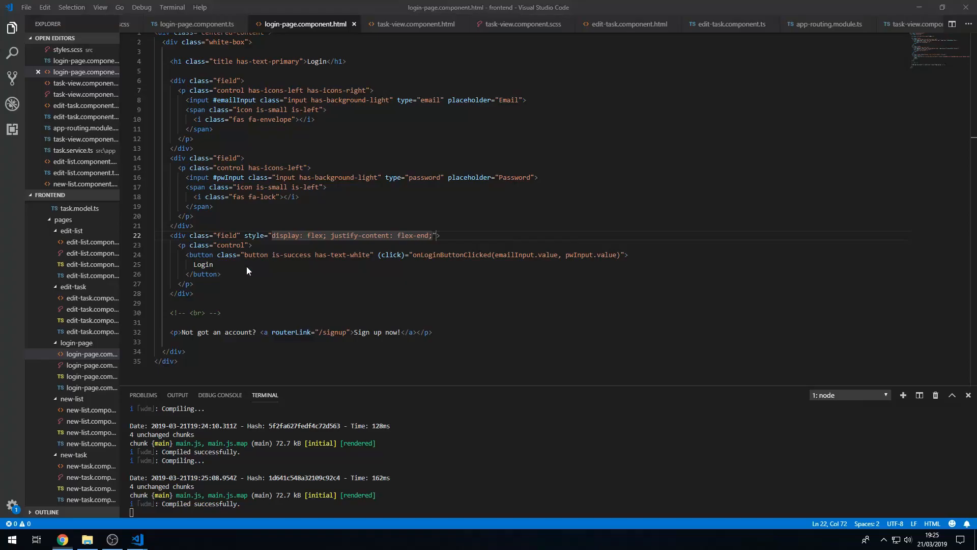
{"action": "left_click", "coordinate": [407, 313]}
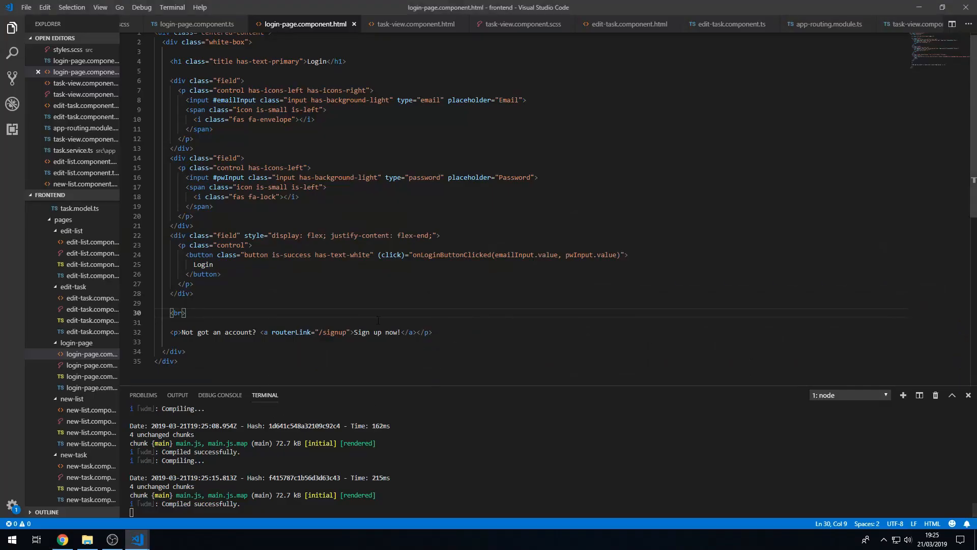
{"action": "double_click", "coordinate": [393, 332]}
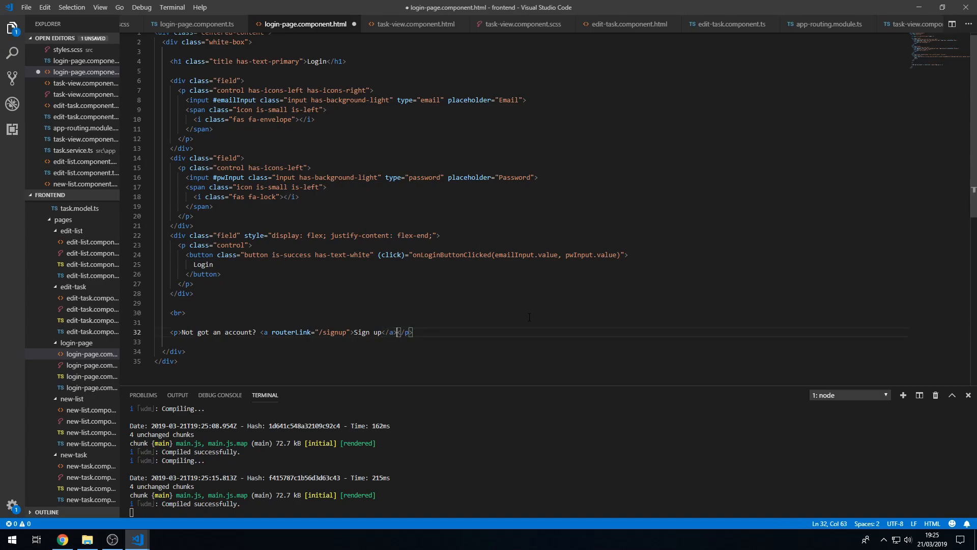
{"action": "left_click", "coordinate": [62, 540]}
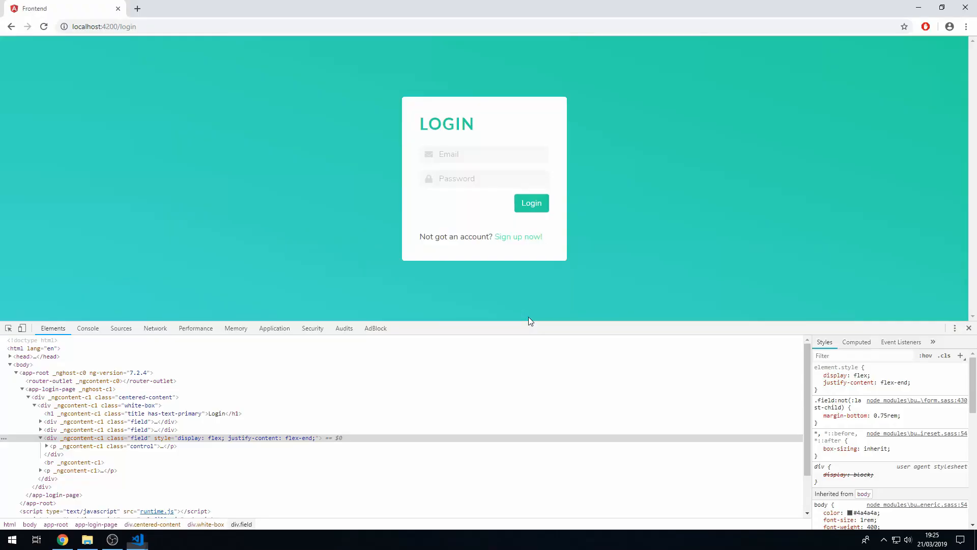
{"action": "mouse_move", "coordinate": [523, 233]}
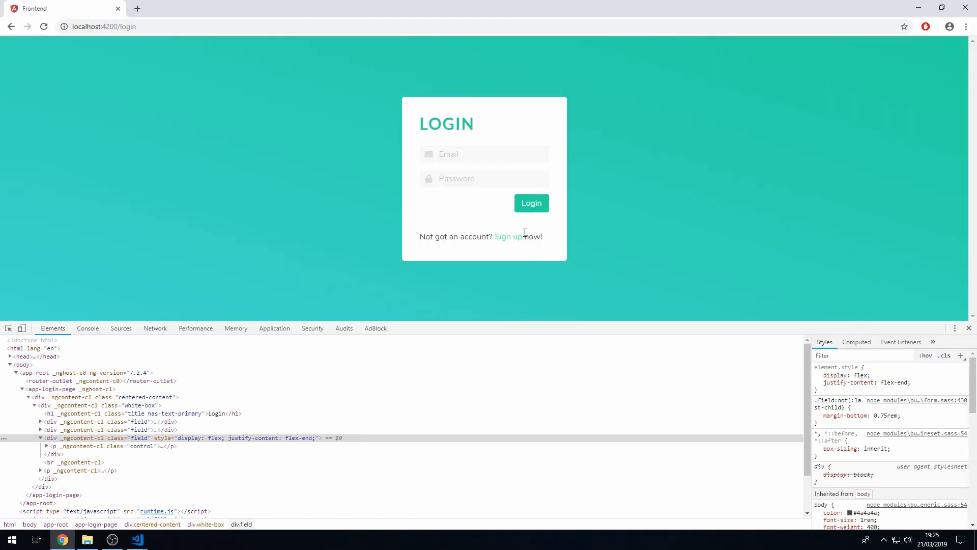
{"action": "mouse_move", "coordinate": [528, 279]}
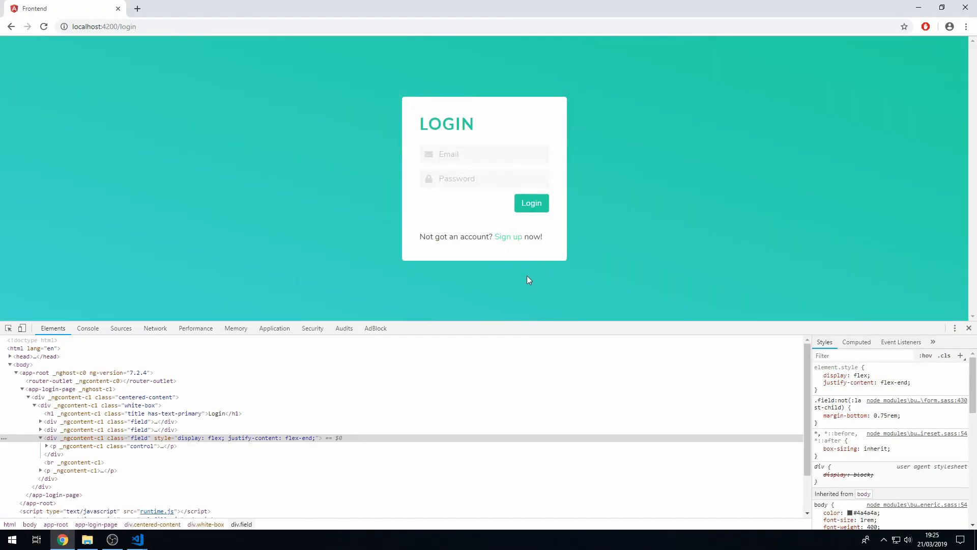
{"action": "left_click", "coordinate": [175, 437]}
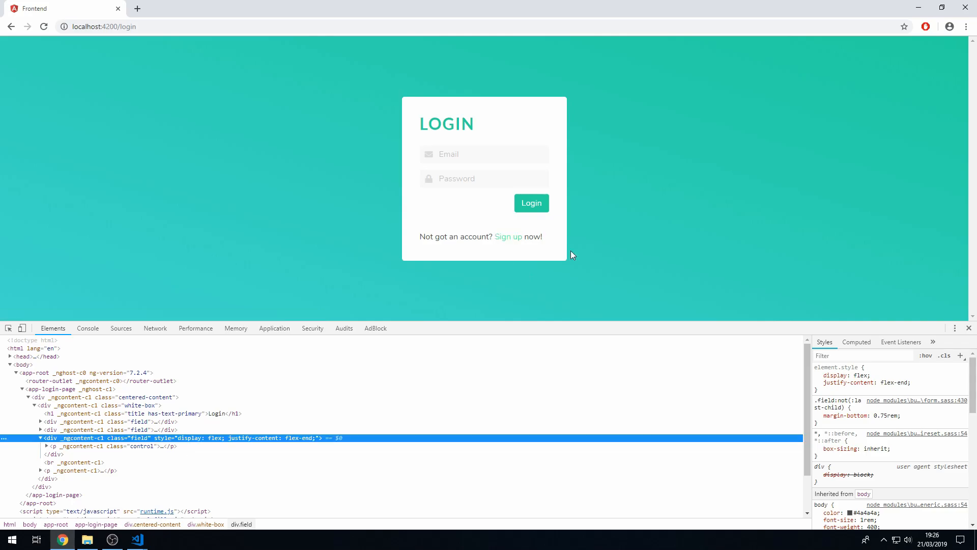
{"action": "mouse_move", "coordinate": [511, 250]}
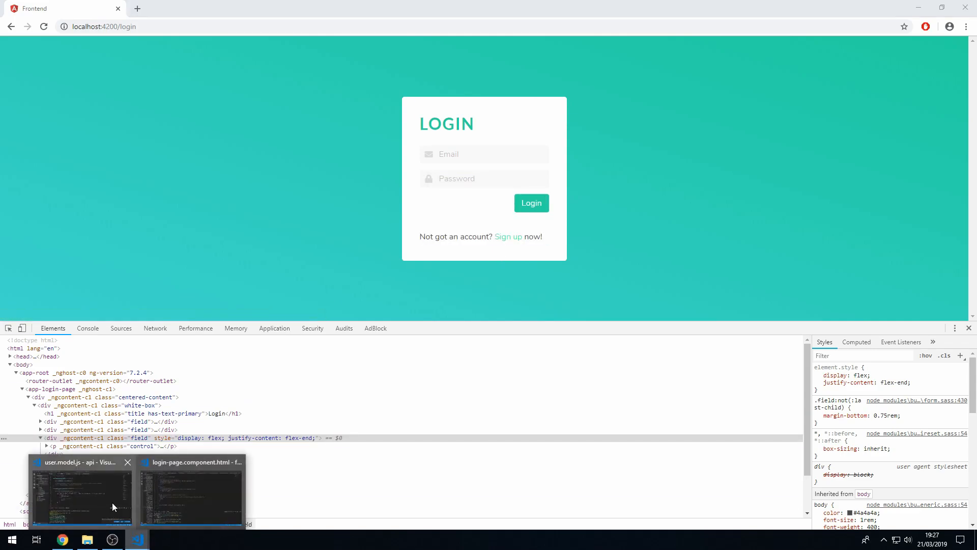
- In main-styles.scss change the $link colour from $light-green to $turquoise and save
{"action": "left_click", "coordinate": [191, 492]}
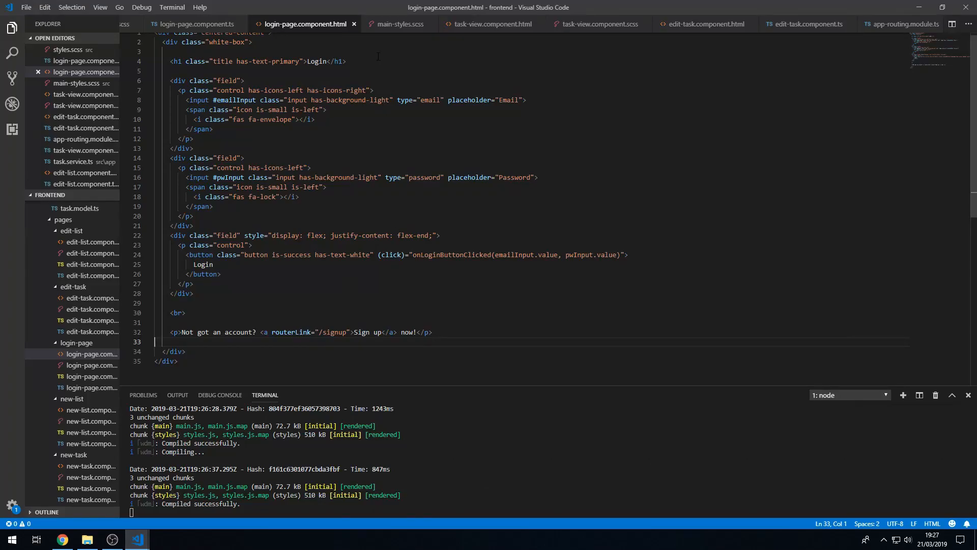
{"action": "left_click", "coordinate": [398, 24]}
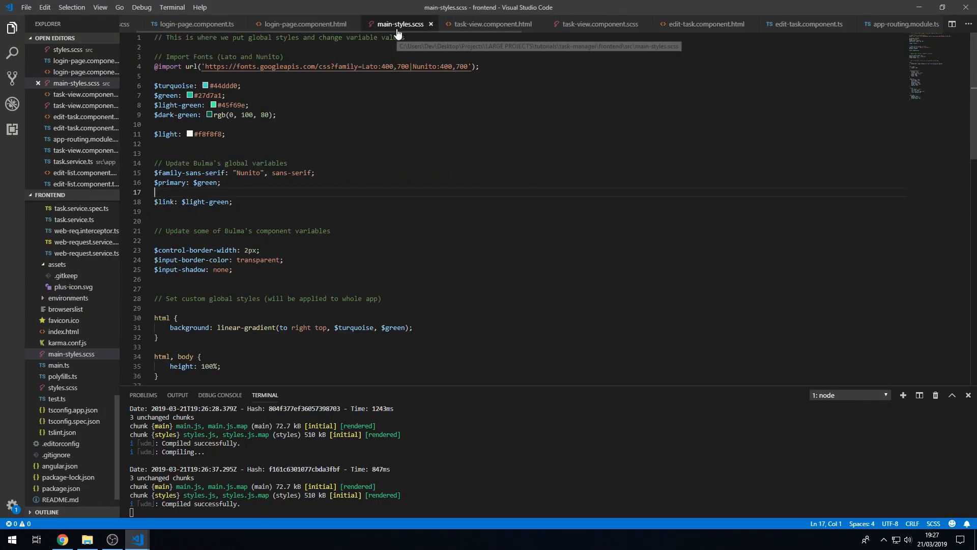
{"action": "mouse_move", "coordinate": [279, 202]}
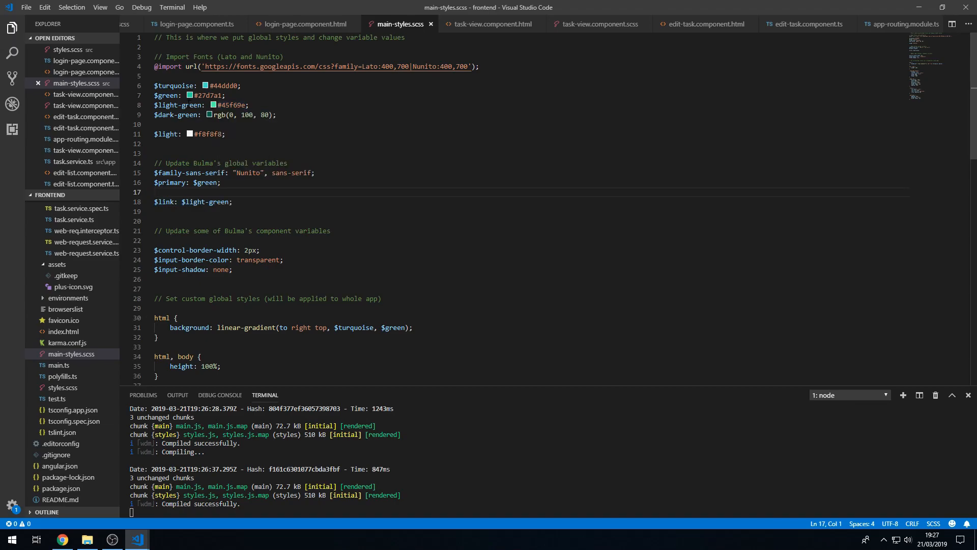
{"action": "double_click", "coordinate": [174, 85]}
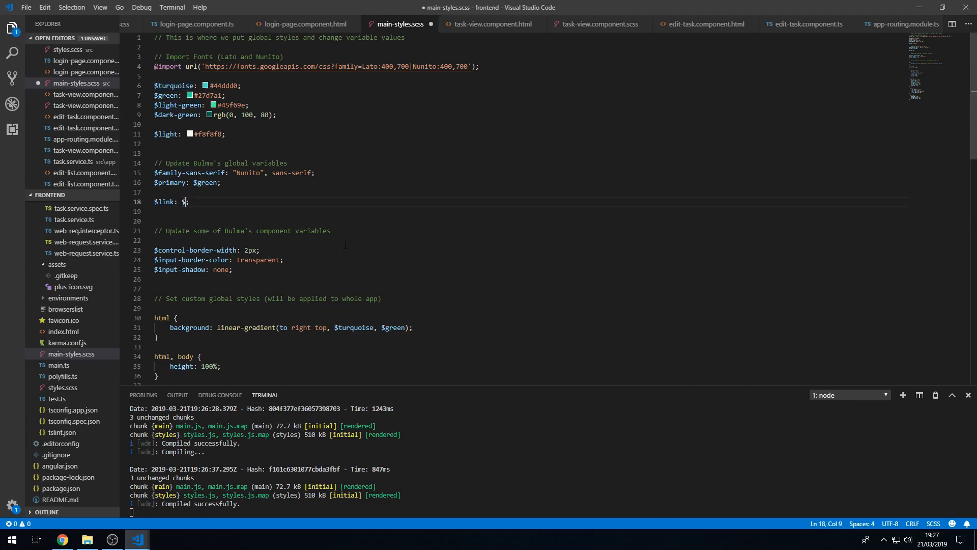
{"action": "type", "text": "turquoise;"}
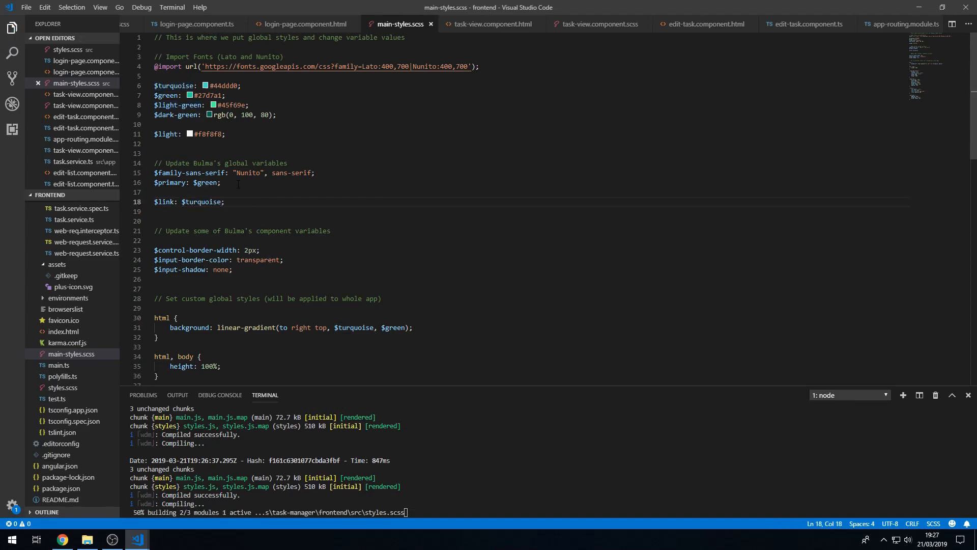
- View the login page in Chrome with the Sign up link now turquoise
{"action": "left_click", "coordinate": [61, 540]}
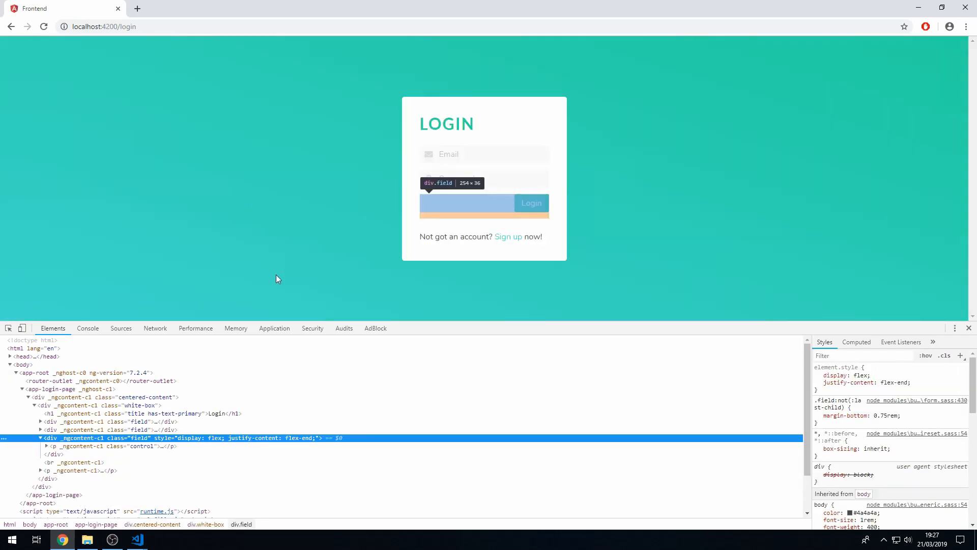
{"action": "mouse_move", "coordinate": [502, 254]}
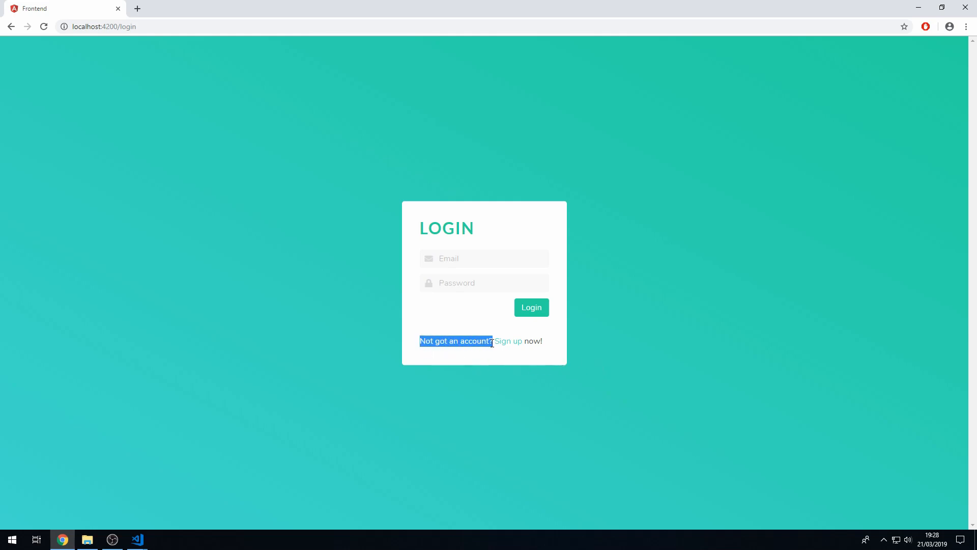
{"action": "mouse_move", "coordinate": [136, 539]}
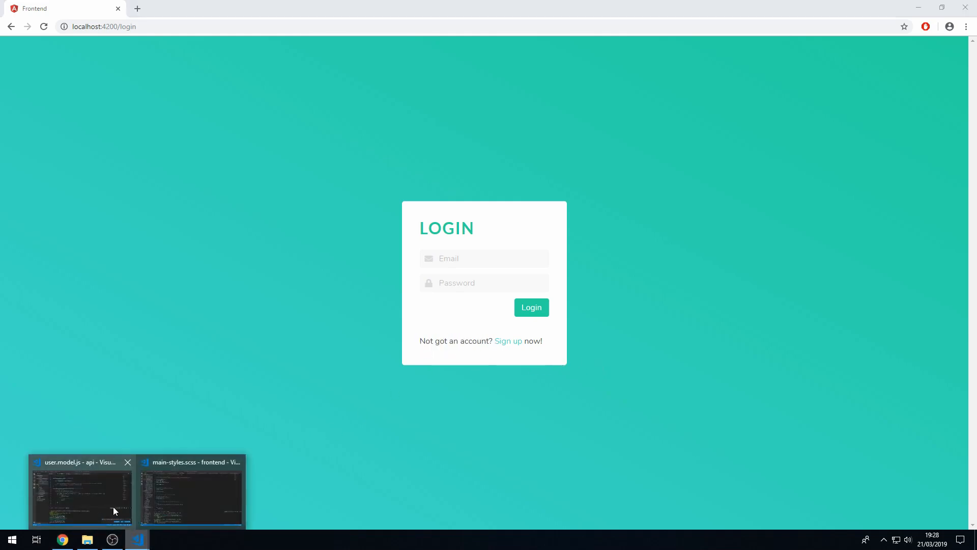
- Add class="has-text-grey" to the 'Not got an account?' paragraph in login-page.component.html
{"action": "left_click", "coordinate": [191, 493]}
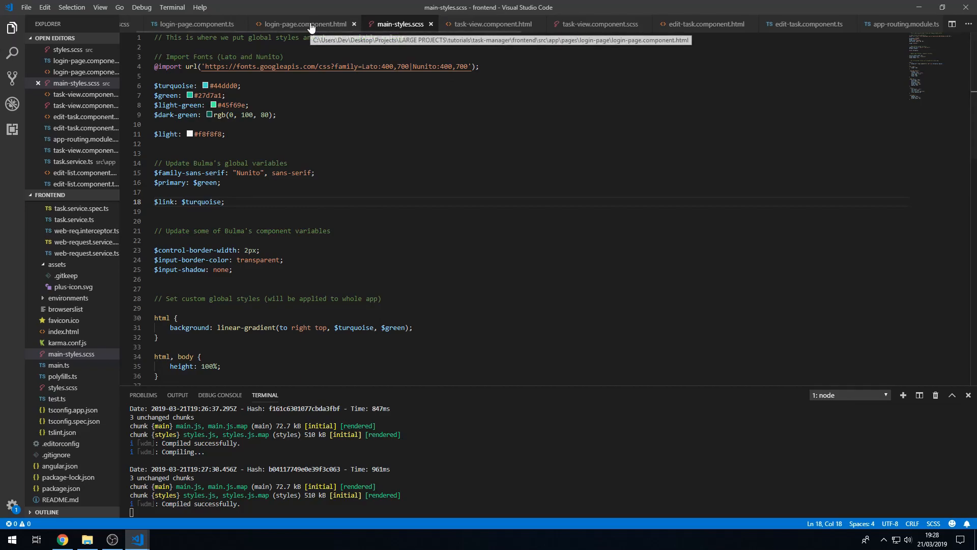
{"action": "left_click", "coordinate": [304, 23]}
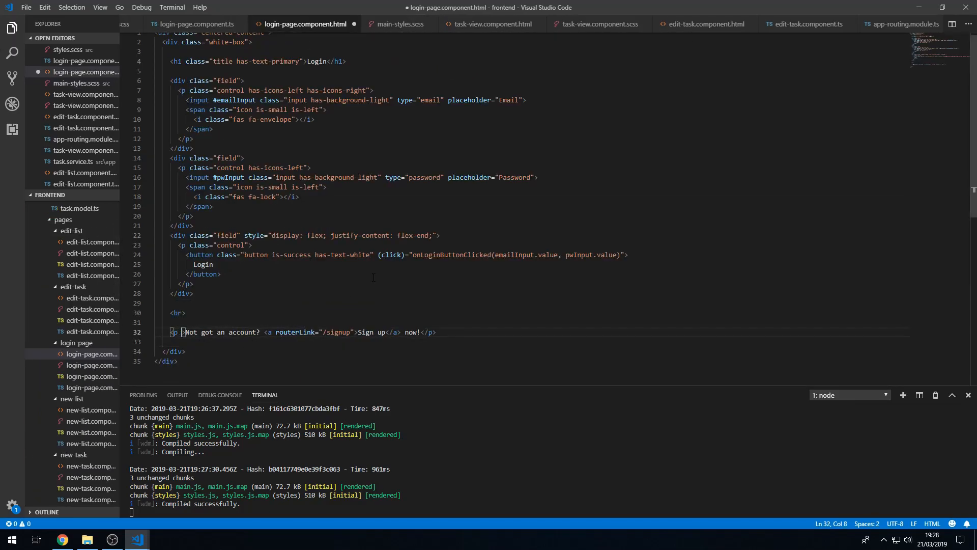
{"action": "type", "text": "class=\"has-text-"}
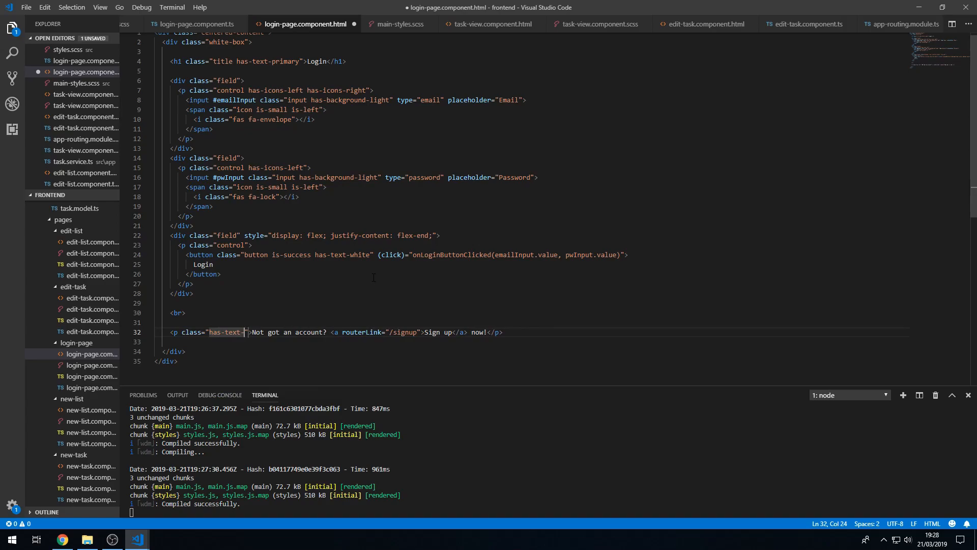
{"action": "left_click", "coordinate": [62, 539]}
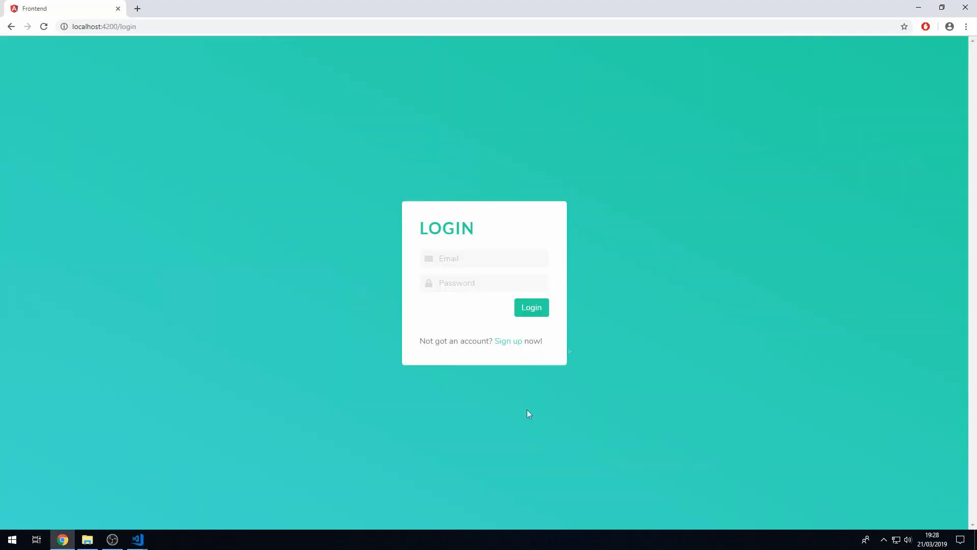
{"action": "mouse_move", "coordinate": [607, 379]}
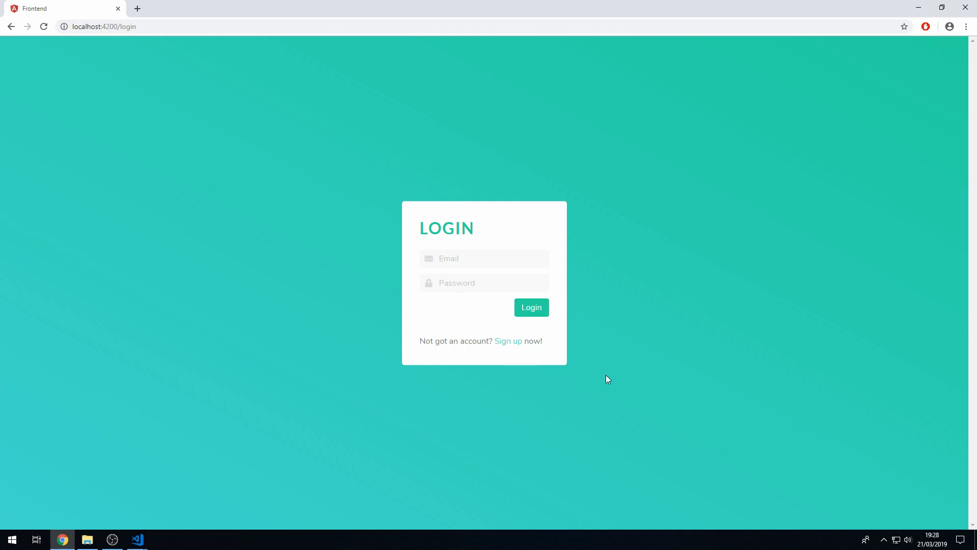
{"action": "mouse_move", "coordinate": [509, 341]}
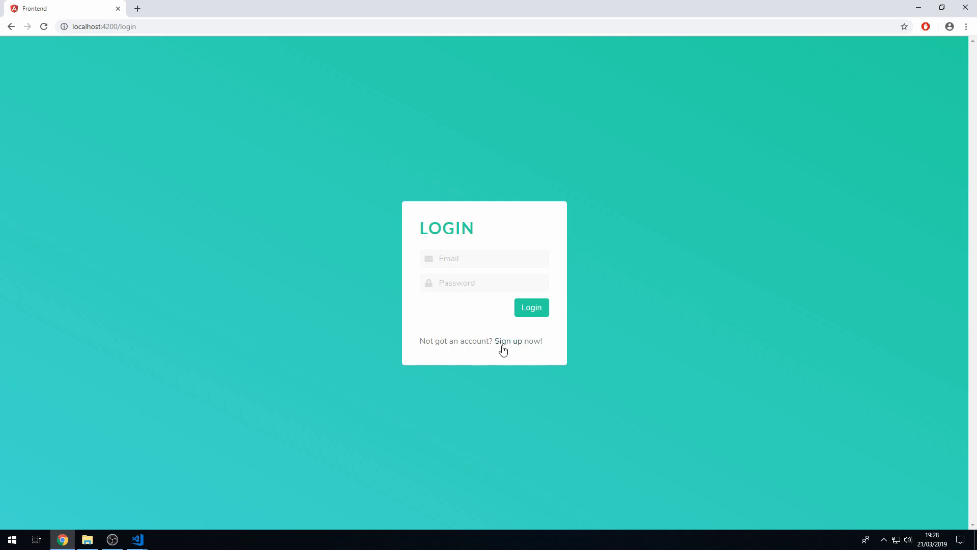
- Follow the grey prompt's Sign up link to the sign-up page, then return to the editor
{"action": "left_click", "coordinate": [517, 341]}
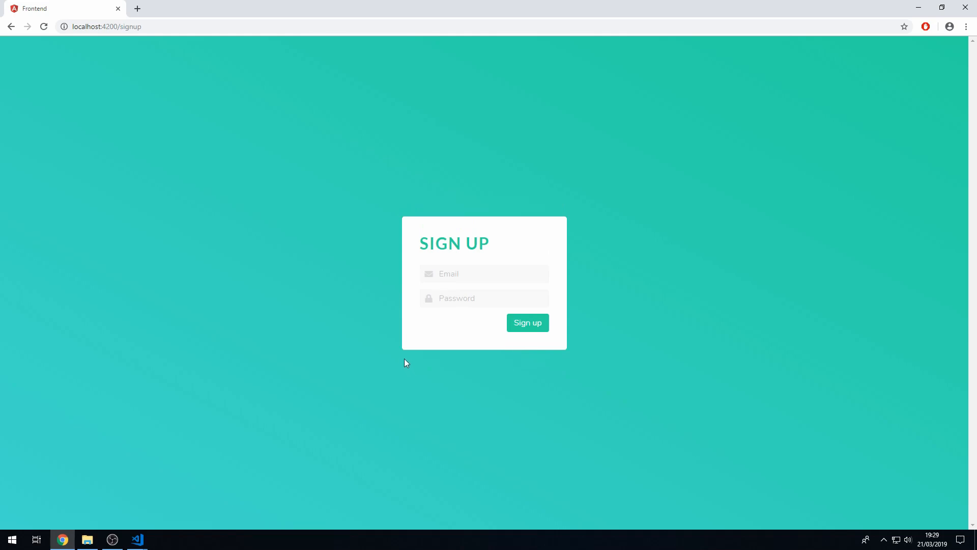
{"action": "mouse_move", "coordinate": [418, 350]}
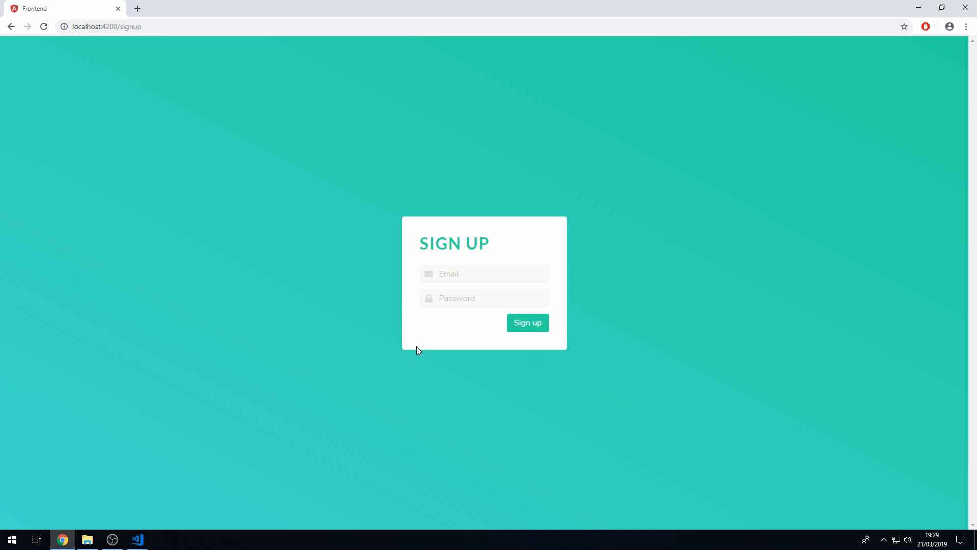
{"action": "mouse_move", "coordinate": [419, 397]}
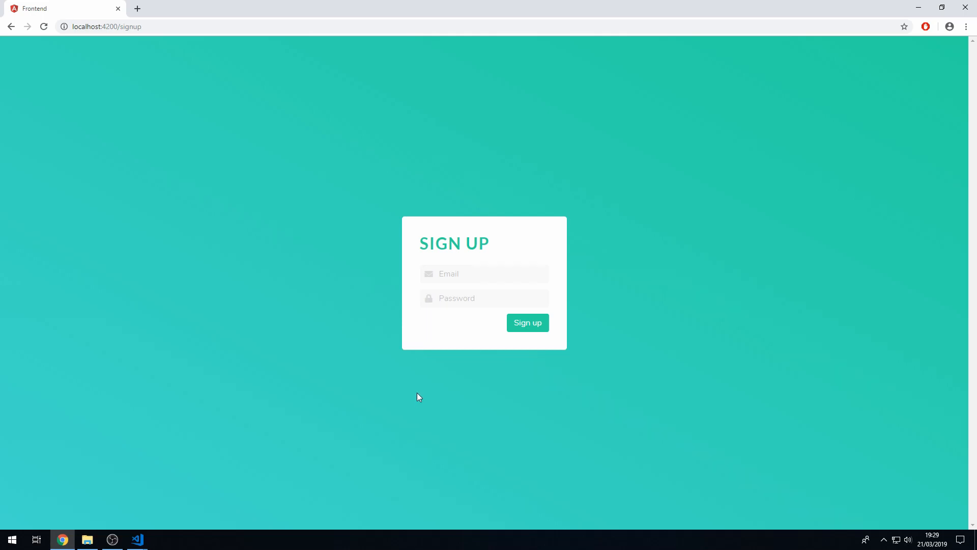
{"action": "left_click", "coordinate": [136, 540]}
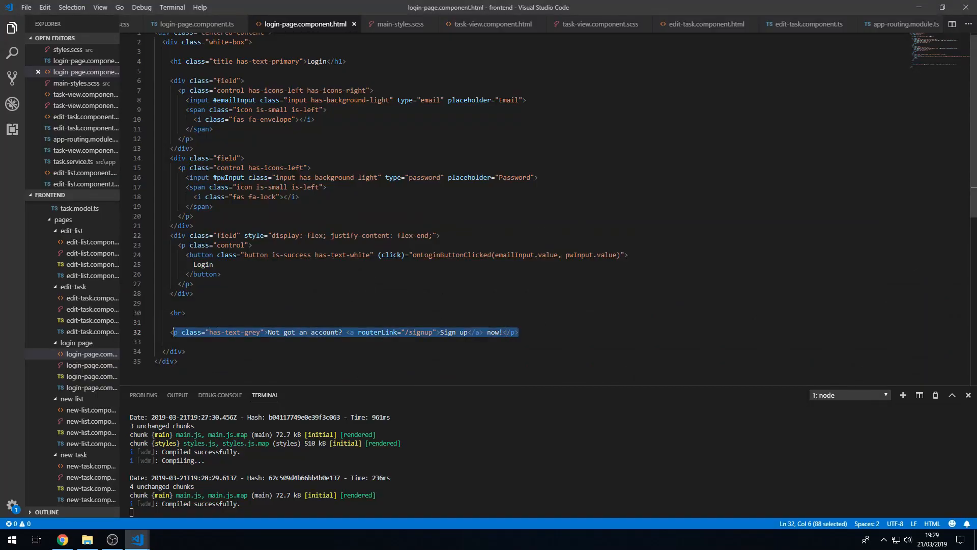
- Copy the account prompt paragraph and bring up signup-page.component.html via Quick Open
{"action": "left_click", "coordinate": [240, 332]}
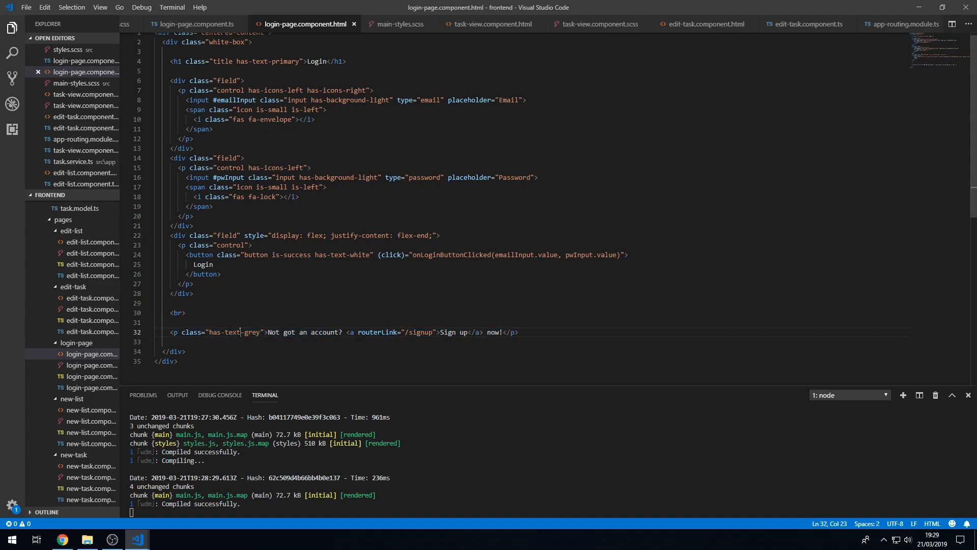
{"action": "mouse_move", "coordinate": [286, 290]}
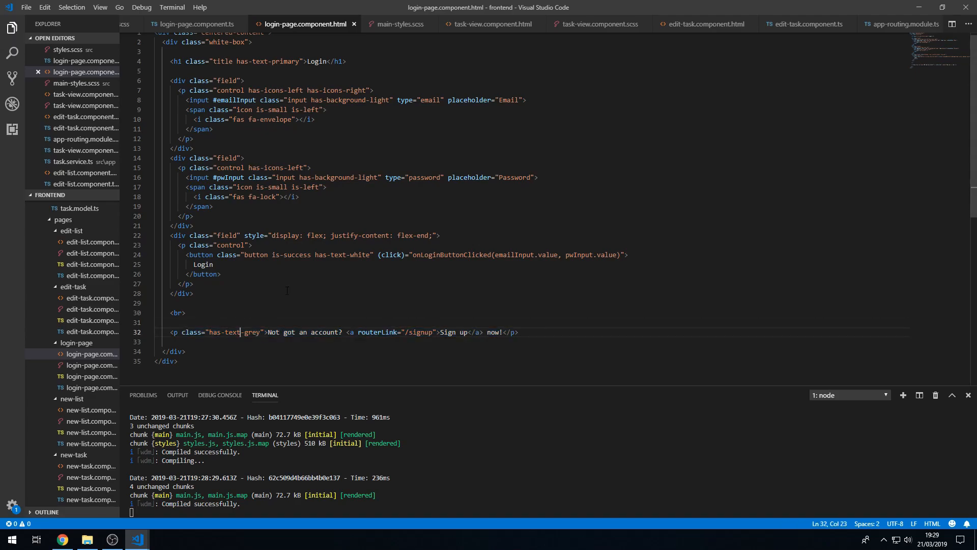
{"action": "type", "text": "sign"}
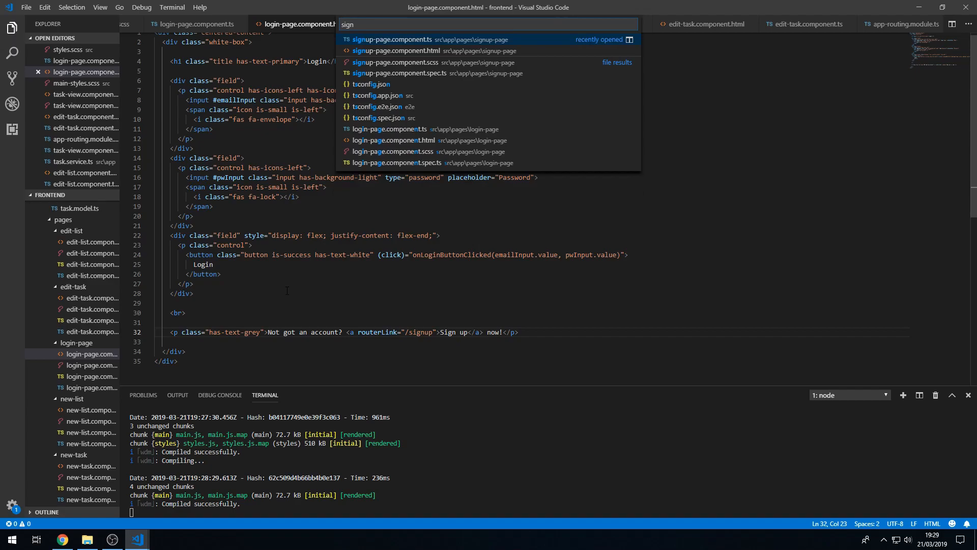
{"action": "left_click", "coordinate": [395, 51]}
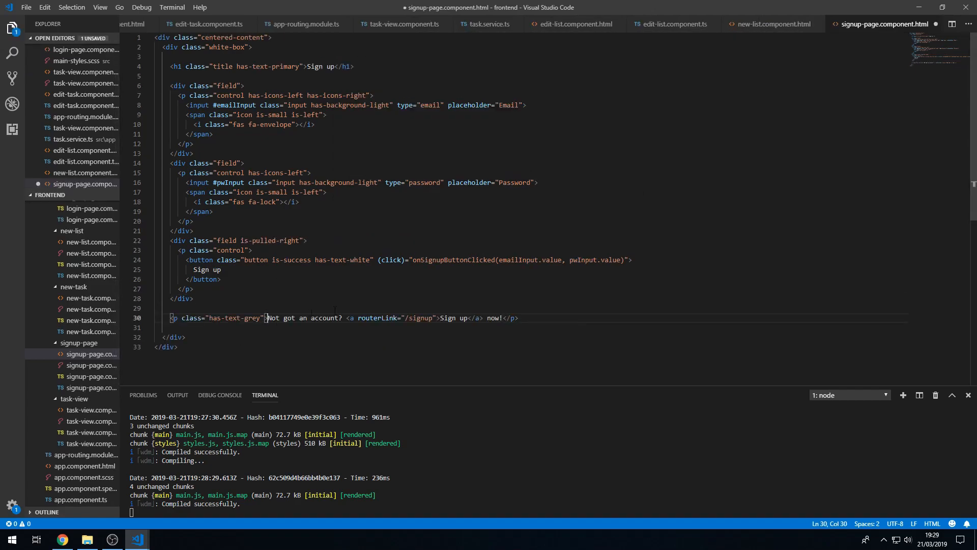
- Paste the paragraph into the sign-up template reading 'Already got an account? Login now!'
{"action": "type", "text": "Already got an ac"}
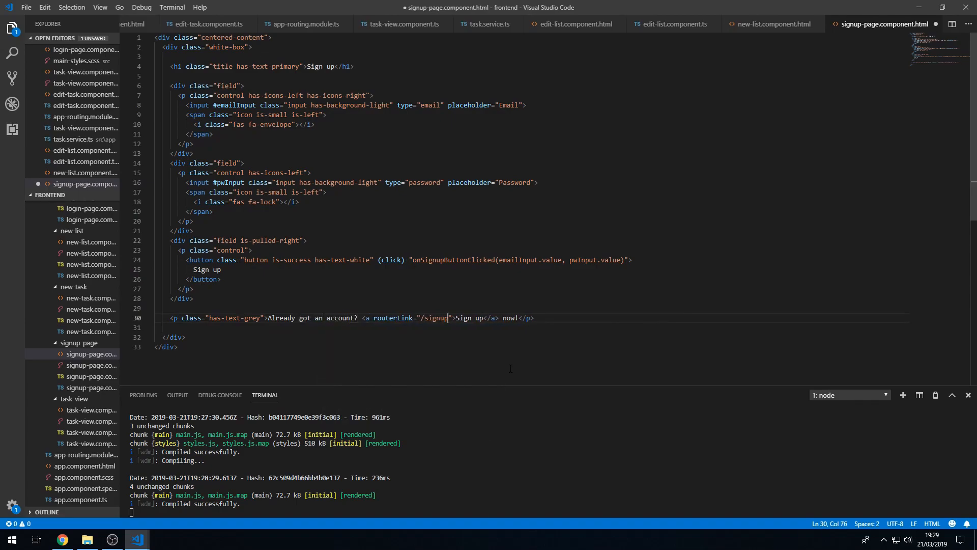
{"action": "type", "text": "Login"}
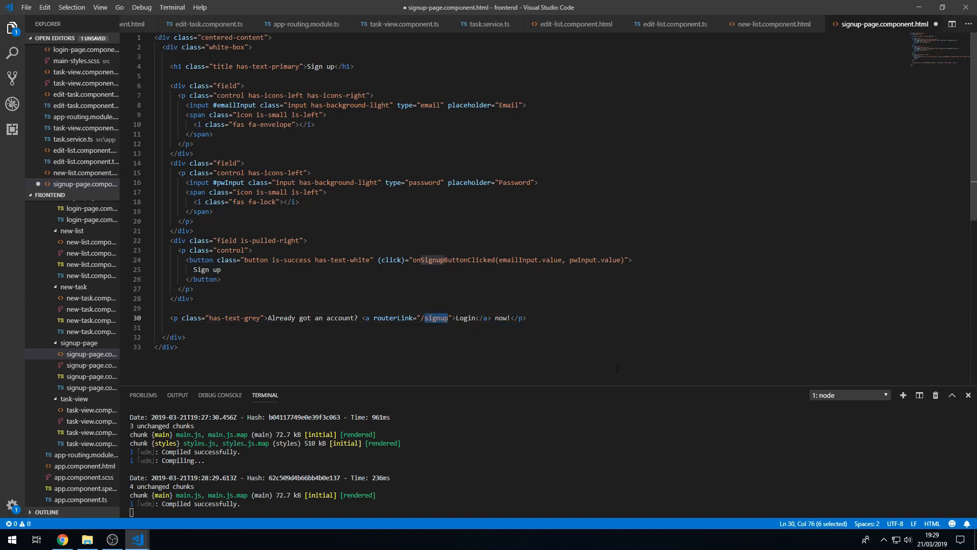
{"action": "left_click", "coordinate": [62, 540]}
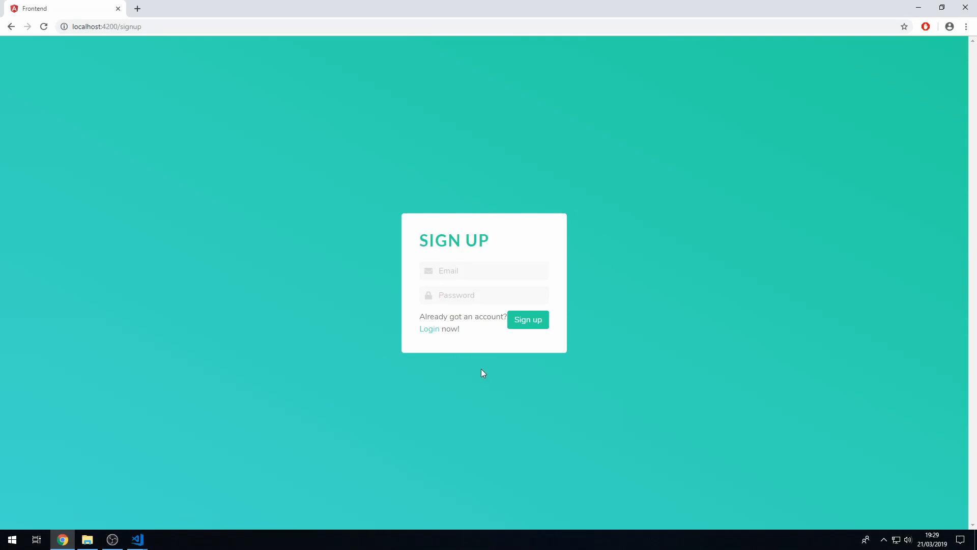
{"action": "mouse_move", "coordinate": [563, 339]}
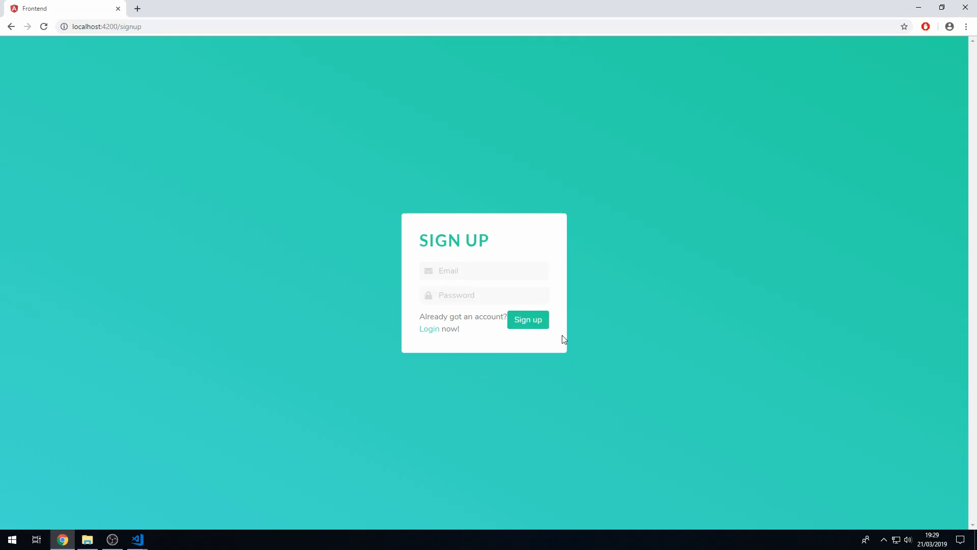
- Review the squeezed login prompt beside the Sign up button and return to the editor
{"action": "left_click", "coordinate": [136, 540]}
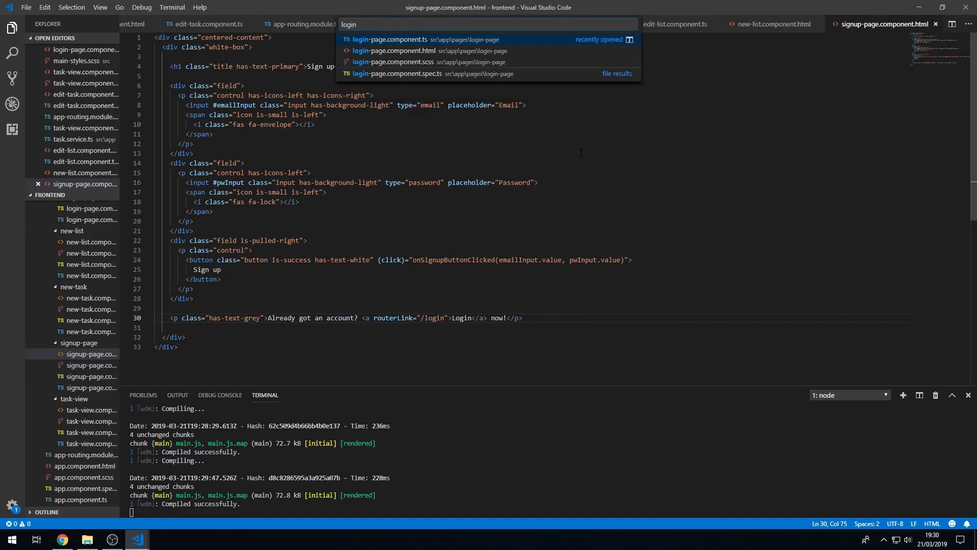
- Style the Sign up button's field div with display flex, justify-content flex-end, and remove is-pulled-right
{"action": "left_click", "coordinate": [394, 51]}
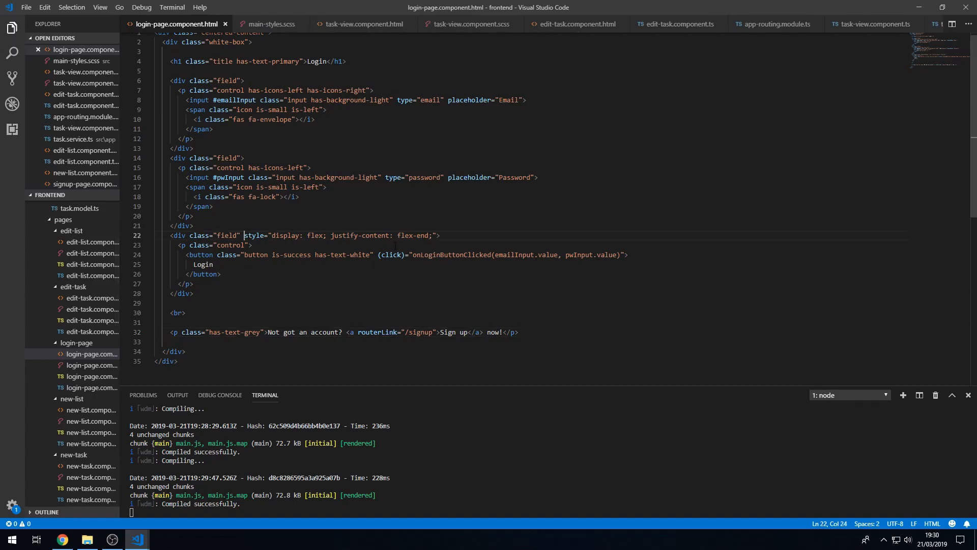
{"action": "left_click", "coordinate": [300, 197]}
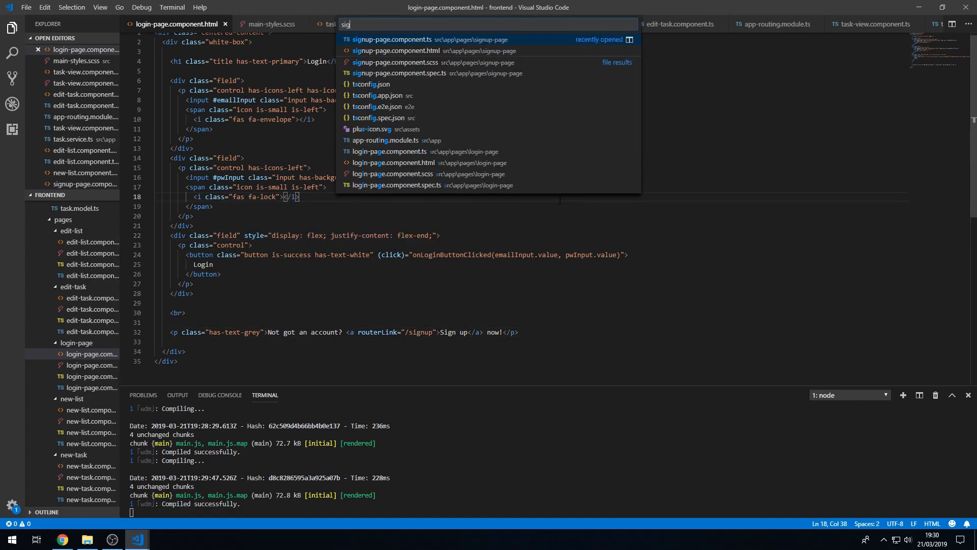
{"action": "left_click", "coordinate": [396, 51]}
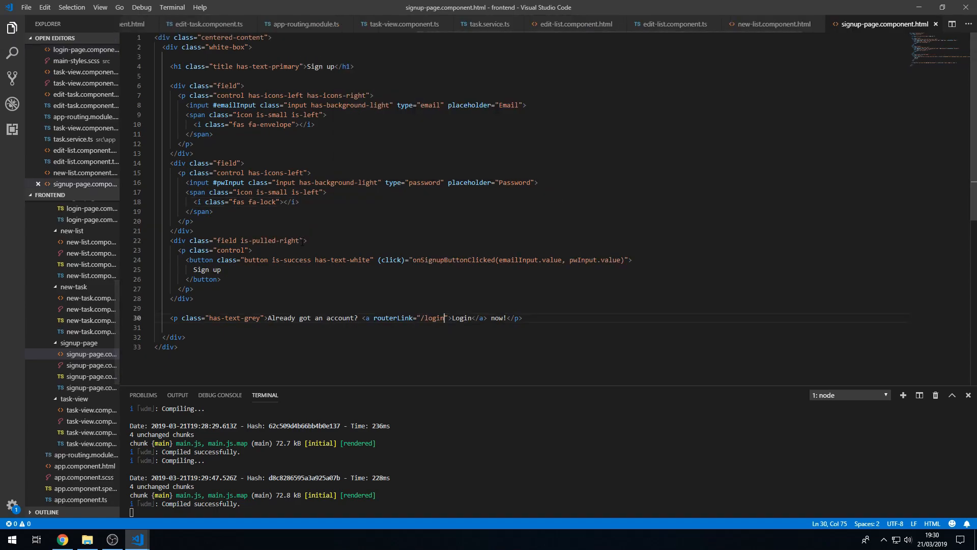
{"action": "type", "text": "style=\"display: flex; justify-content: flex-end;\""}
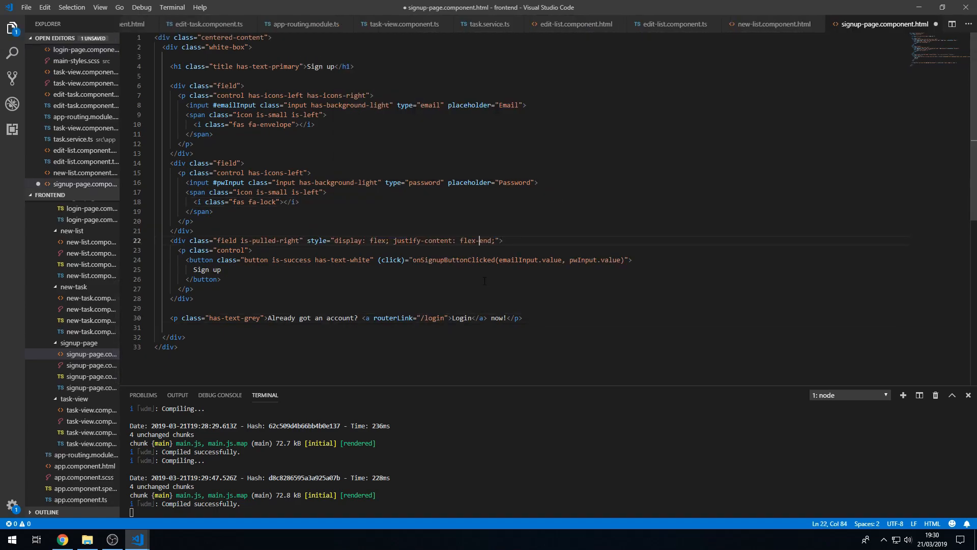
{"action": "double_click", "coordinate": [269, 241]}
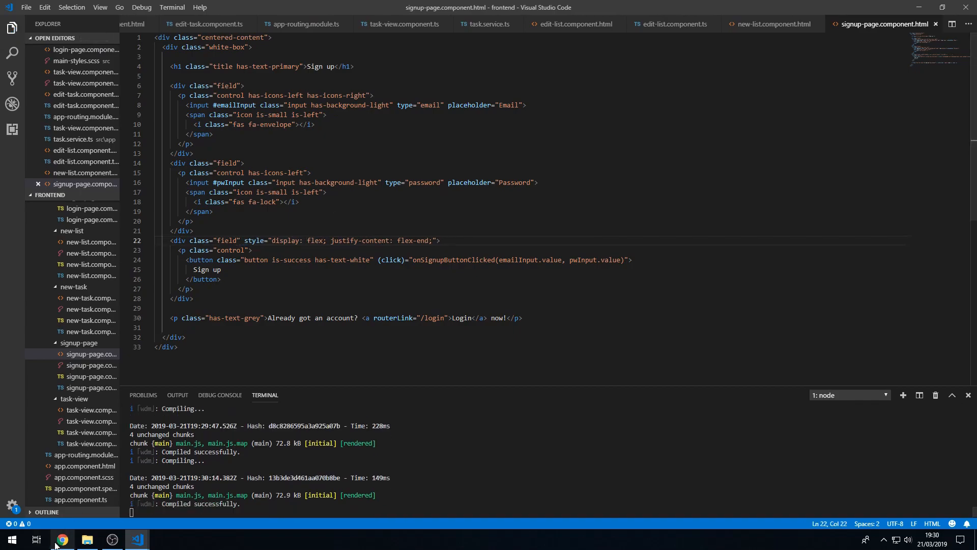
- Add a <br> above the sign-up prompt paragraph and check the spacing in Chrome
{"action": "left_click", "coordinate": [61, 540]}
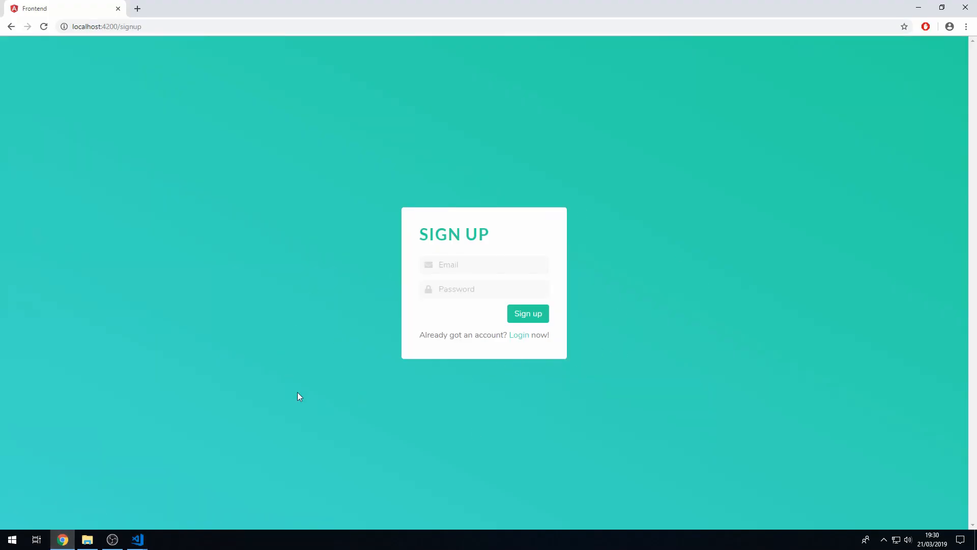
{"action": "left_click", "coordinate": [136, 539]}
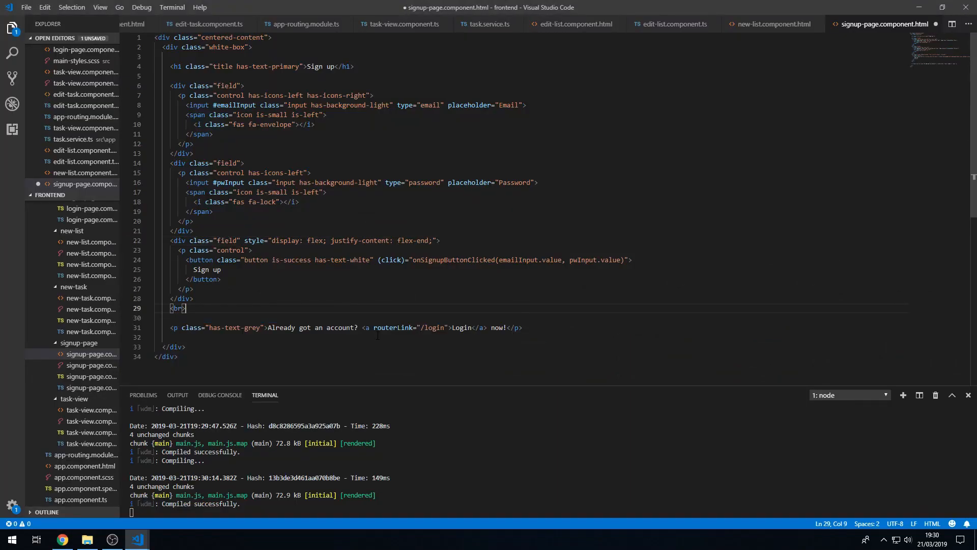
{"action": "left_click", "coordinate": [62, 540]}
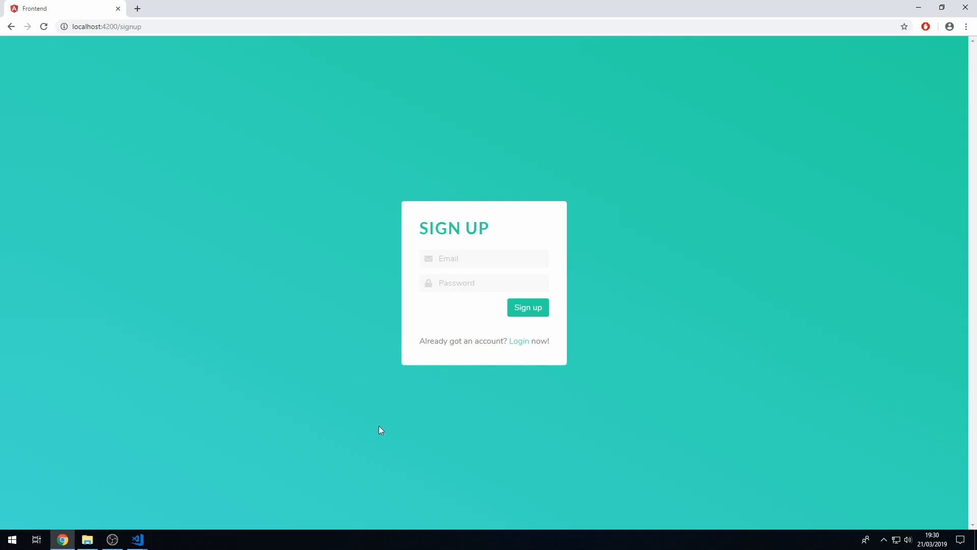
{"action": "mouse_move", "coordinate": [376, 426]}
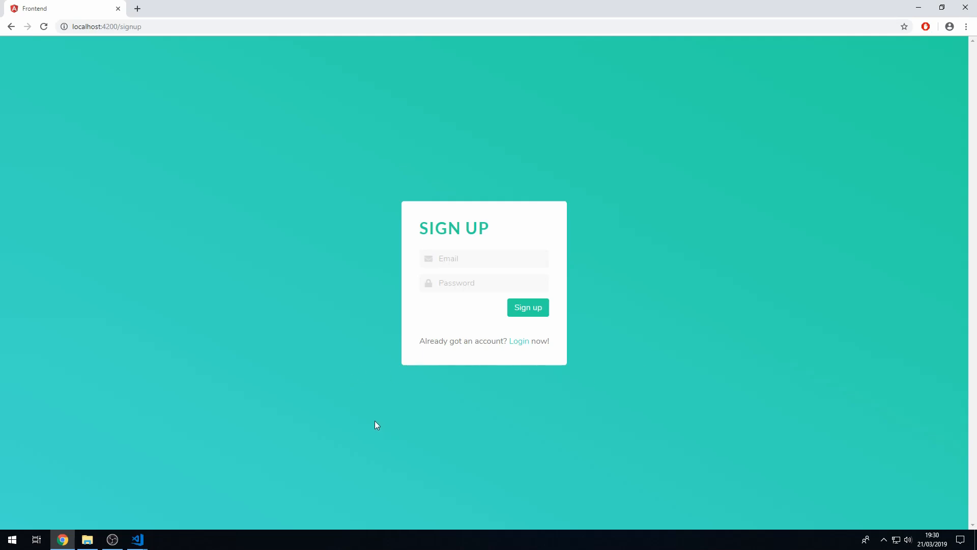
{"action": "left_click", "coordinate": [519, 341]}
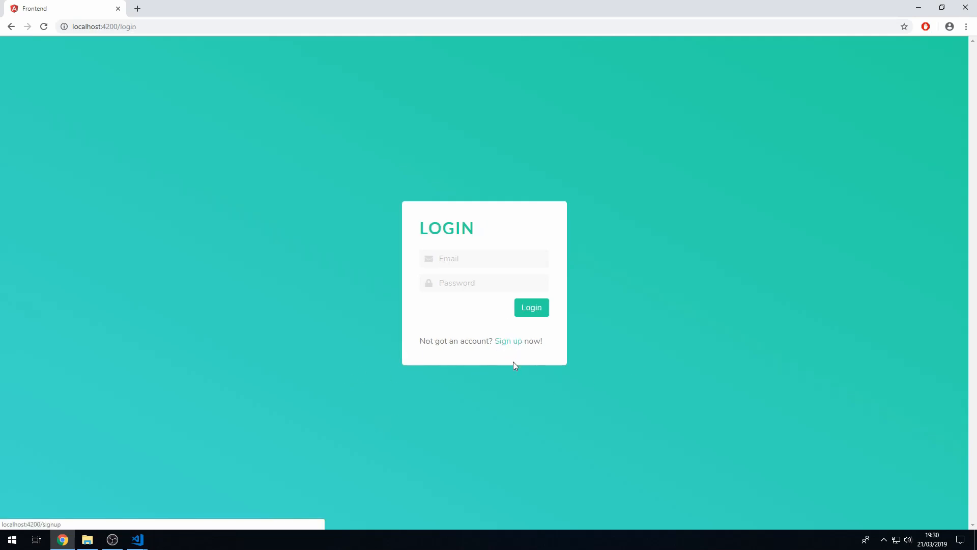
{"action": "left_click", "coordinate": [508, 341]}
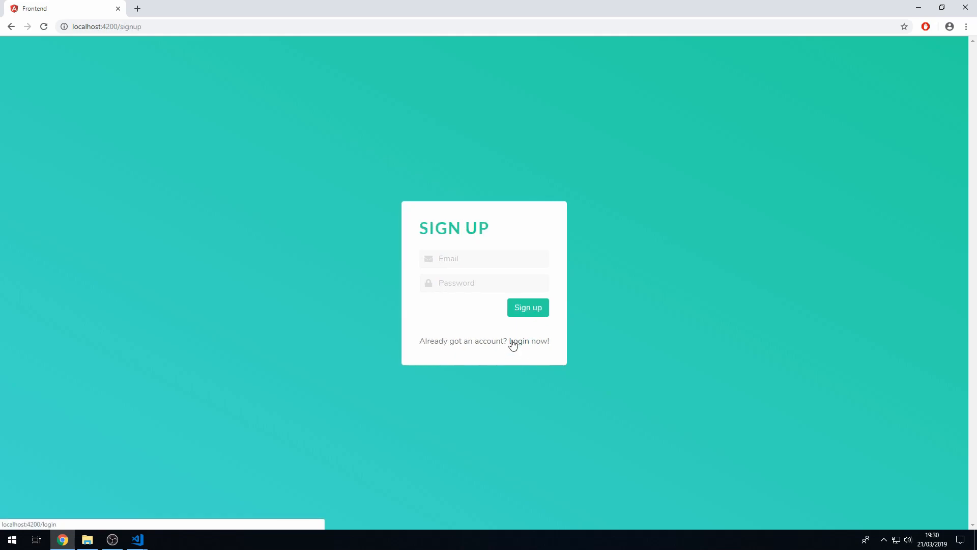
{"action": "mouse_move", "coordinate": [516, 345]}
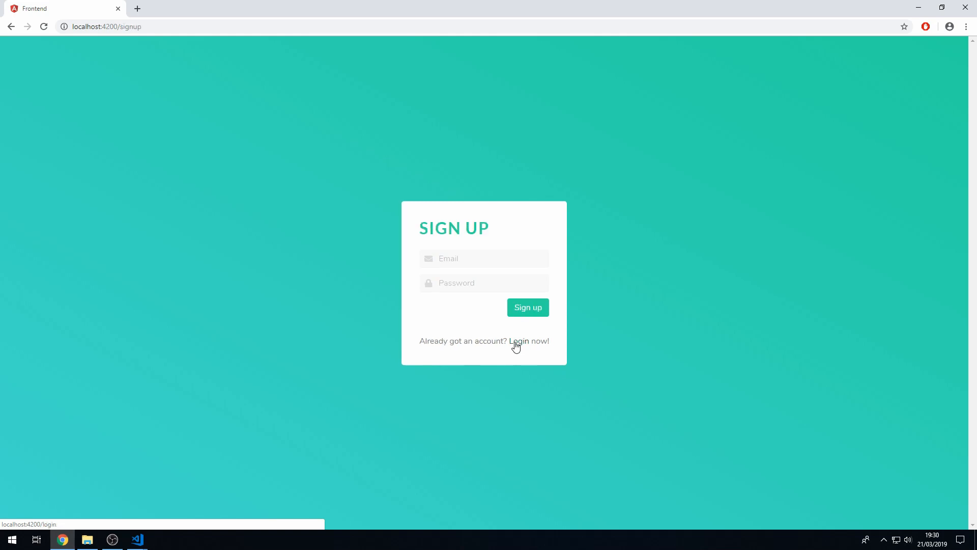
- Toggle between the login and sign-up pages via their prompt links to compare both boxes
{"action": "left_click", "coordinate": [527, 341]}
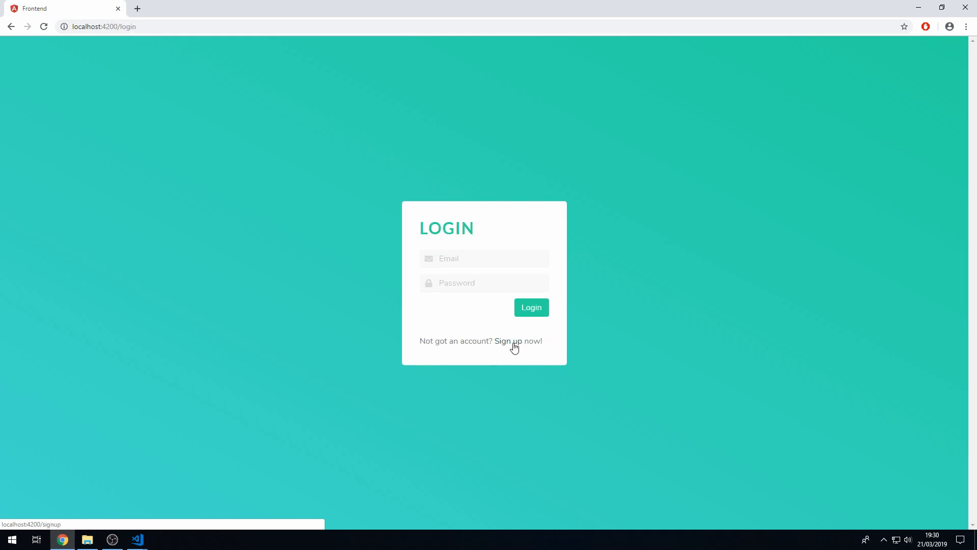
{"action": "left_click", "coordinate": [517, 341]}
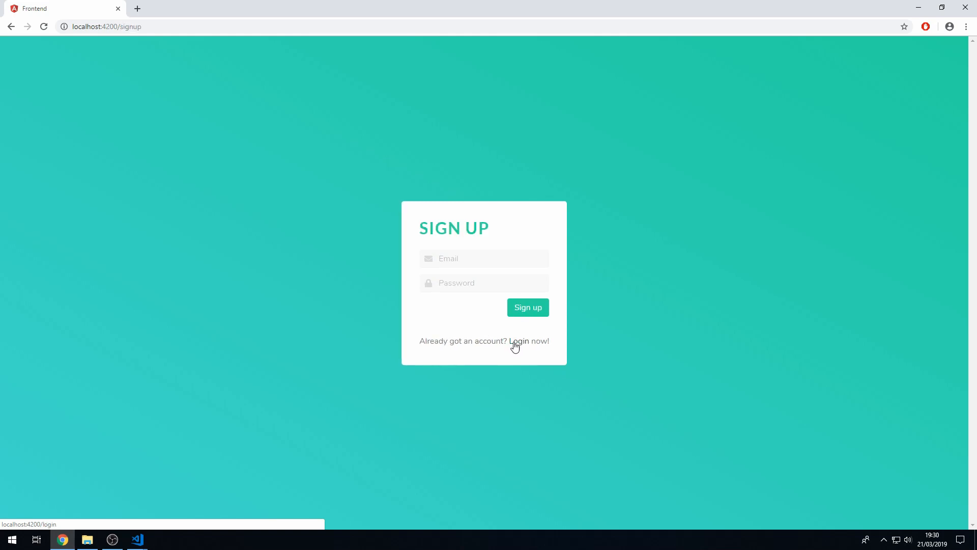
{"action": "left_click", "coordinate": [518, 341]}
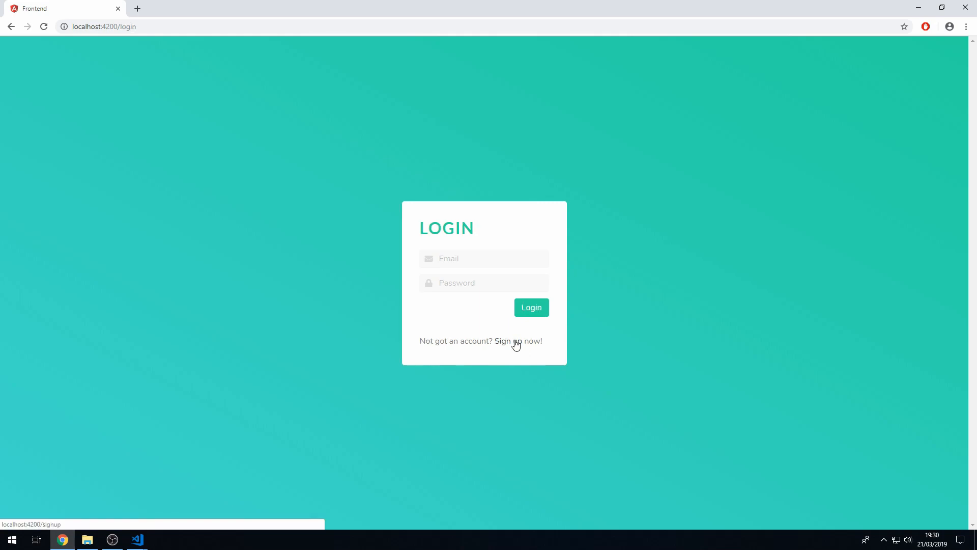
{"action": "left_click", "coordinate": [513, 341]}
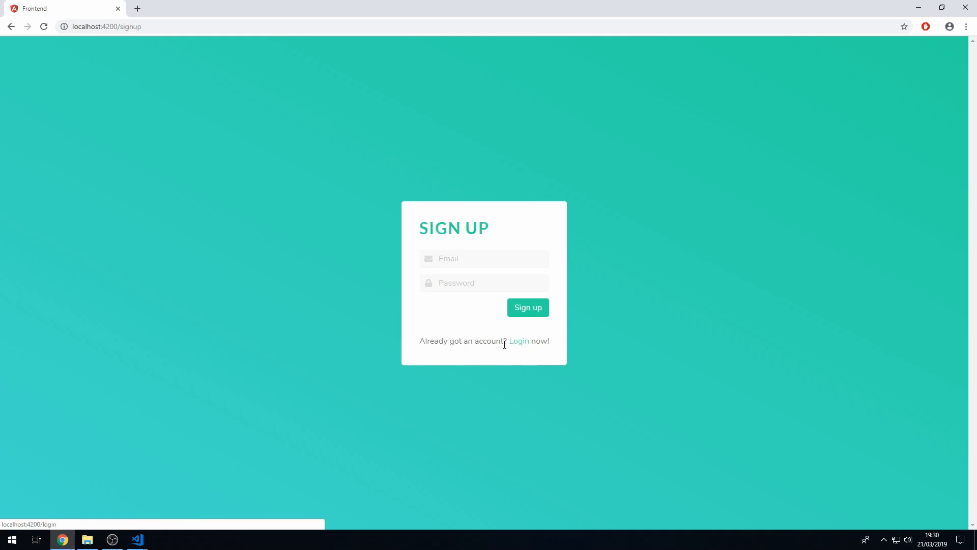
{"action": "left_click", "coordinate": [519, 341]}
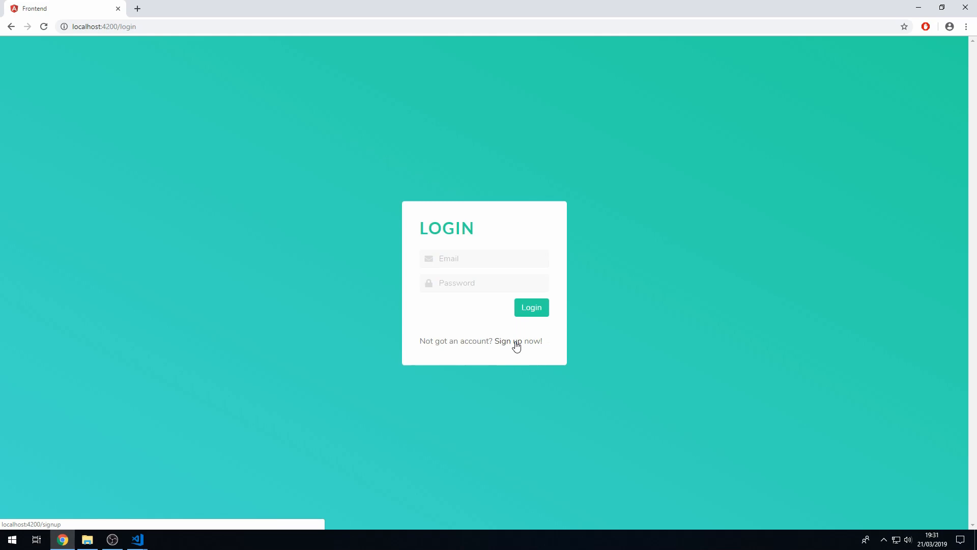
- Inspect div.white-box in DevTools on both pages, finding about 325px on sign-up and 324px on login
{"action": "left_click", "coordinate": [515, 341]}
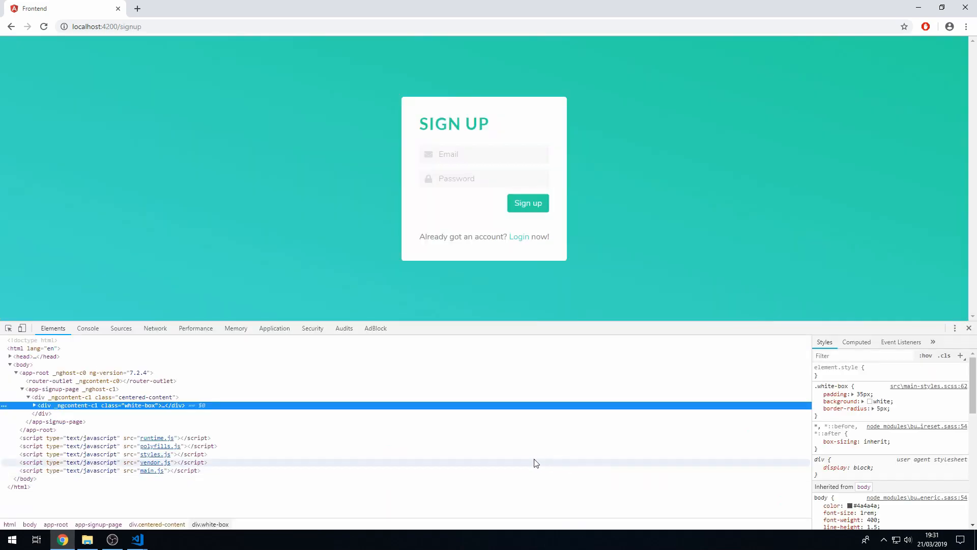
{"action": "mouse_move", "coordinate": [206, 405]}
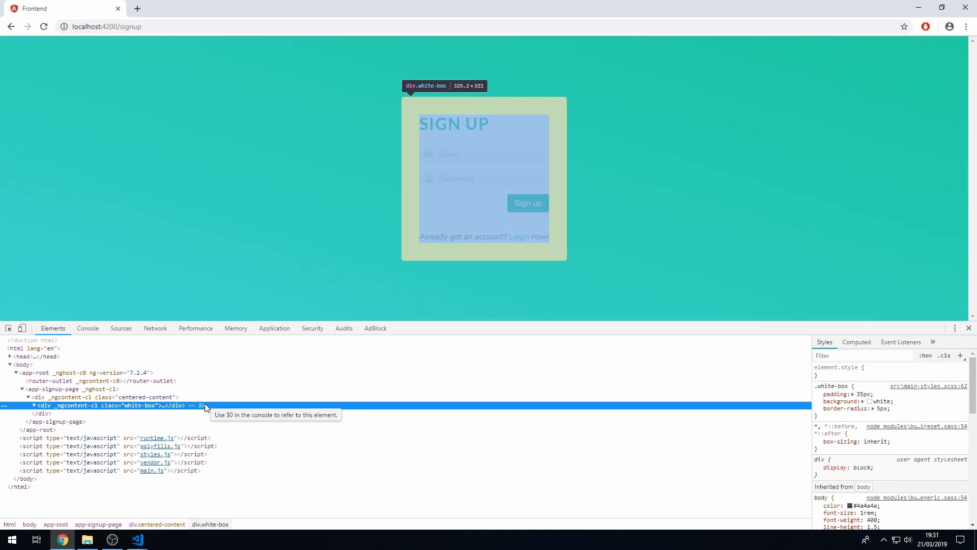
{"action": "mouse_move", "coordinate": [68, 406]}
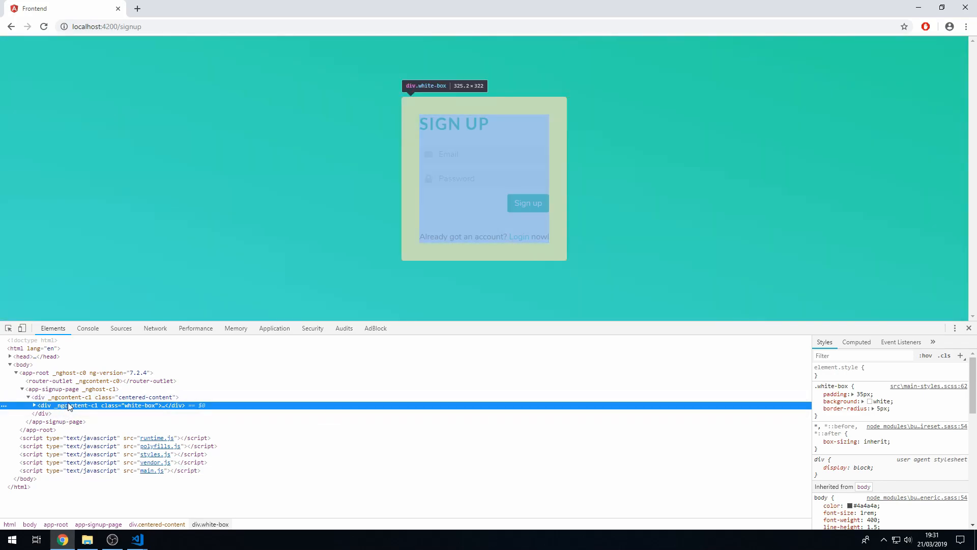
{"action": "left_click", "coordinate": [520, 237]}
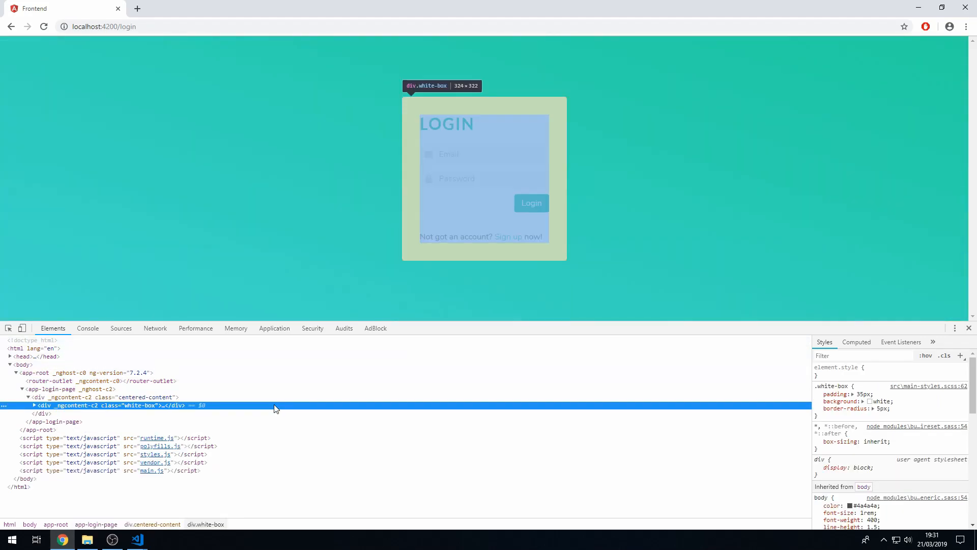
{"action": "left_click", "coordinate": [508, 236]}
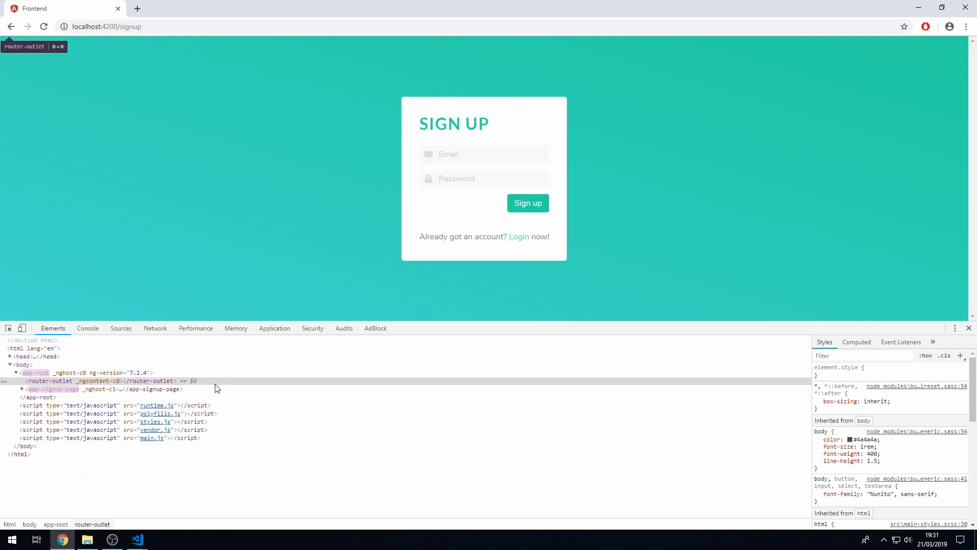
{"action": "left_click", "coordinate": [21, 388]}
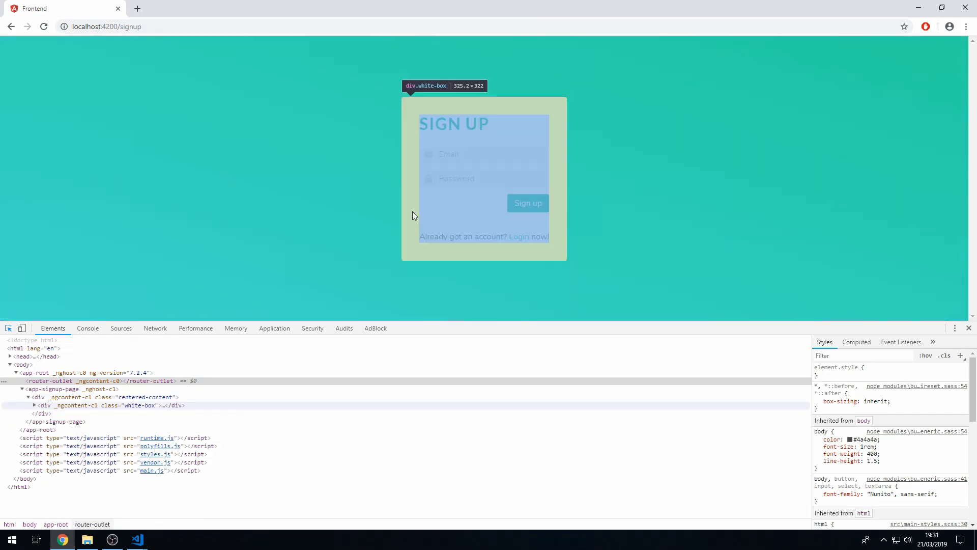
{"action": "left_click", "coordinate": [136, 404]}
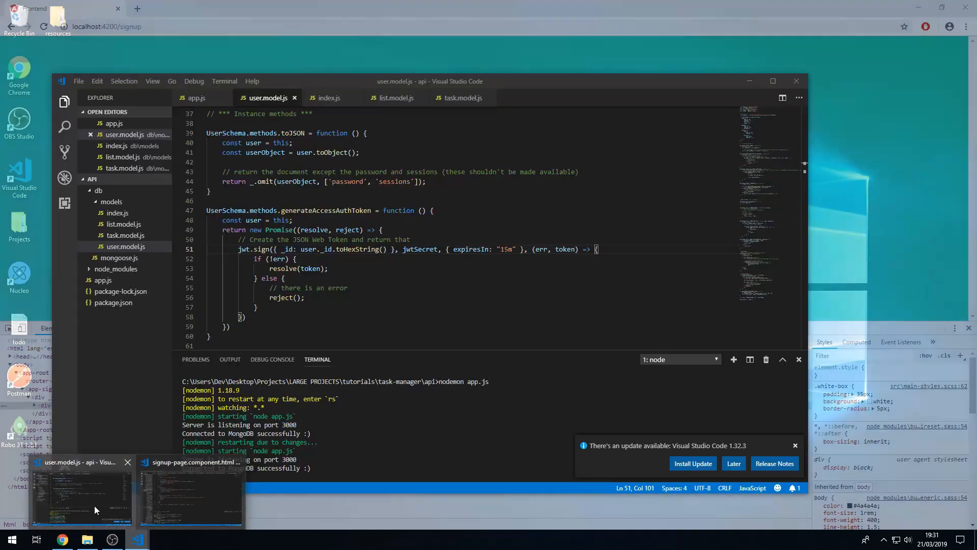
{"action": "left_click", "coordinate": [191, 493]}
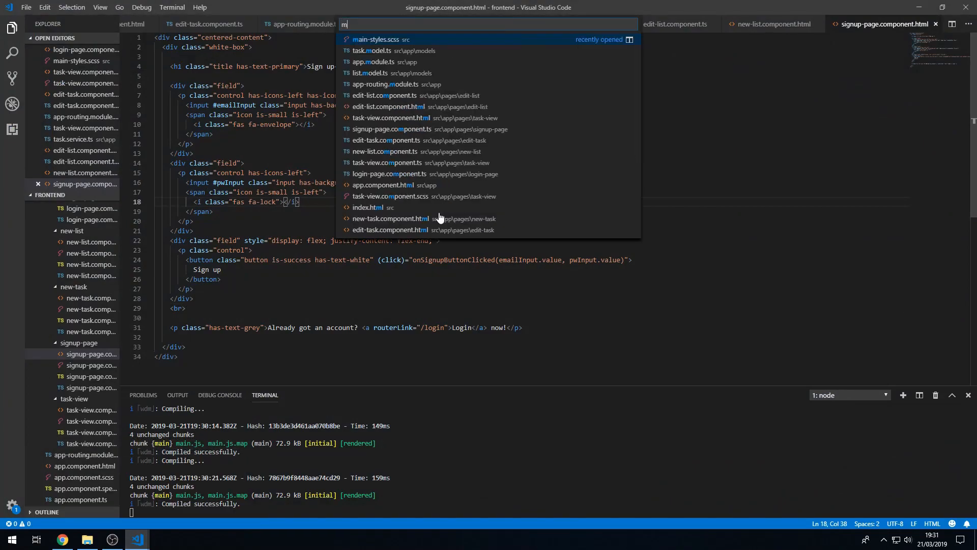
- Give the .white-box rule in main-styles.scss width: 350px and a max-width property
{"action": "left_click", "coordinate": [381, 40]}
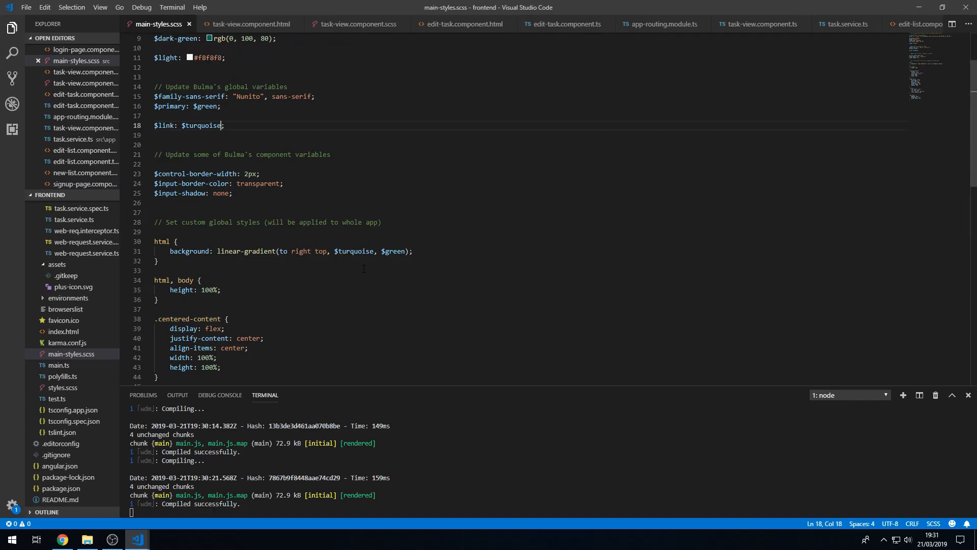
{"action": "scroll", "scroll_direction": "down", "scroll_amount": 3}
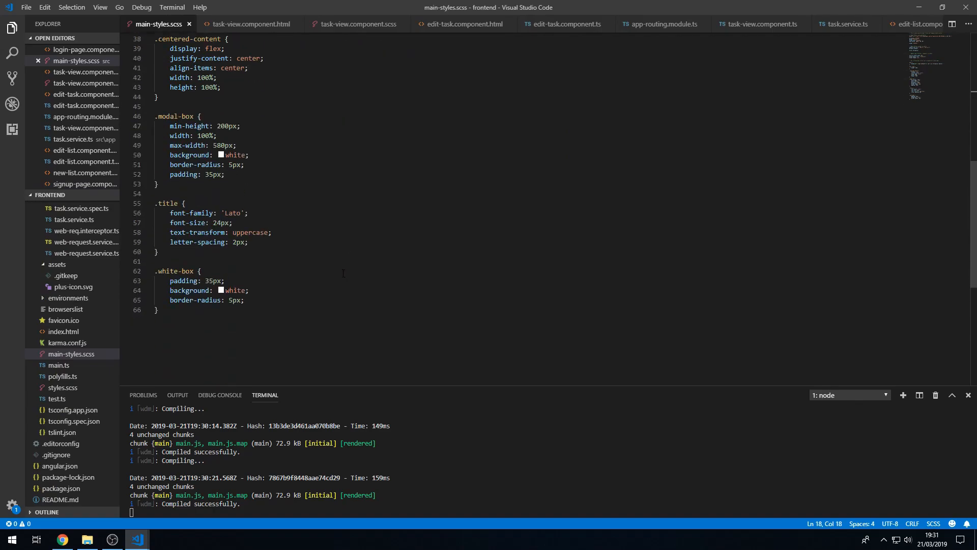
{"action": "key", "text": "enter"}
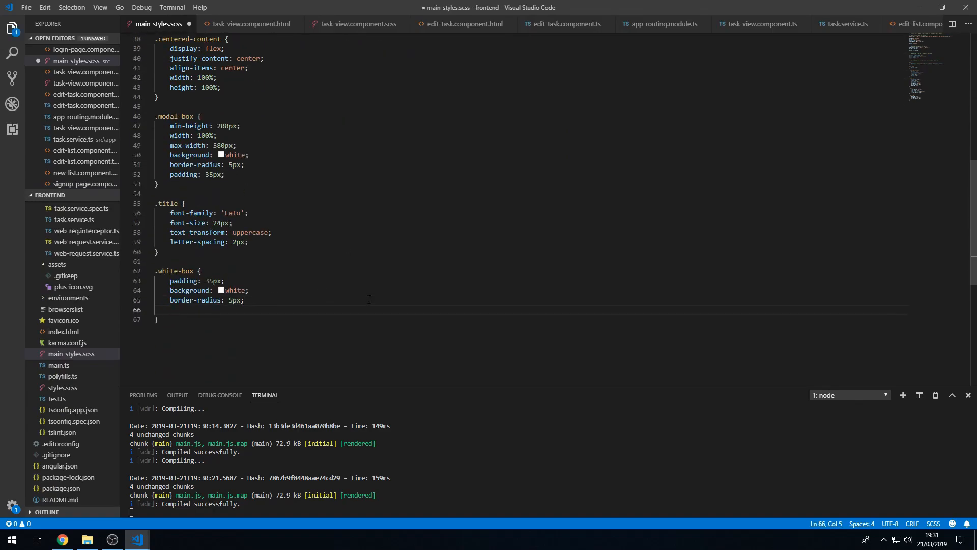
{"action": "key", "text": "enter"}
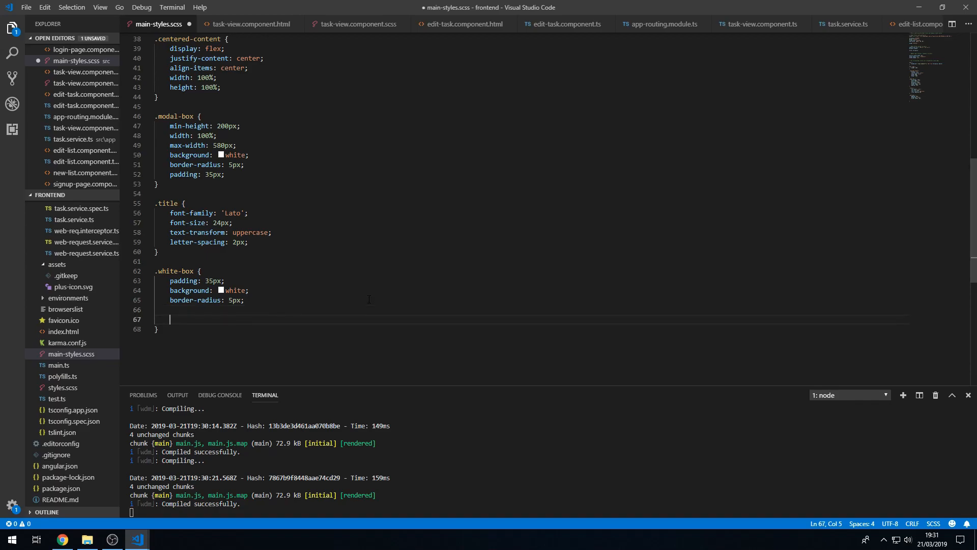
{"action": "left_click", "coordinate": [61, 539]}
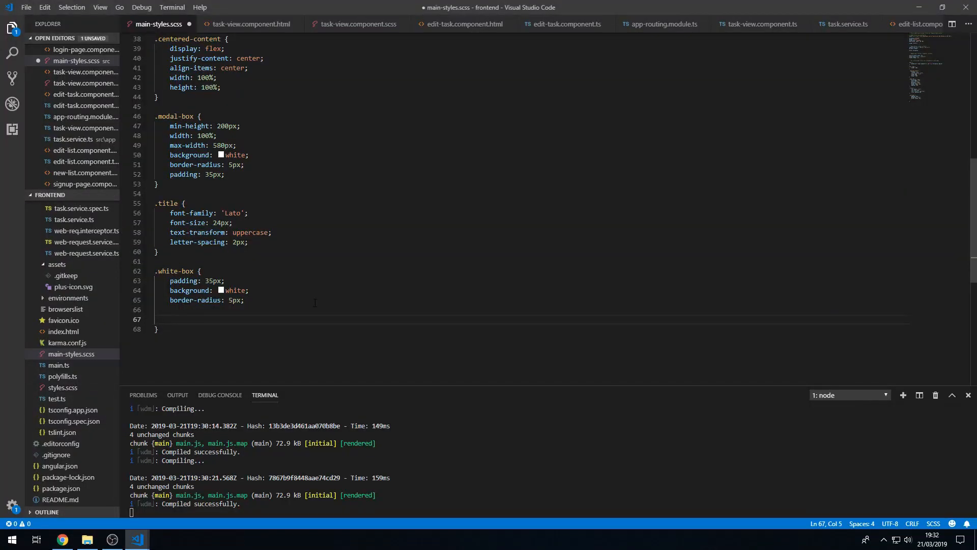
{"action": "type", "text": "width: 35"}
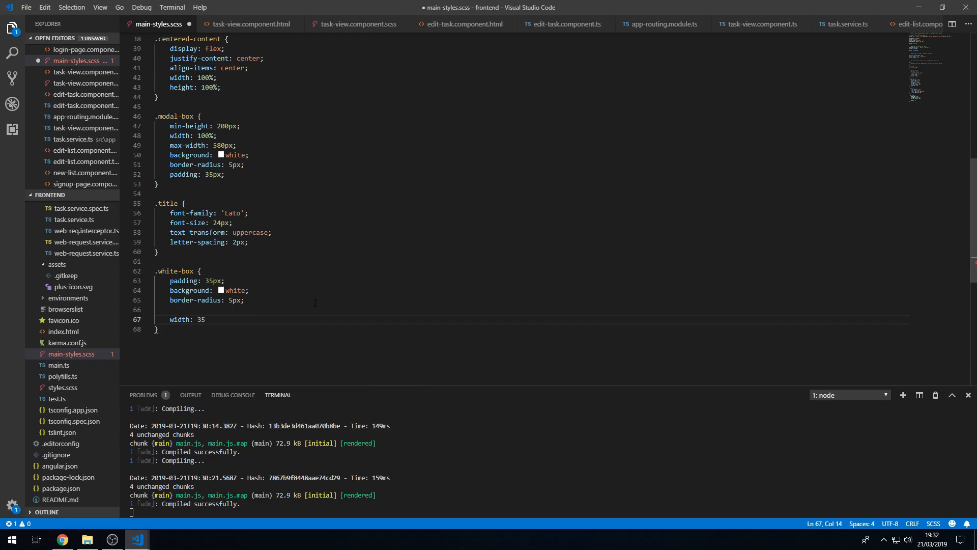
{"action": "type", "text": "0px"}
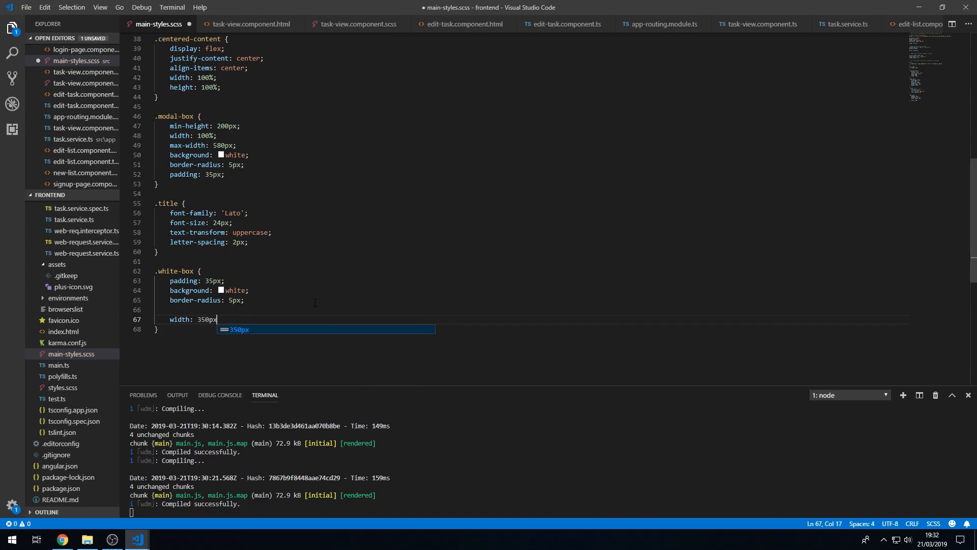
{"action": "type", "text": "max-width: 3"}
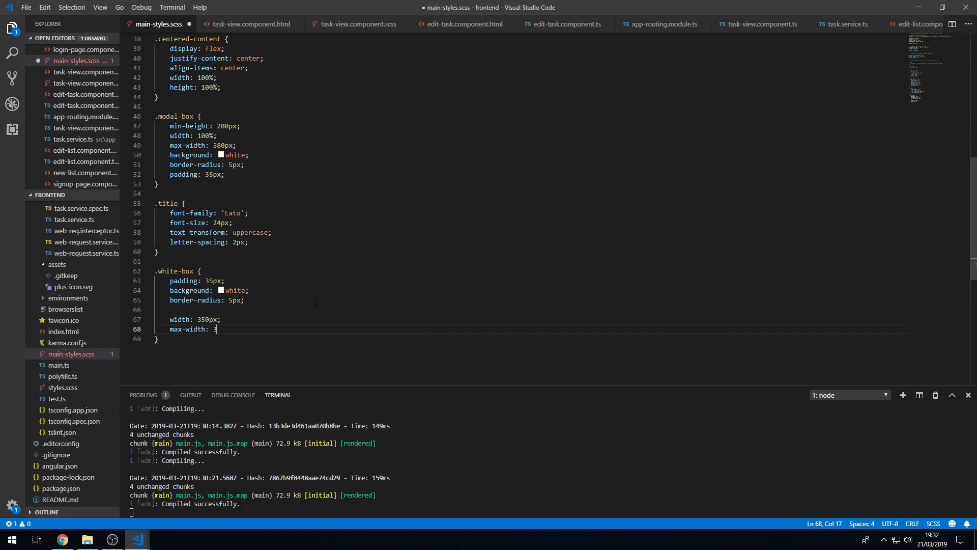
{"action": "left_click", "coordinate": [62, 540]}
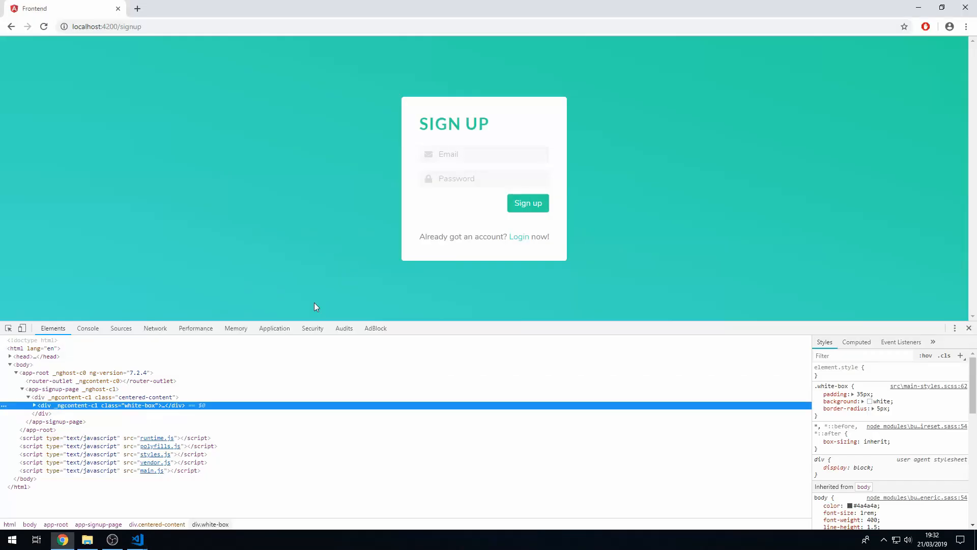
- Confirm the login and sign-up white boxes have equal width in DevTools, then close developer tools
{"action": "left_click", "coordinate": [36, 405]}
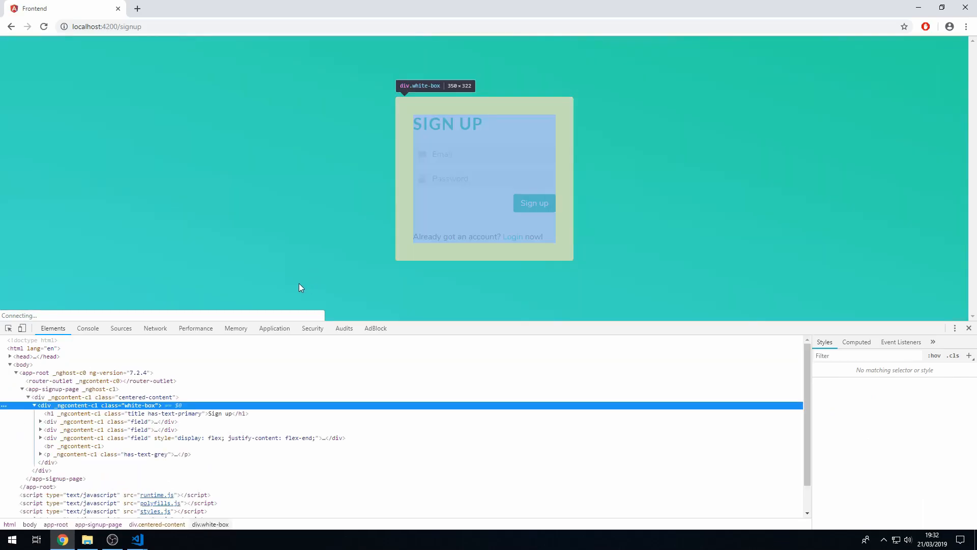
{"action": "left_click", "coordinate": [512, 236]}
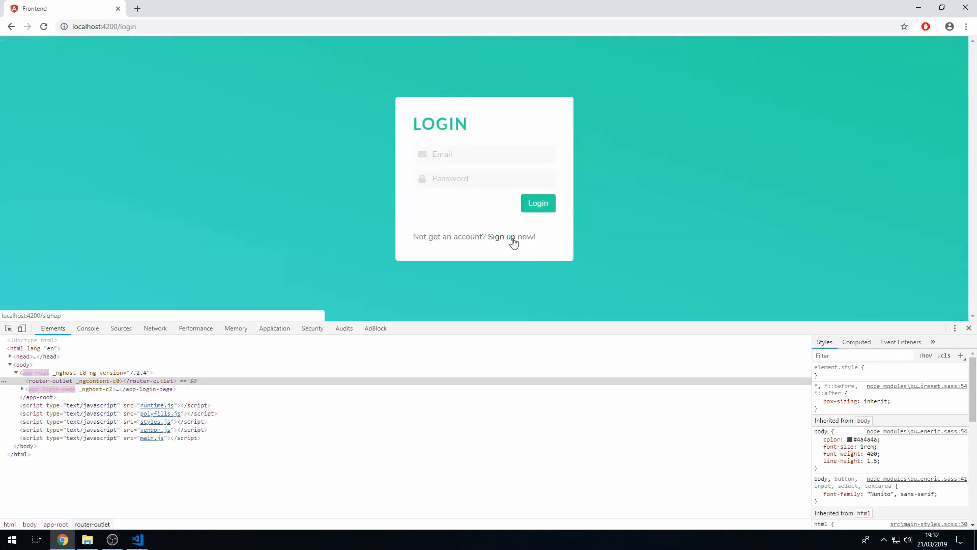
{"action": "left_click", "coordinate": [51, 388]}
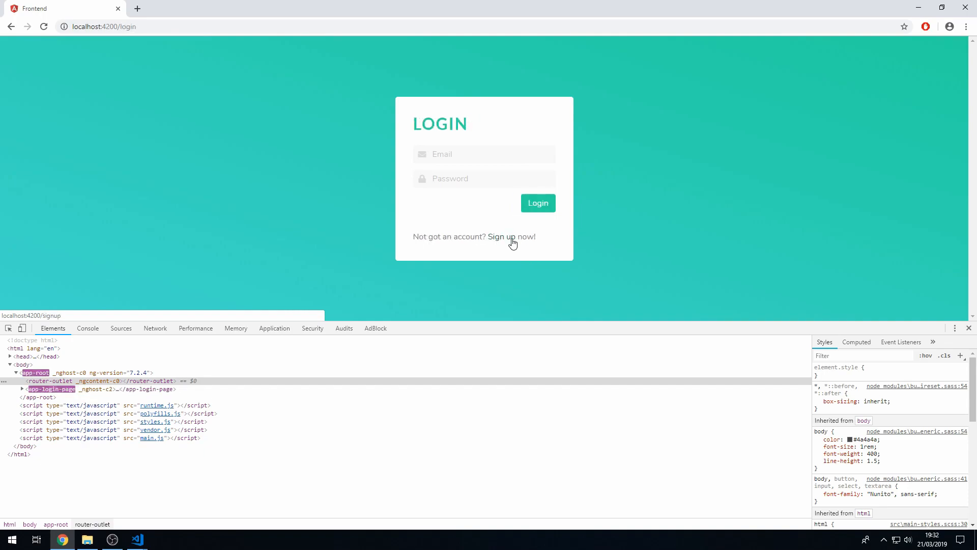
{"action": "left_click", "coordinate": [513, 236]}
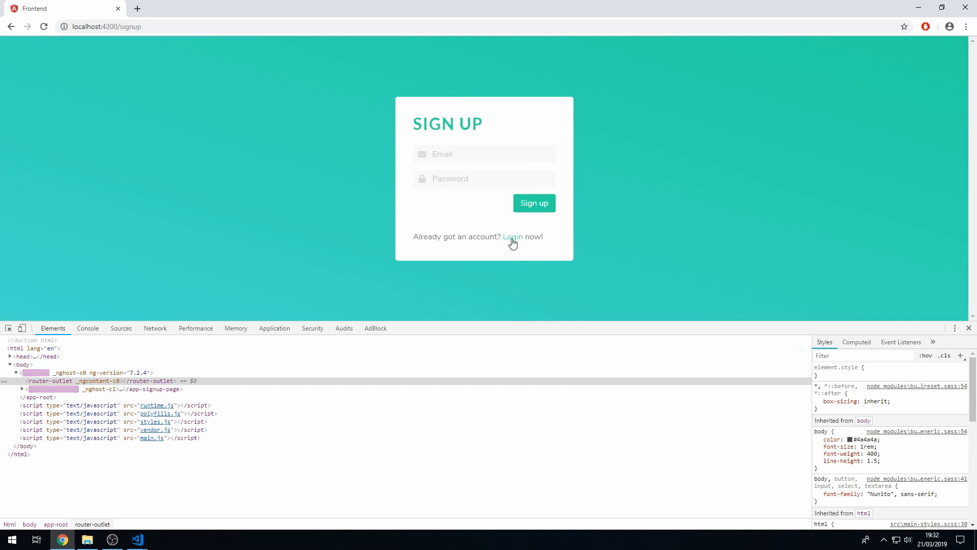
{"action": "left_click", "coordinate": [512, 236]}
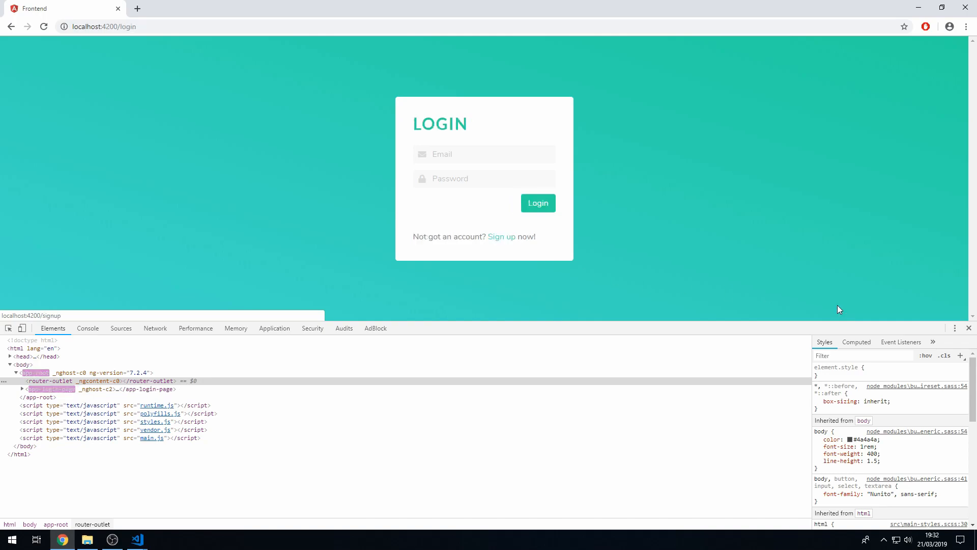
{"action": "left_click", "coordinate": [968, 328]}
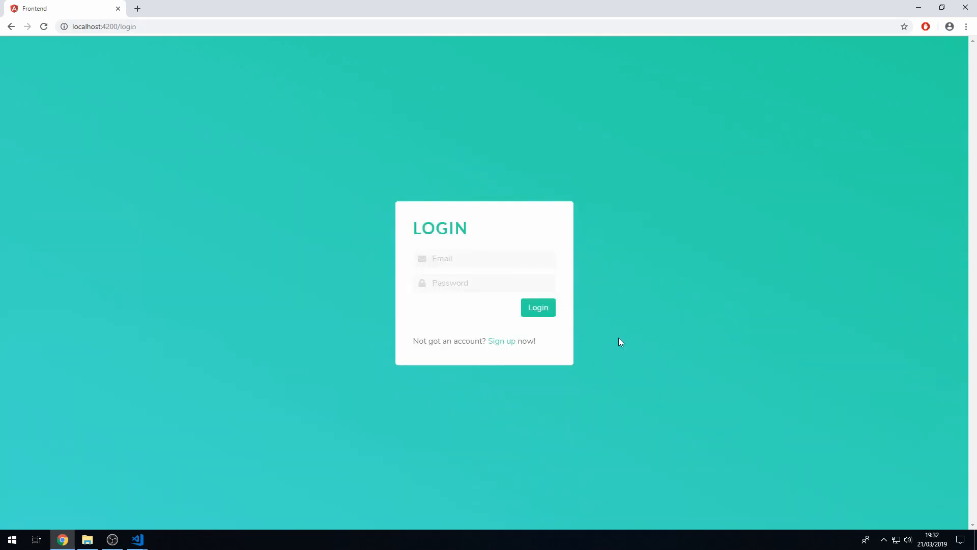
{"action": "mouse_move", "coordinate": [455, 213]}
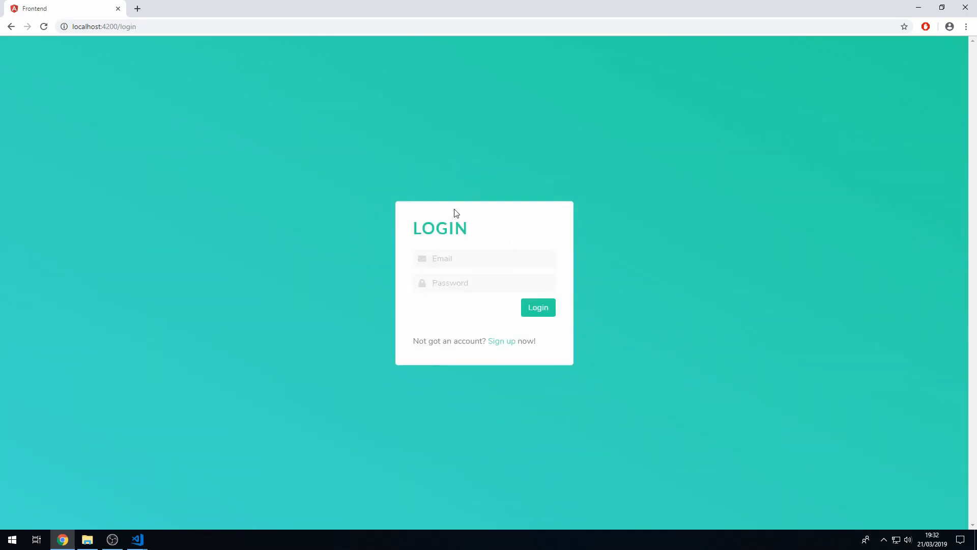
{"action": "left_click", "coordinate": [484, 258]}
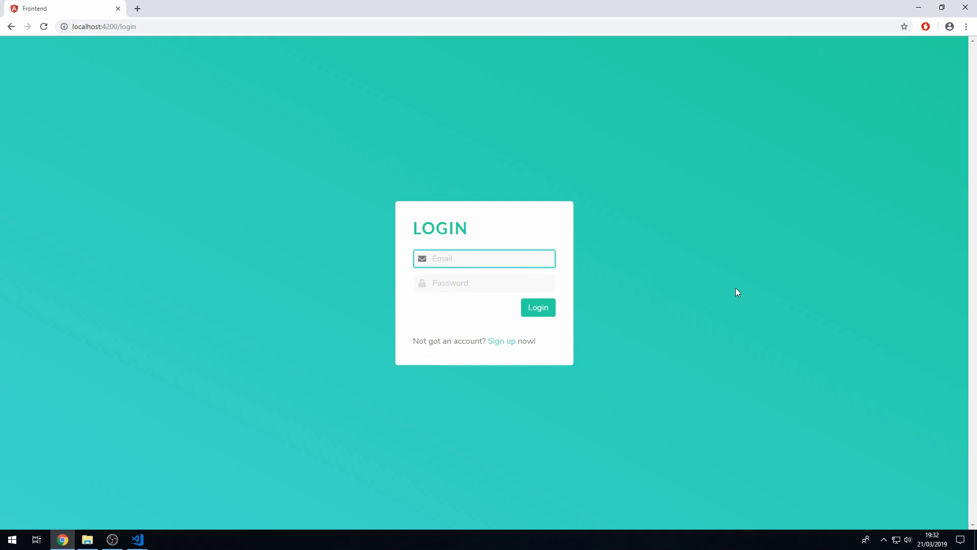
{"action": "type", "text": "test3@test.copm"}
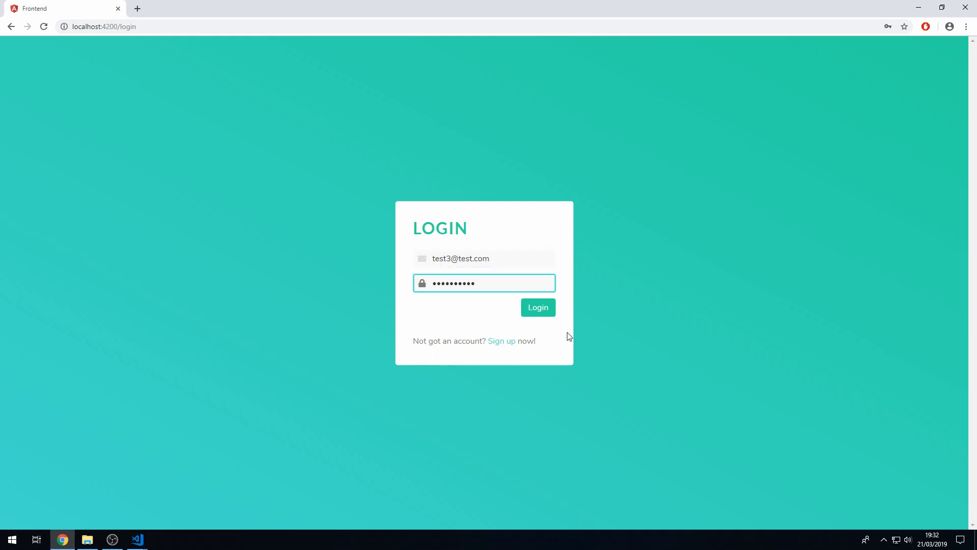
{"action": "left_click", "coordinate": [538, 308]}
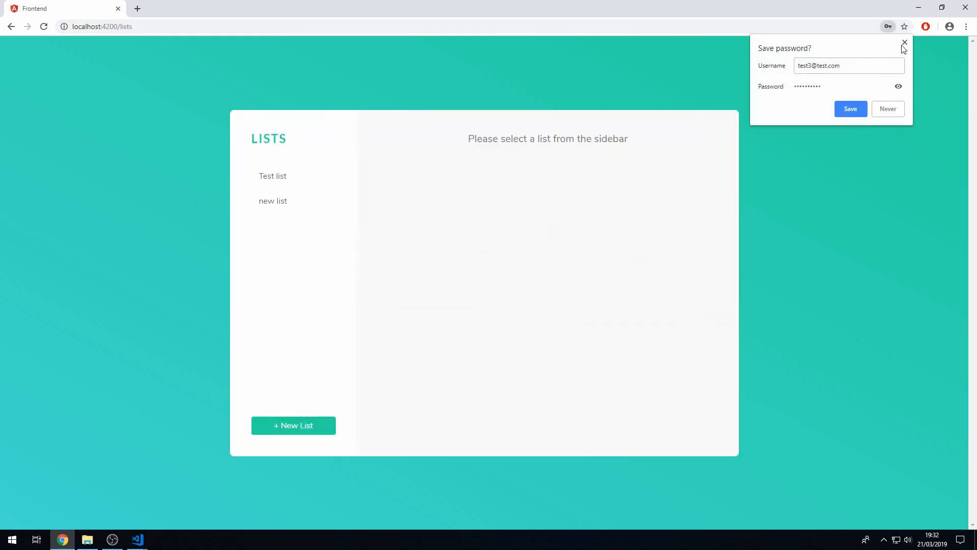
- Dismiss the save-password prompt and delete the testing task from Test list
{"action": "left_click", "coordinate": [273, 200]}
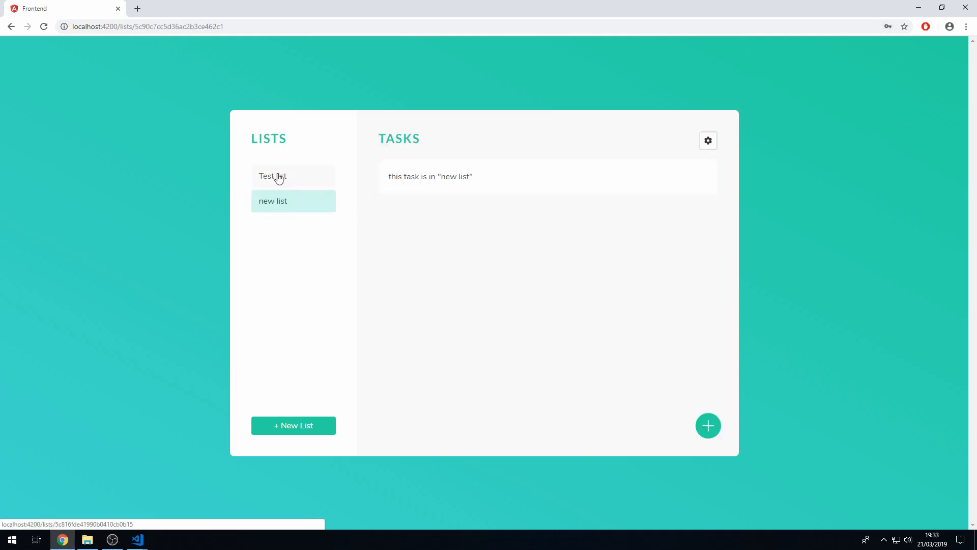
{"action": "left_click", "coordinate": [273, 177]}
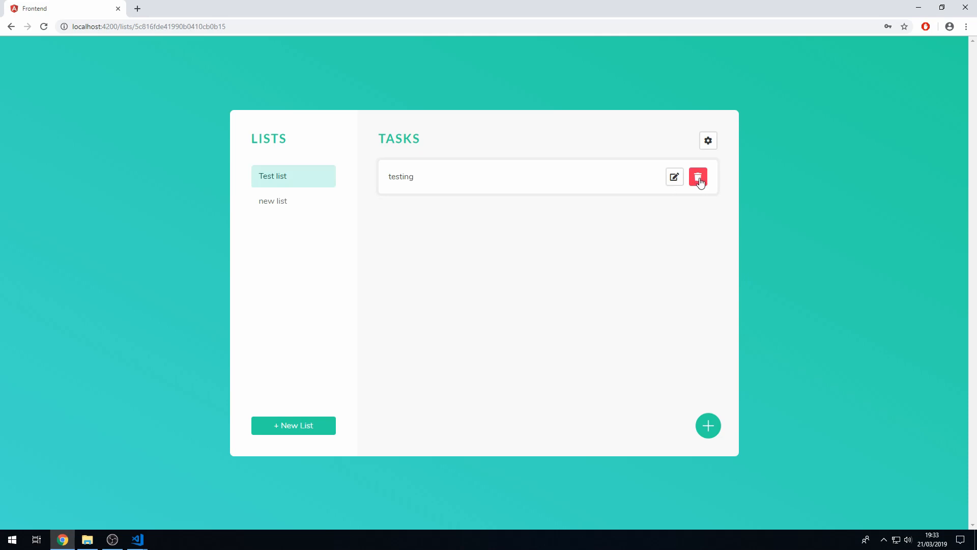
{"action": "left_click", "coordinate": [698, 176]}
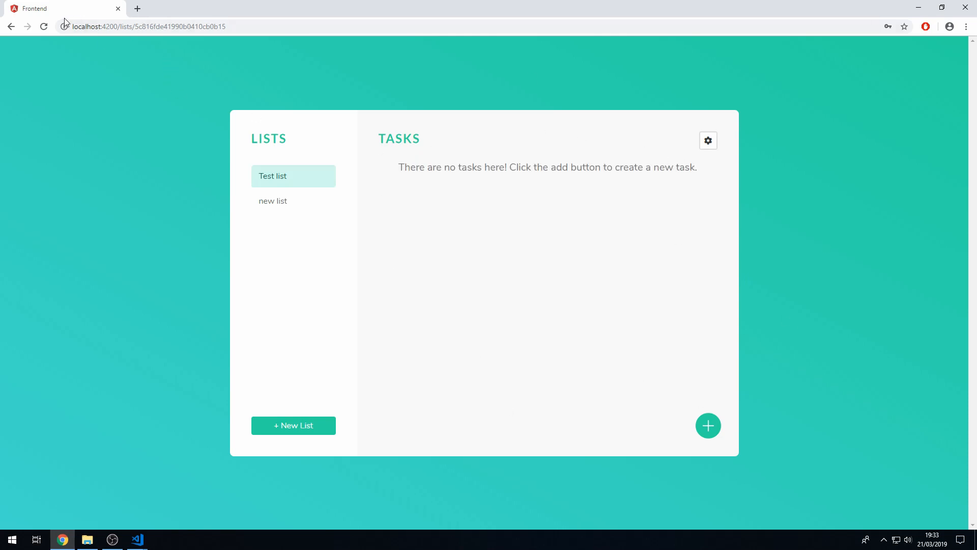
{"action": "mouse_move", "coordinate": [305, 206]}
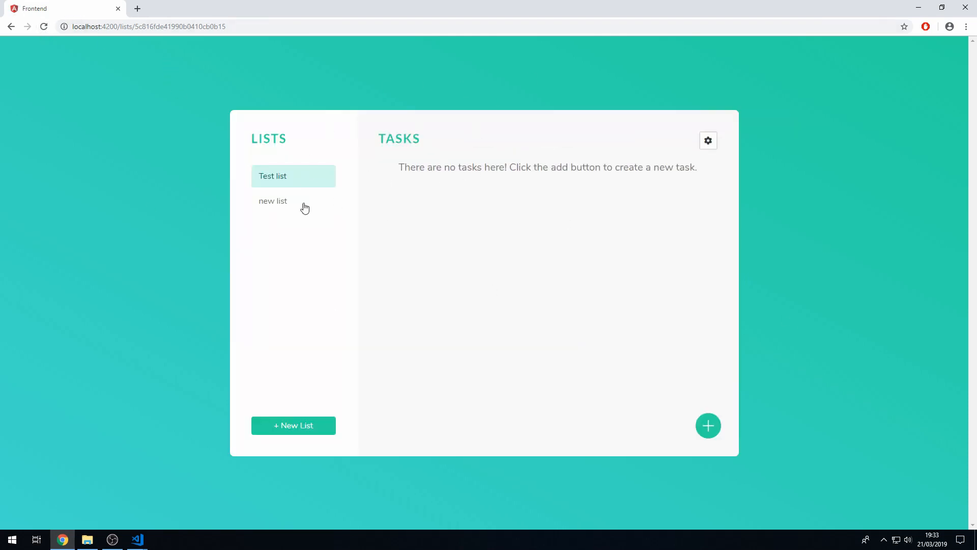
- Create two tasks in Test list: 'this is a new task!' and 'we've finished!'
{"action": "left_click", "coordinate": [708, 426]}
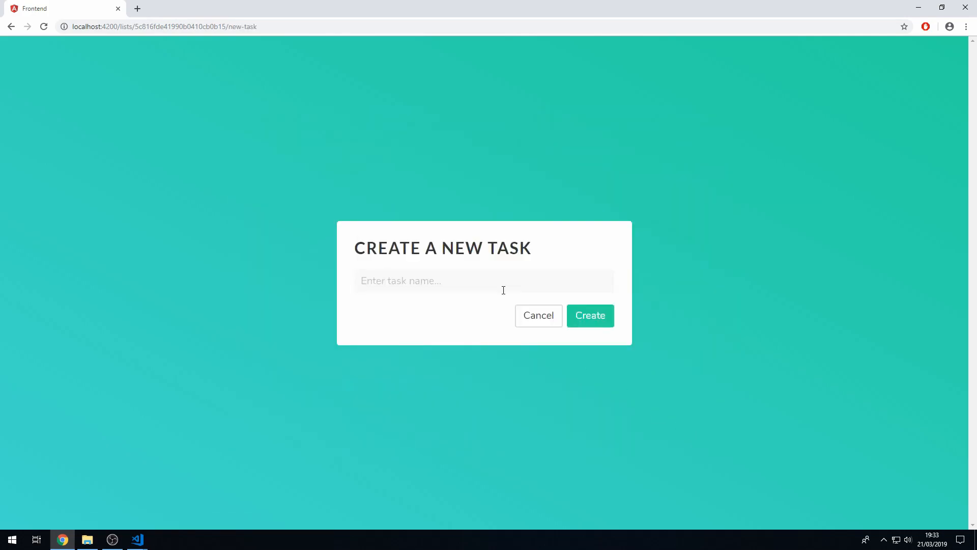
{"action": "type", "text": "this is"}
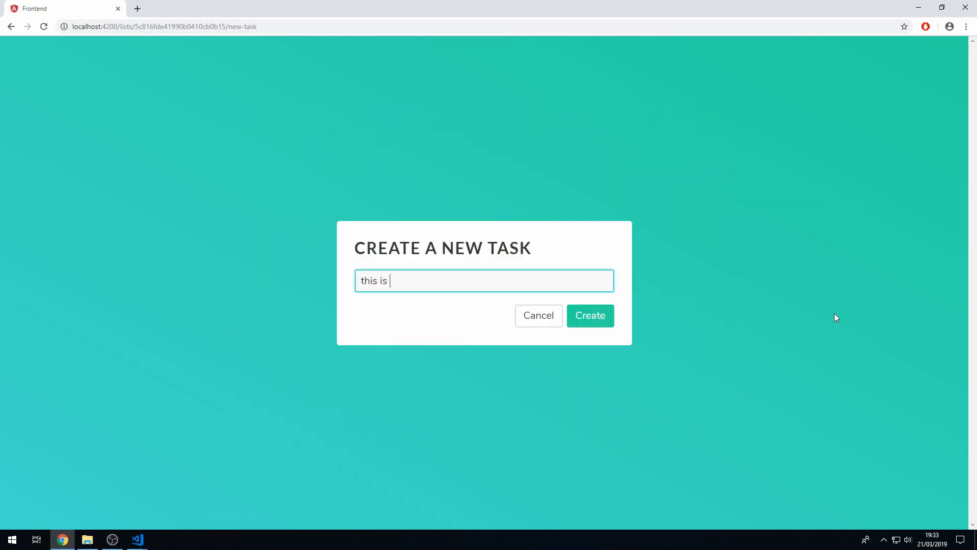
{"action": "type", "text": "a new task!"}
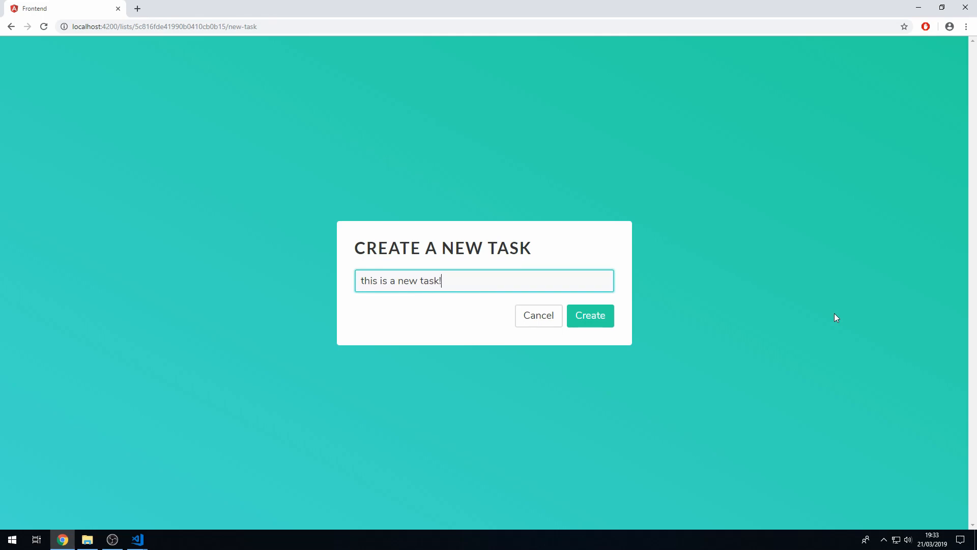
{"action": "left_click", "coordinate": [589, 316]}
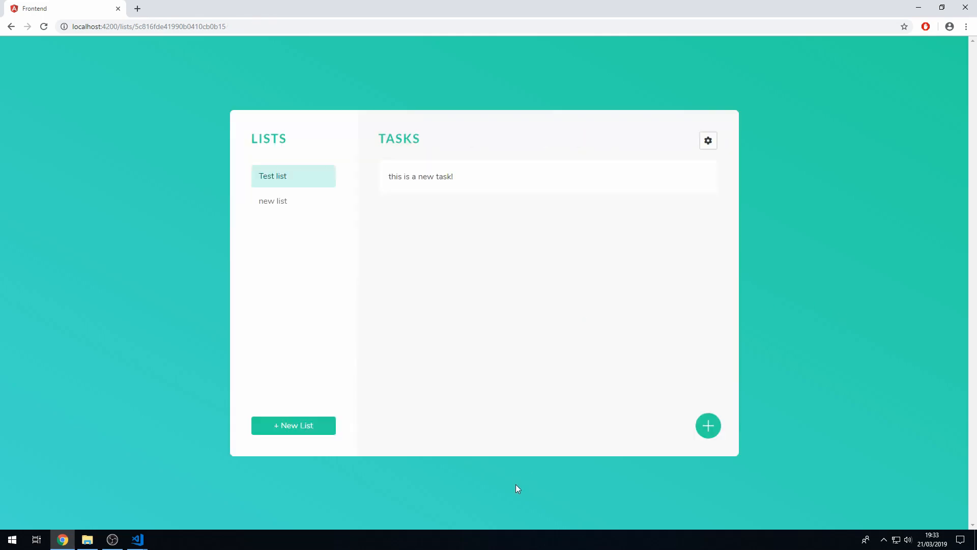
{"action": "left_click", "coordinate": [709, 426]}
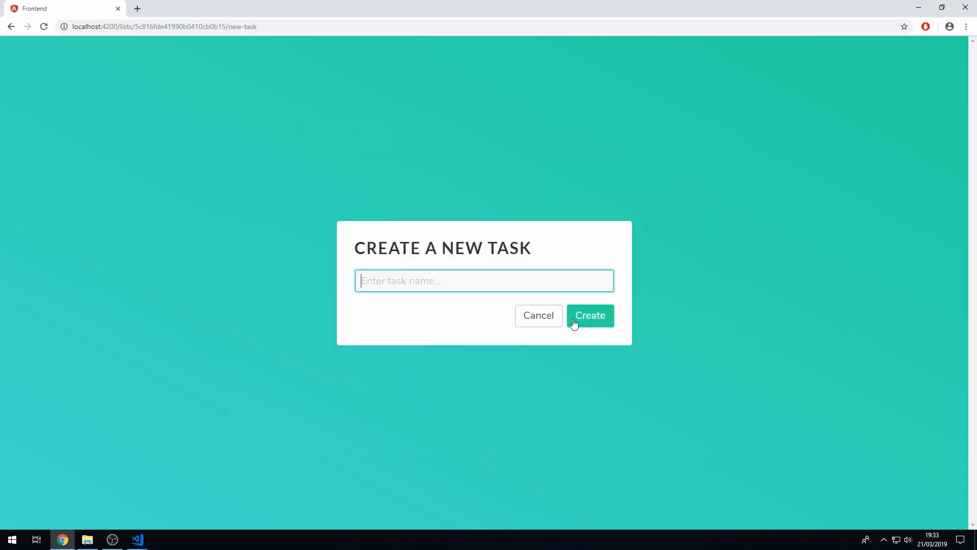
{"action": "type", "text": "we've finished"}
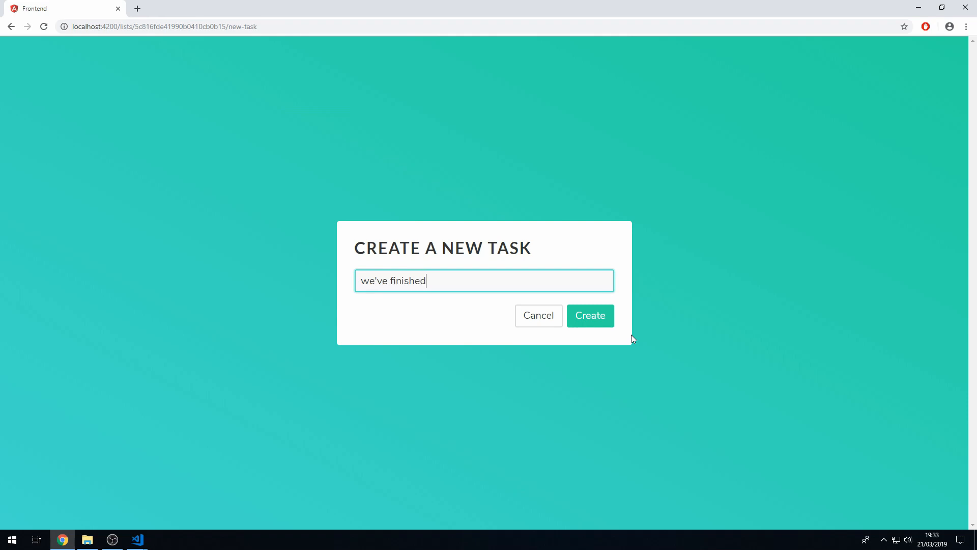
{"action": "left_click", "coordinate": [589, 316]}
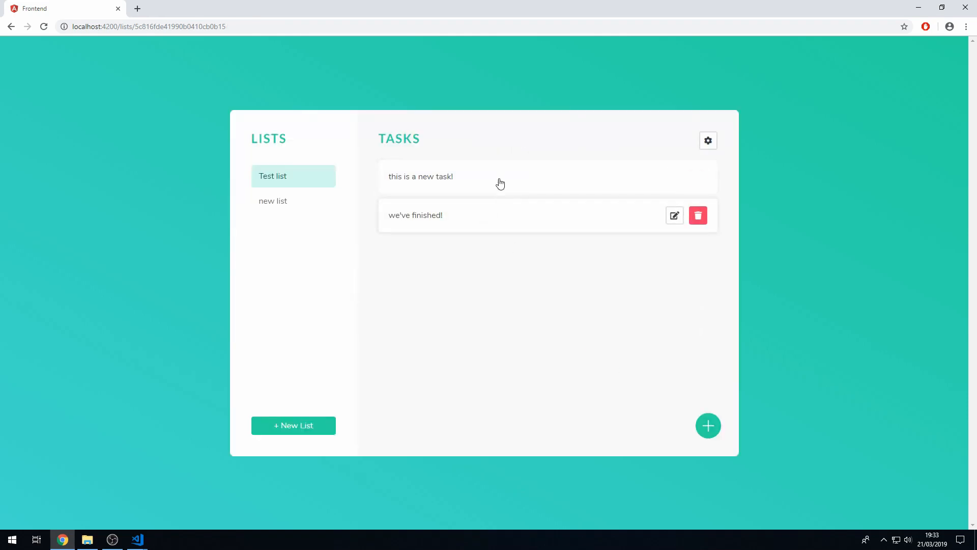
- Rename the 'we've finished!' task to 'updated :)' and save it
{"action": "left_click", "coordinate": [674, 214]}
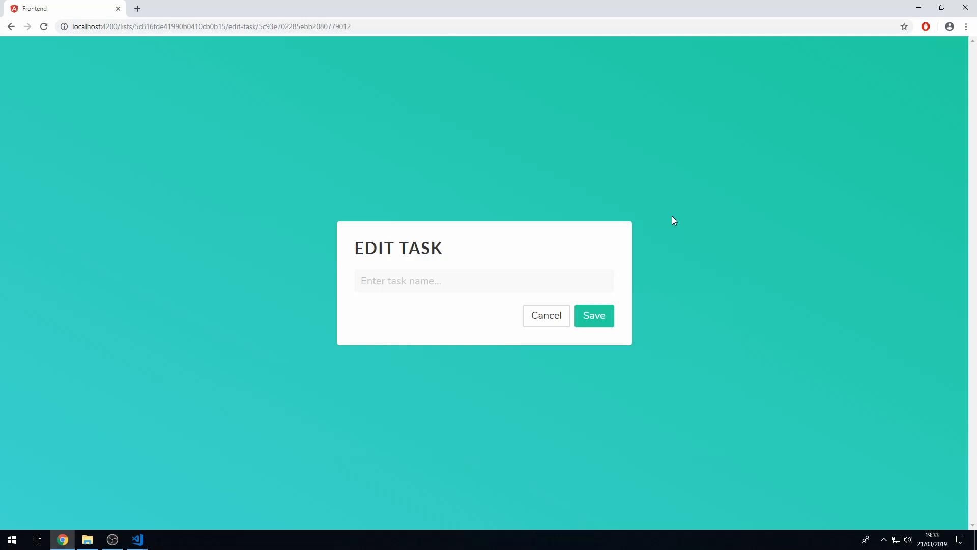
{"action": "left_click", "coordinate": [483, 280]}
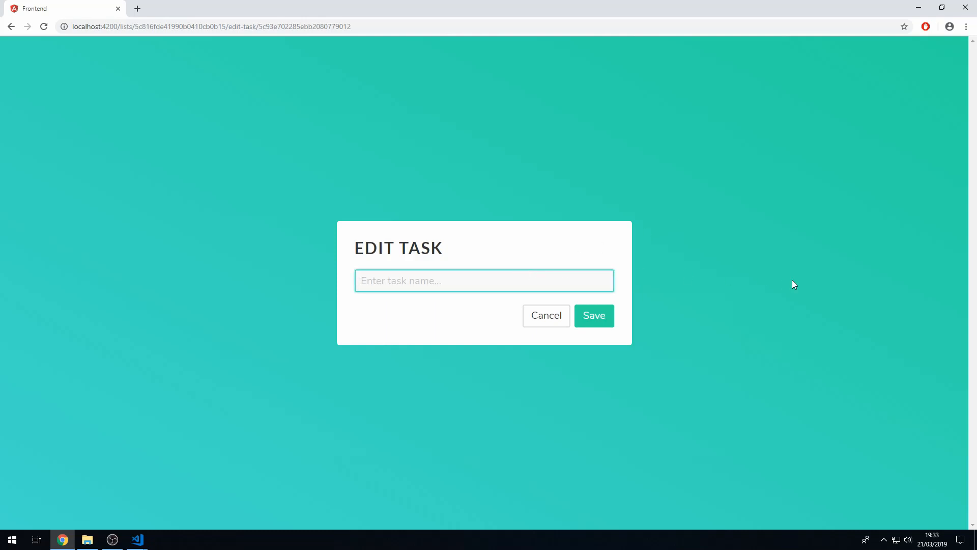
{"action": "type", "text": "updated :)"}
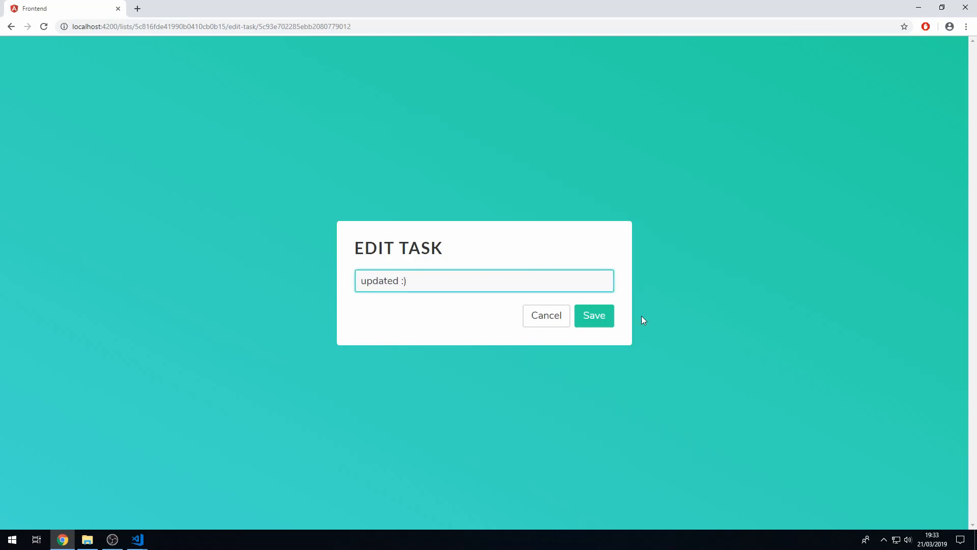
{"action": "left_click", "coordinate": [592, 315]}
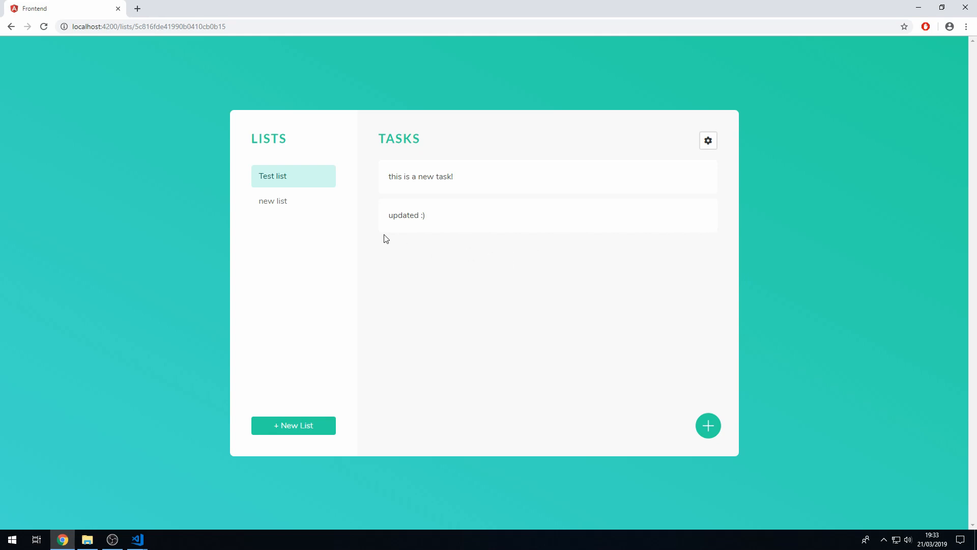
{"action": "mouse_move", "coordinate": [273, 201]}
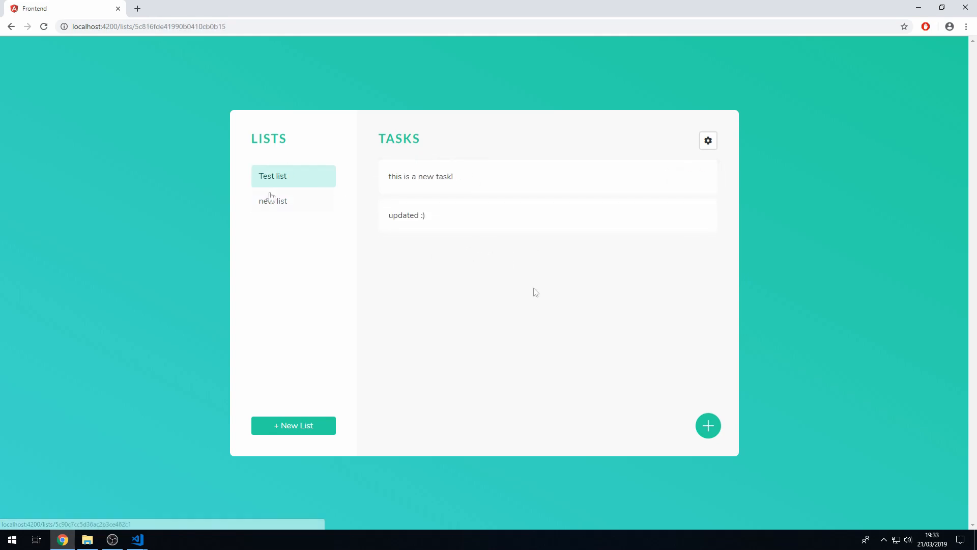
{"action": "mouse_move", "coordinate": [535, 292]}
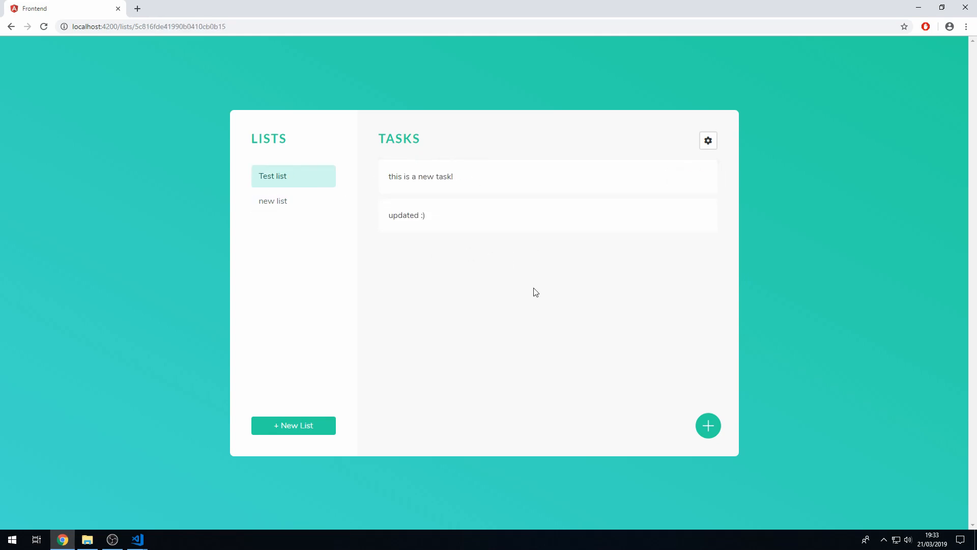